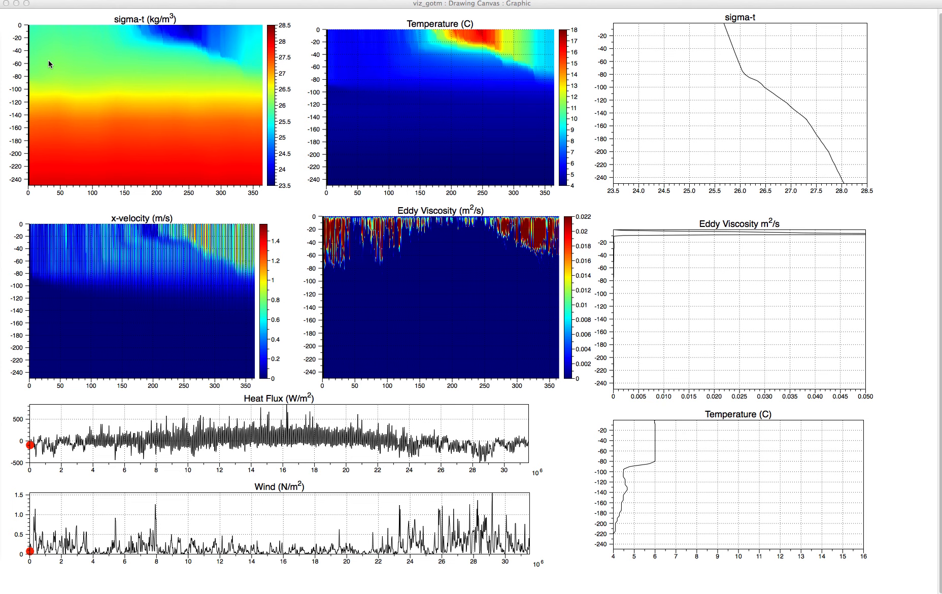
mouse_move(22, 192)
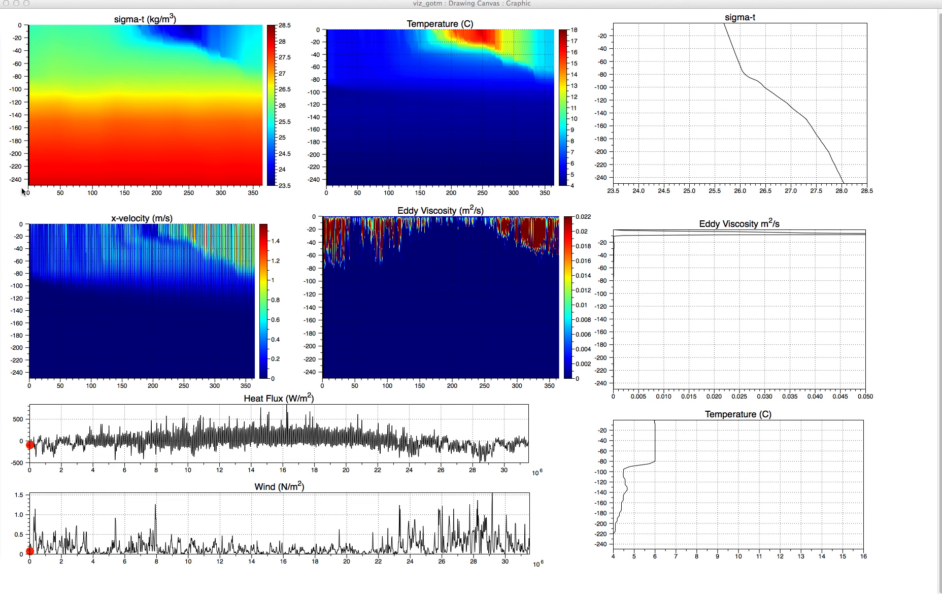
mouse_move(23, 111)
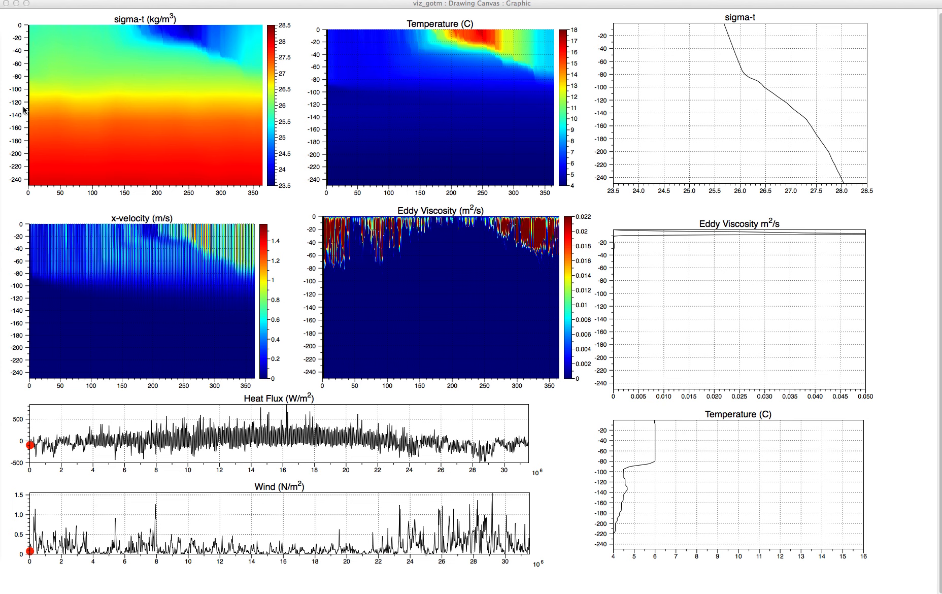
mouse_move(23, 137)
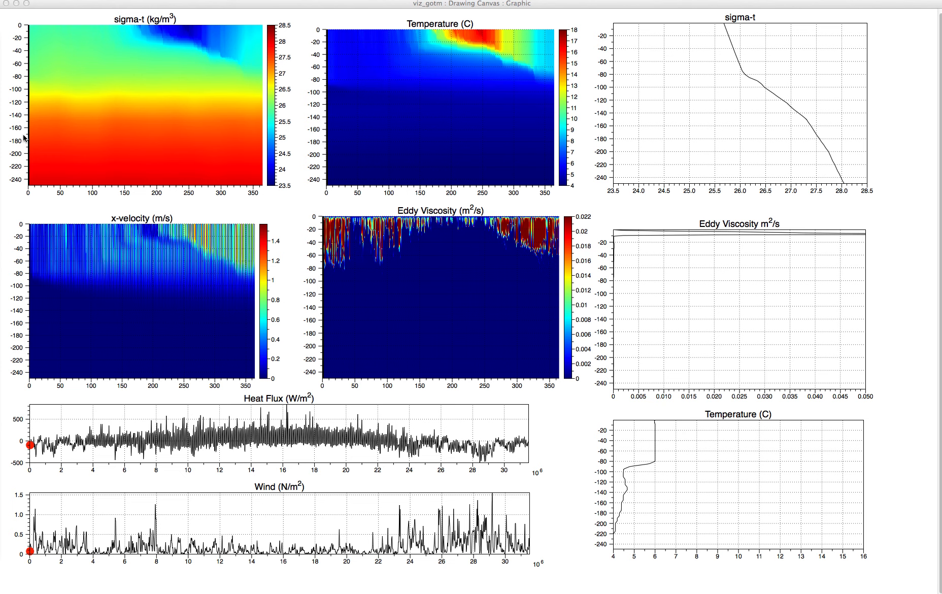
mouse_move(160, 182)
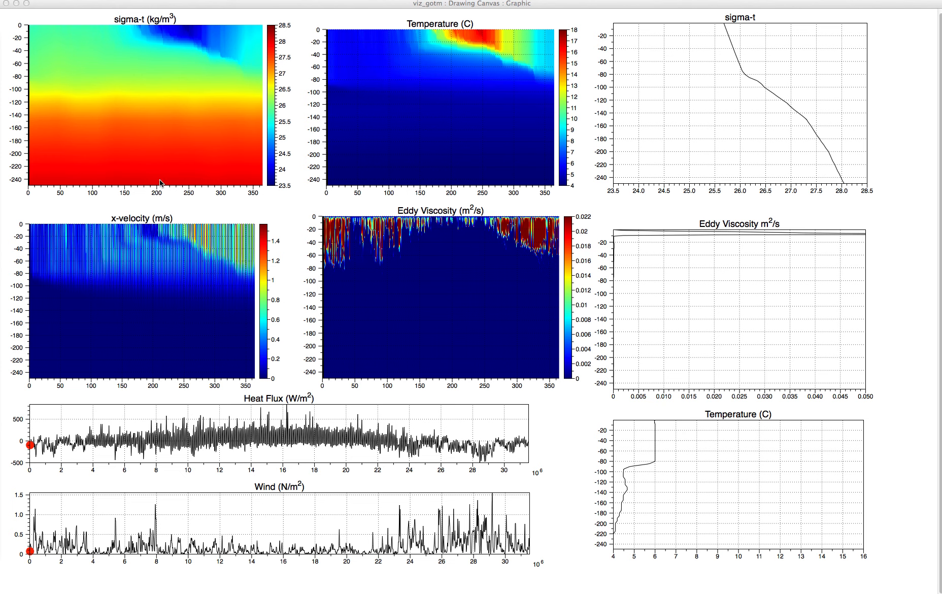
mouse_move(154, 115)
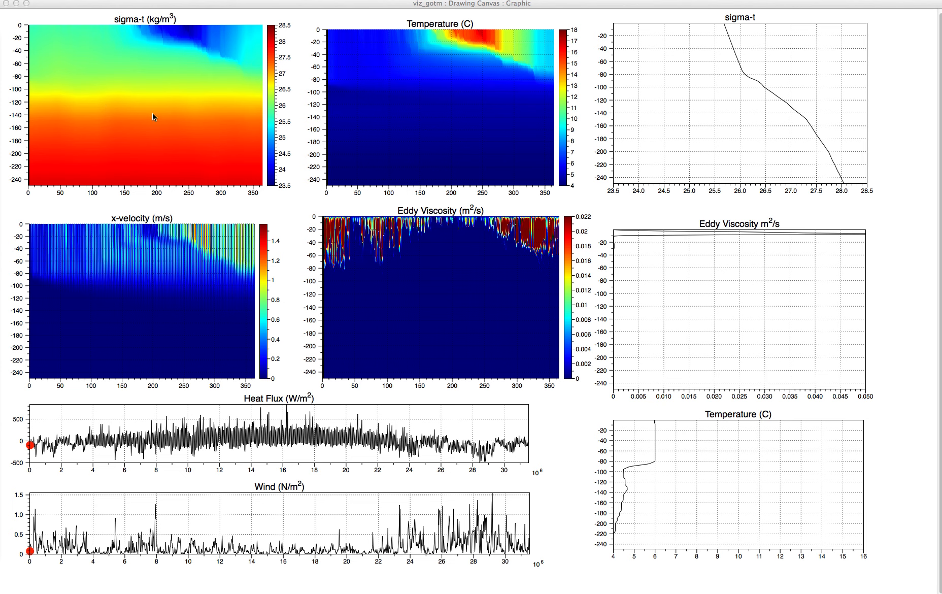
mouse_move(136, 111)
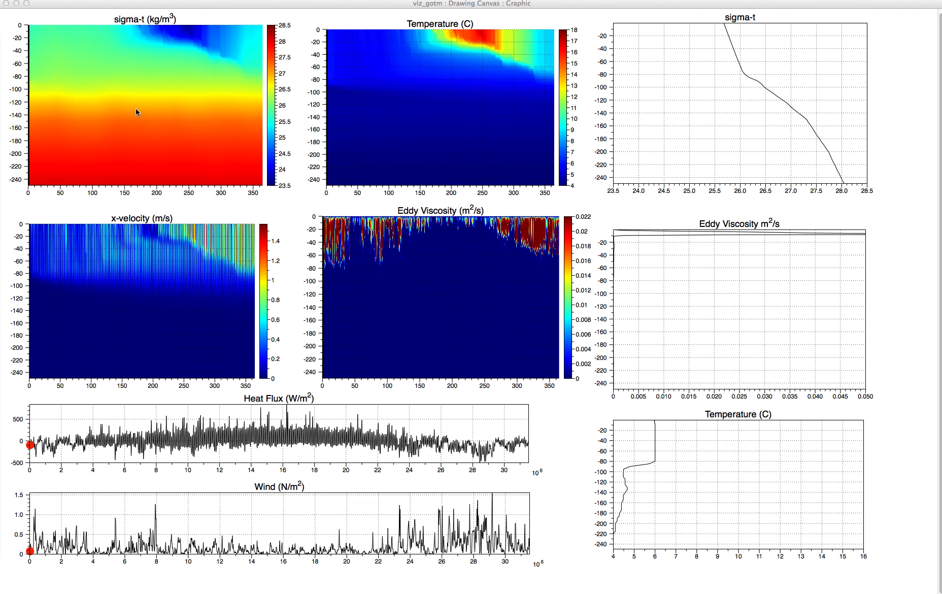
mouse_move(233, 203)
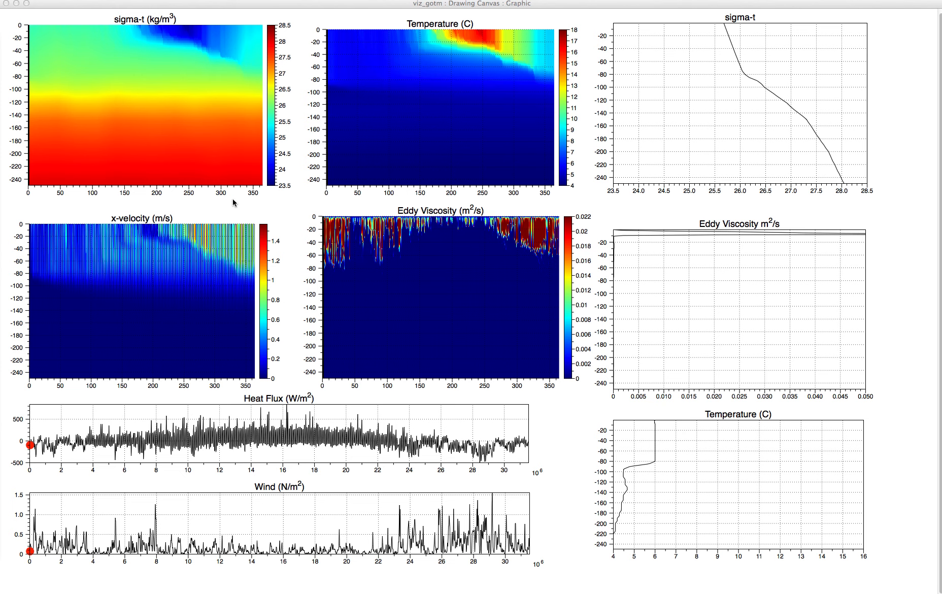
mouse_move(78, 202)
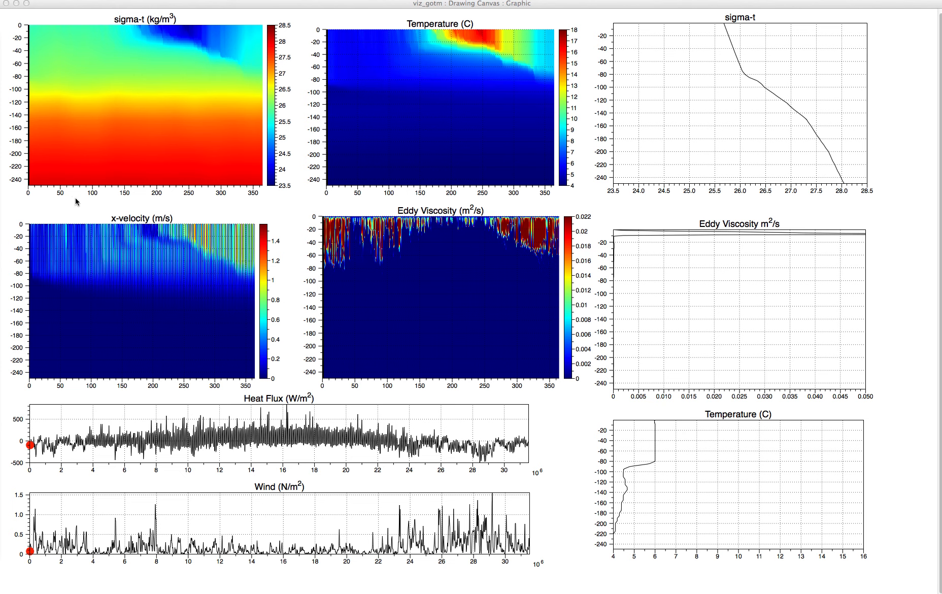
mouse_move(253, 202)
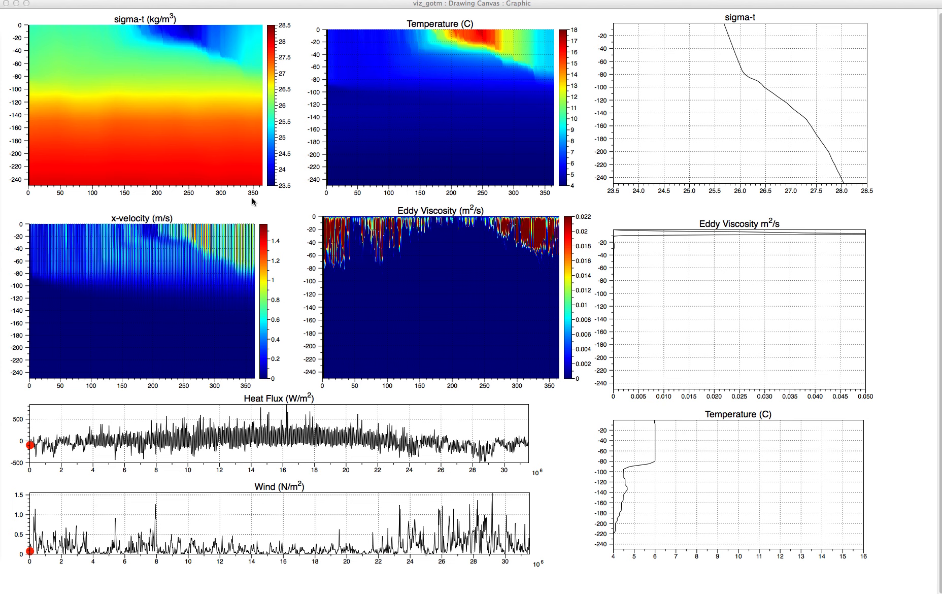
mouse_move(203, 200)
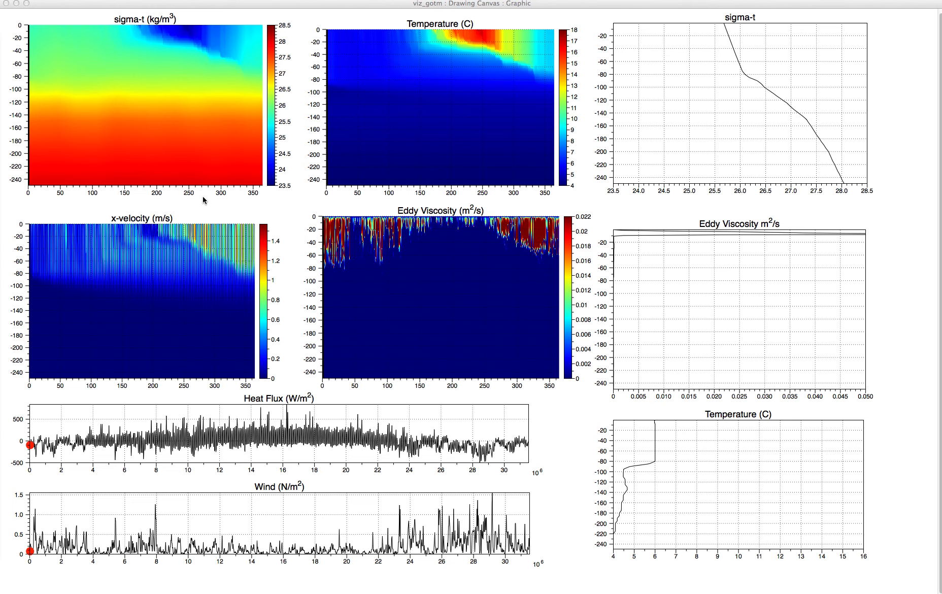
mouse_move(287, 115)
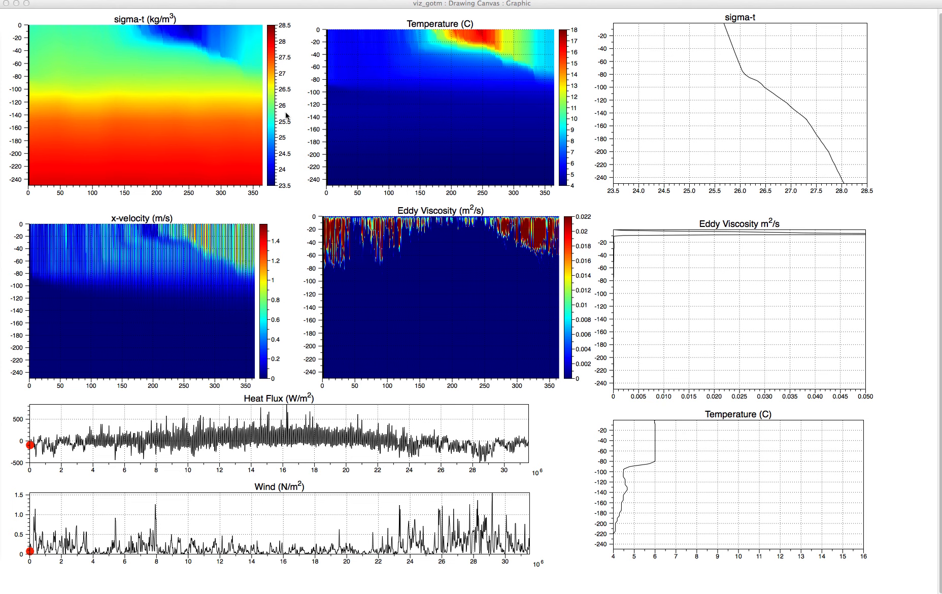
mouse_move(282, 130)
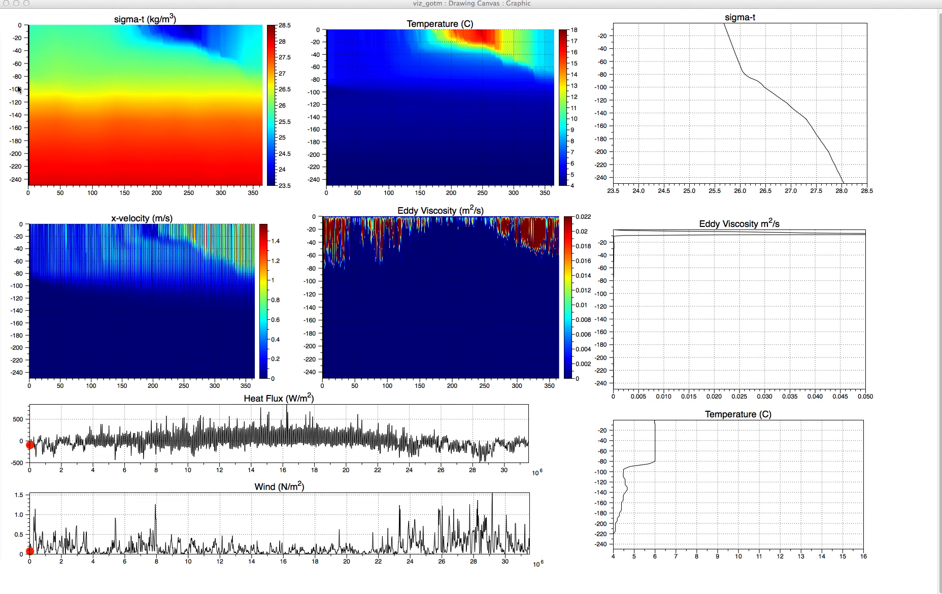
mouse_move(58, 109)
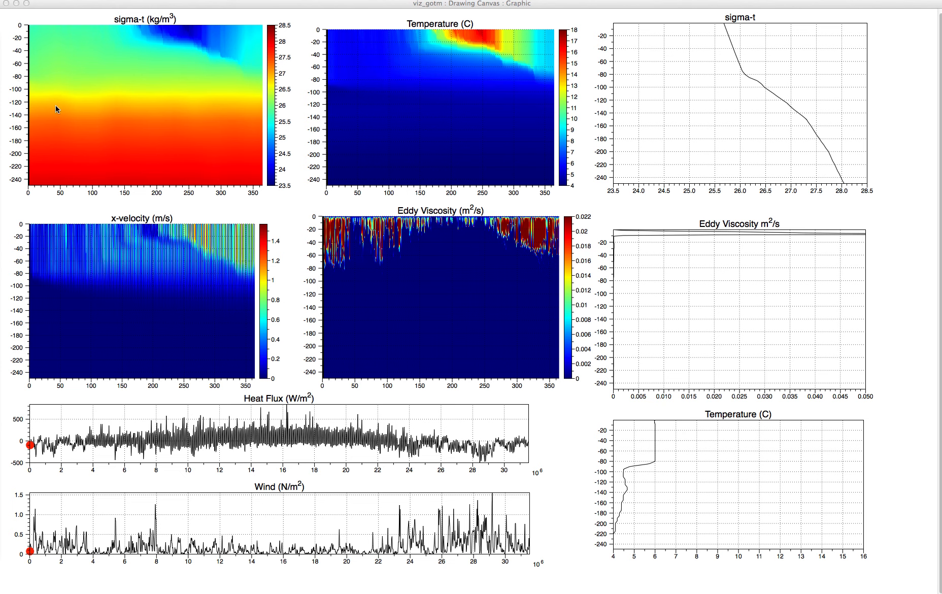
mouse_move(54, 38)
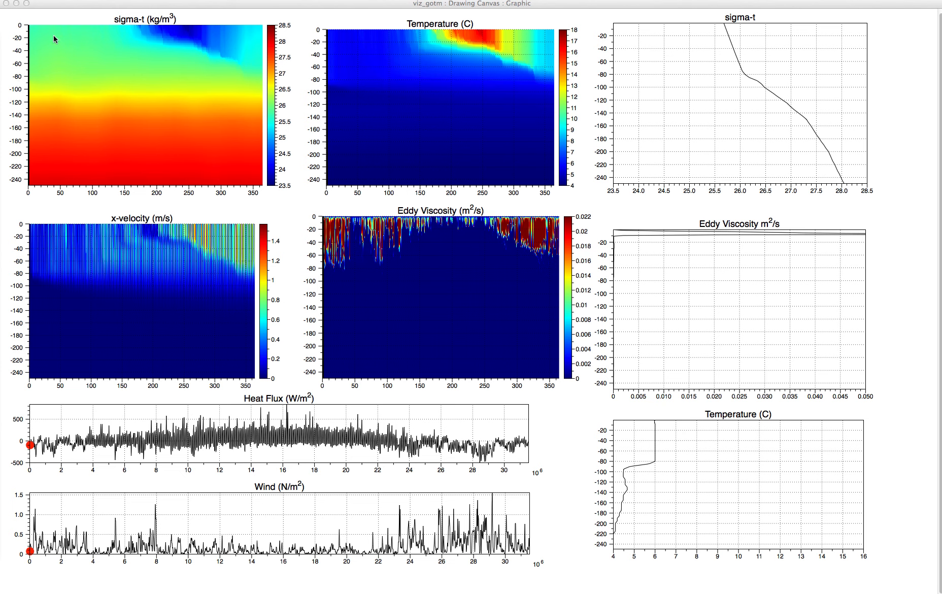
mouse_move(41, 103)
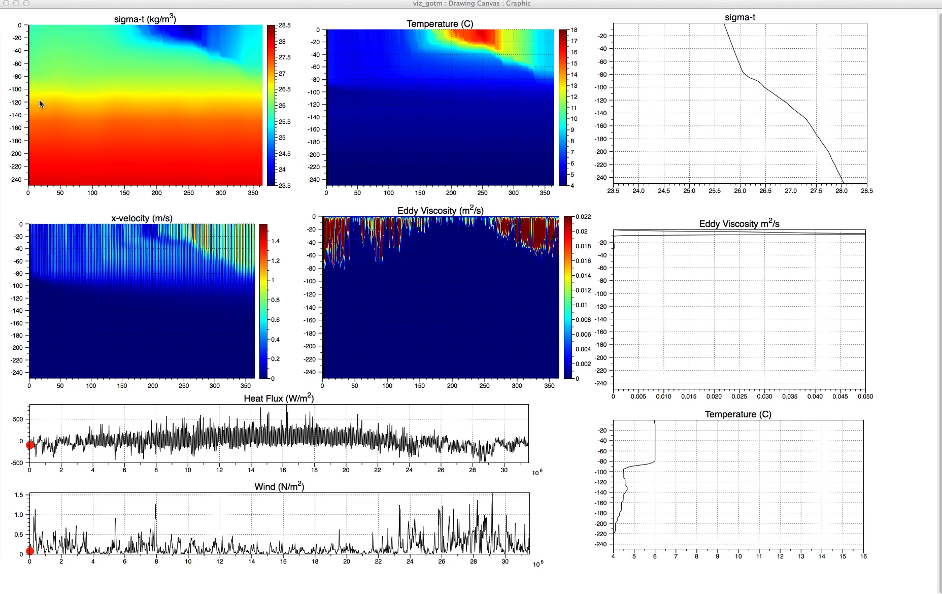
mouse_move(155, 55)
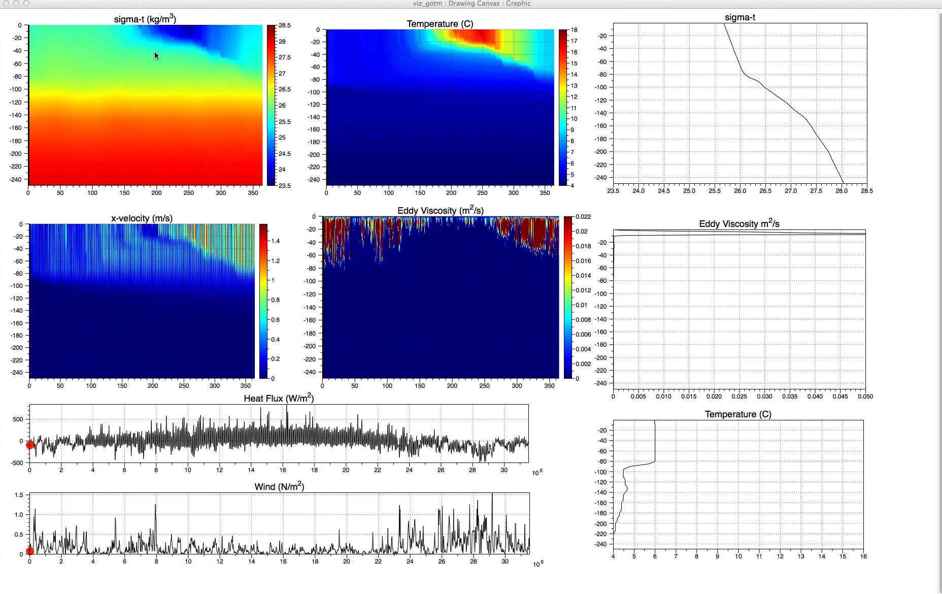
mouse_move(132, 39)
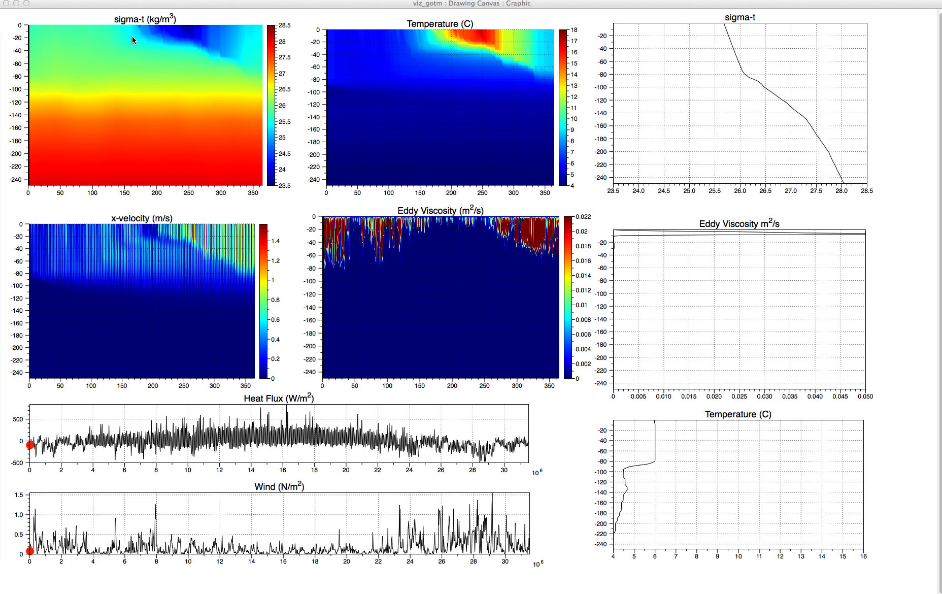
mouse_move(135, 38)
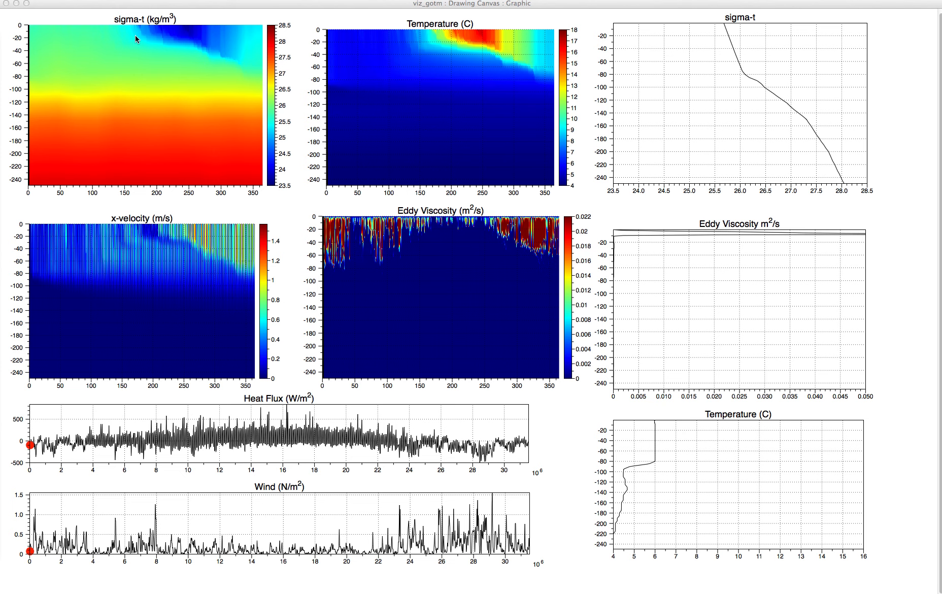
mouse_move(161, 39)
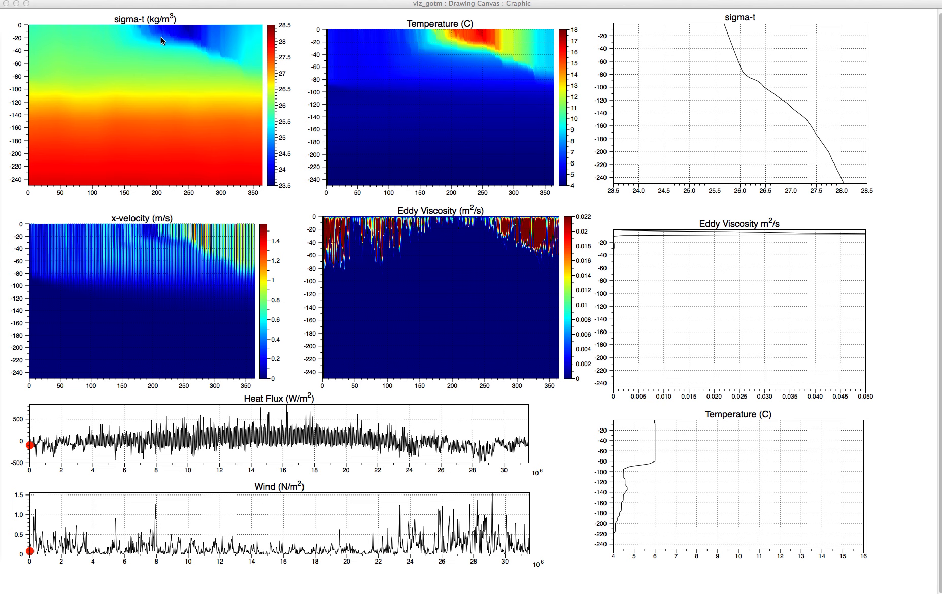
mouse_move(161, 41)
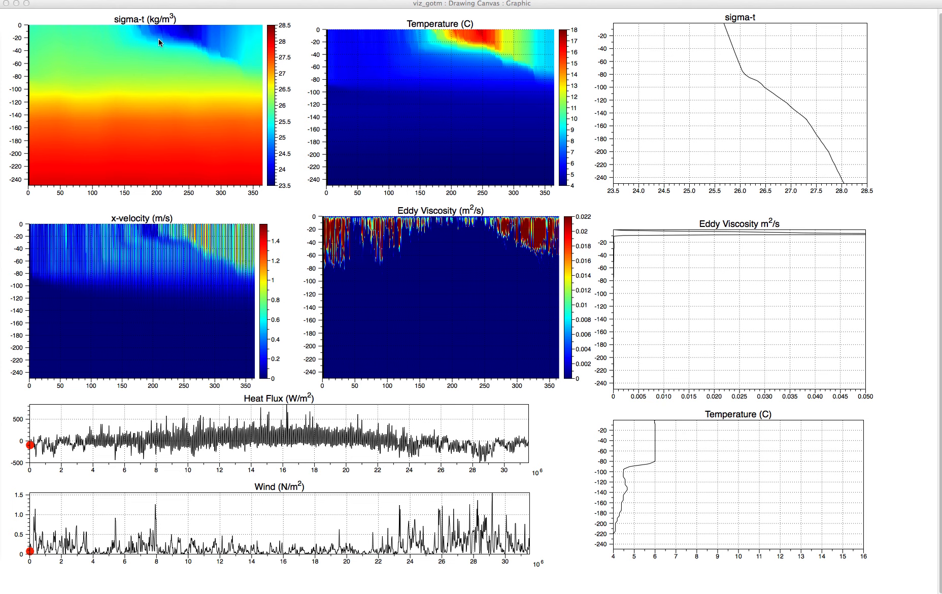
mouse_move(441, 43)
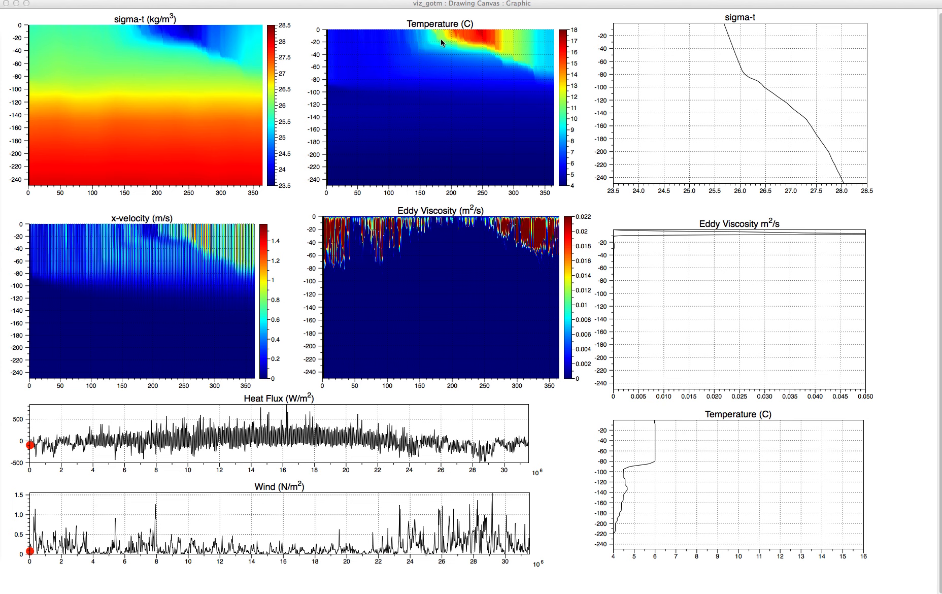
mouse_move(461, 54)
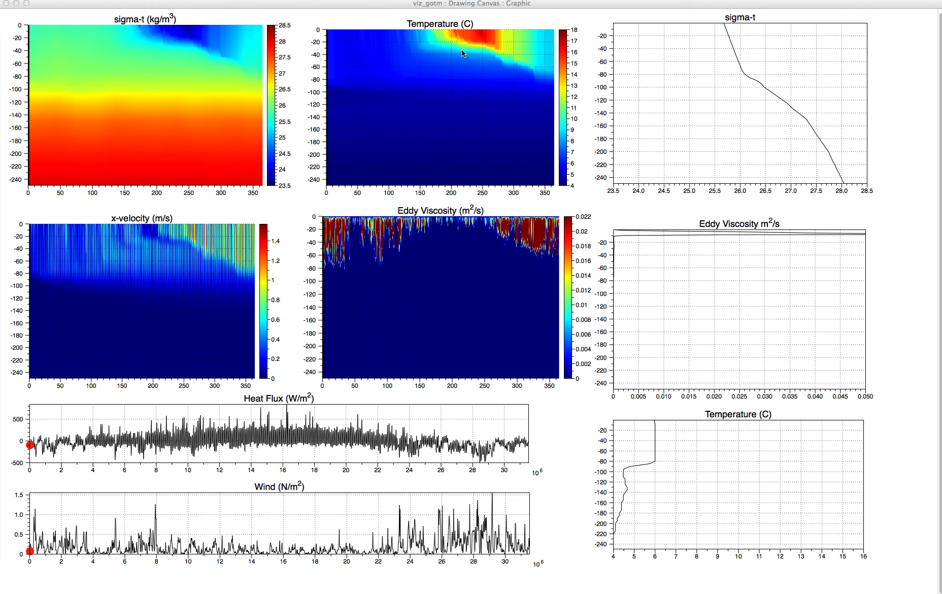
mouse_move(244, 104)
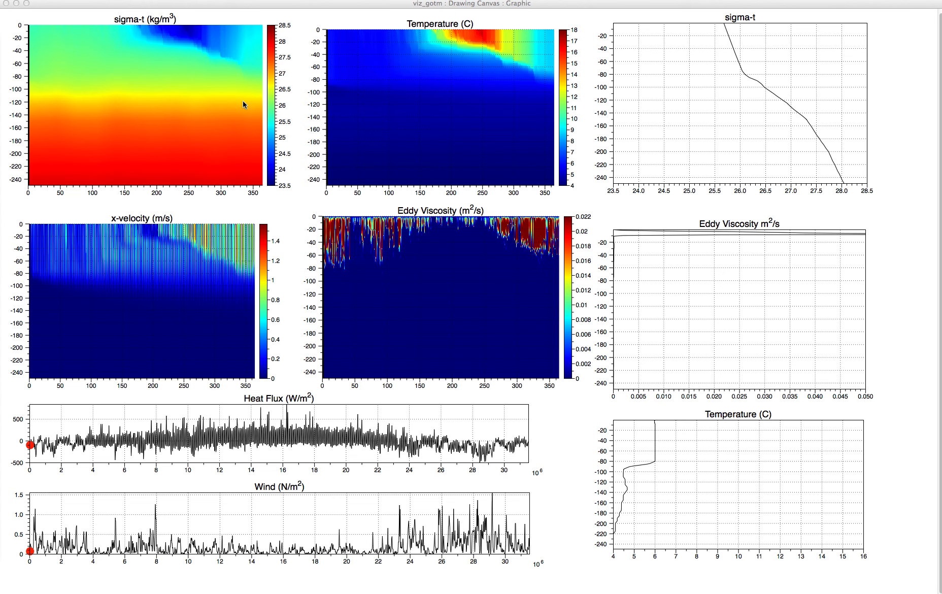
mouse_move(60, 108)
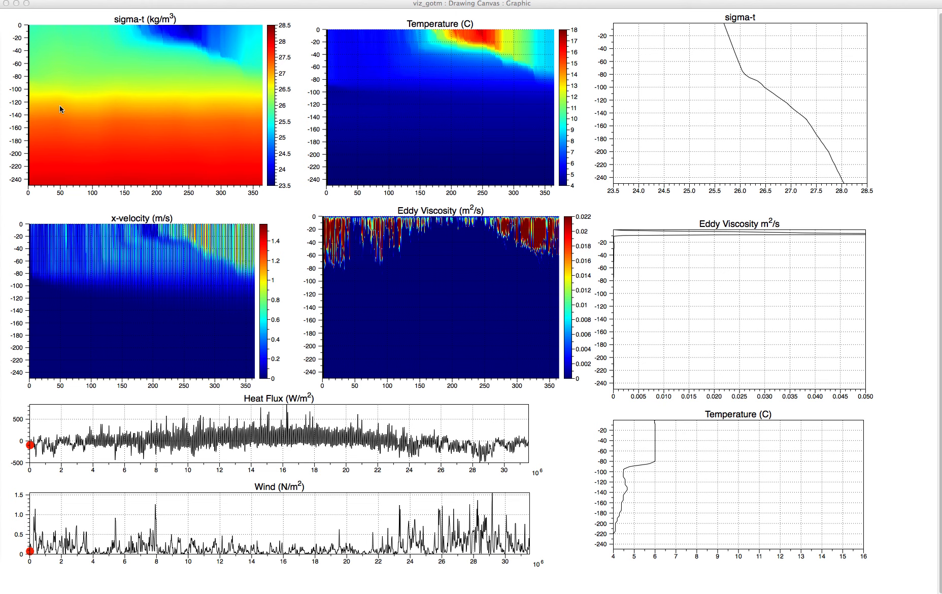
mouse_move(43, 106)
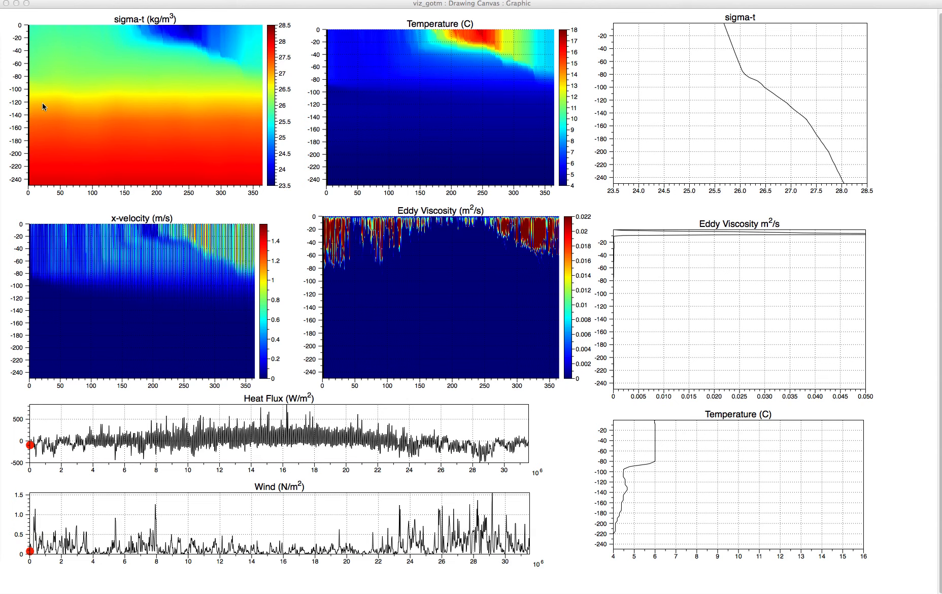
mouse_move(235, 102)
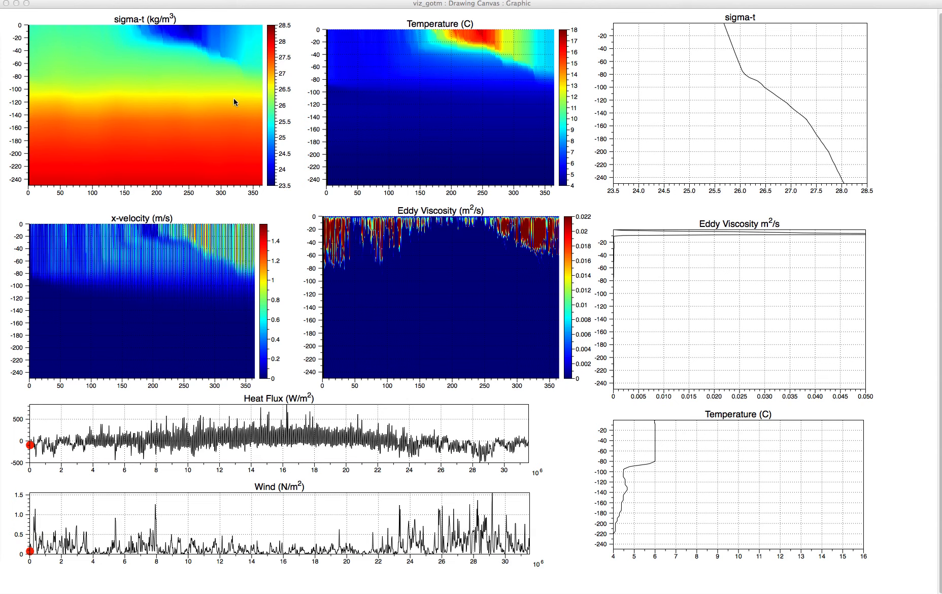
mouse_move(347, 110)
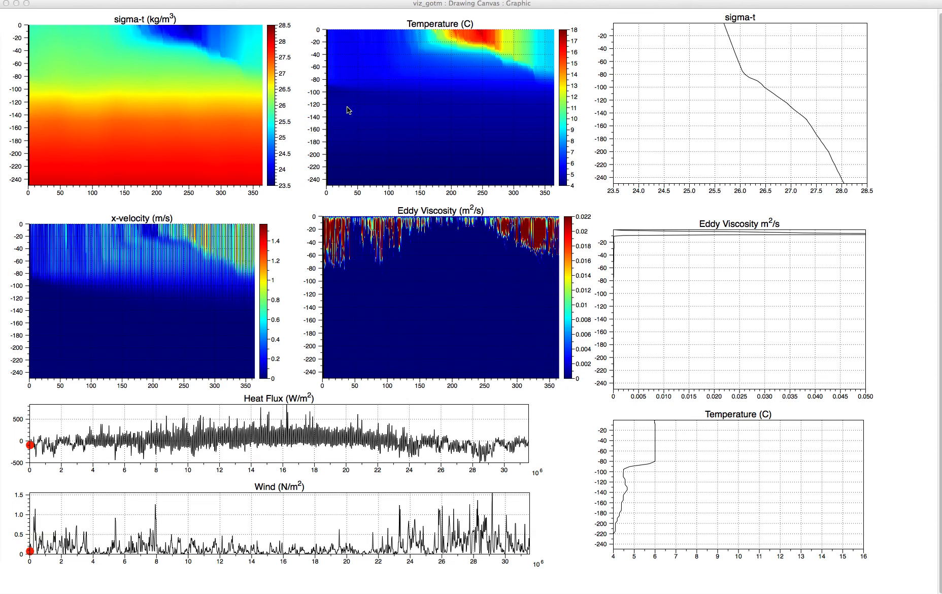
mouse_move(101, 81)
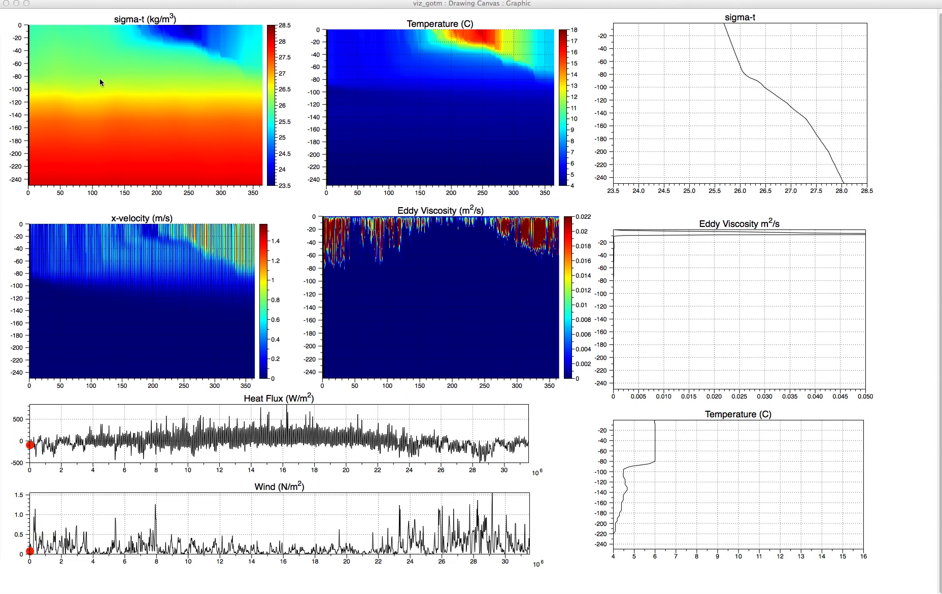
mouse_move(104, 91)
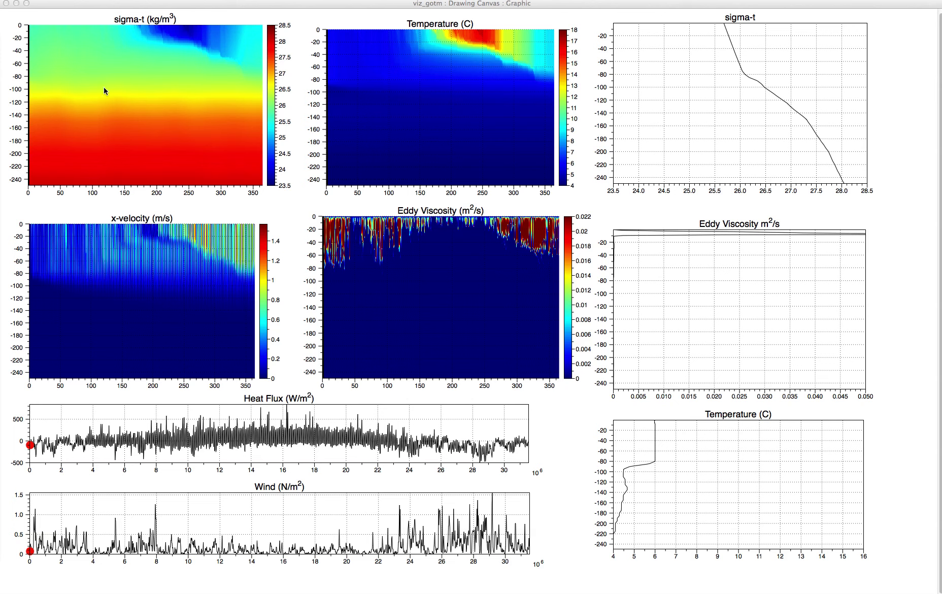
mouse_move(114, 29)
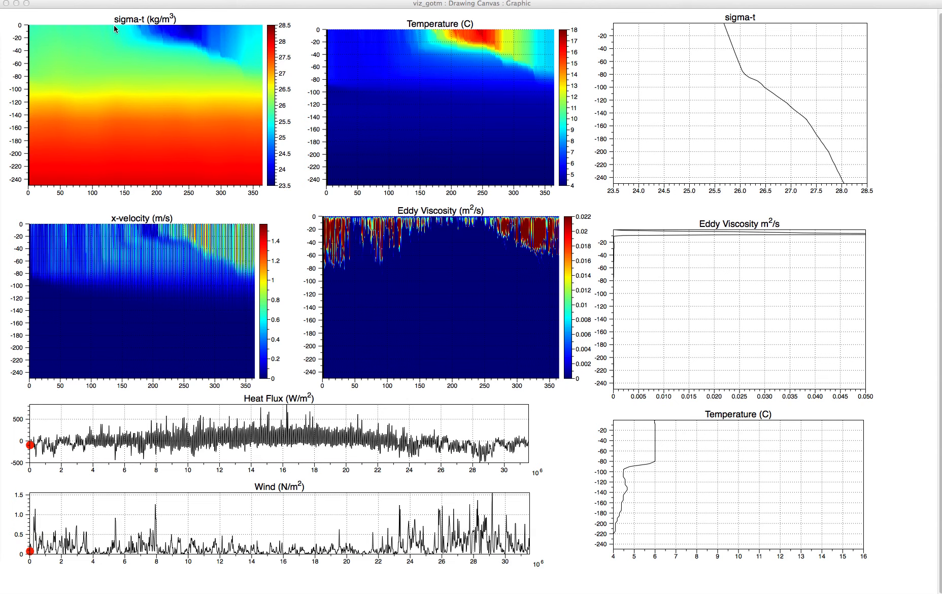
mouse_move(365, 79)
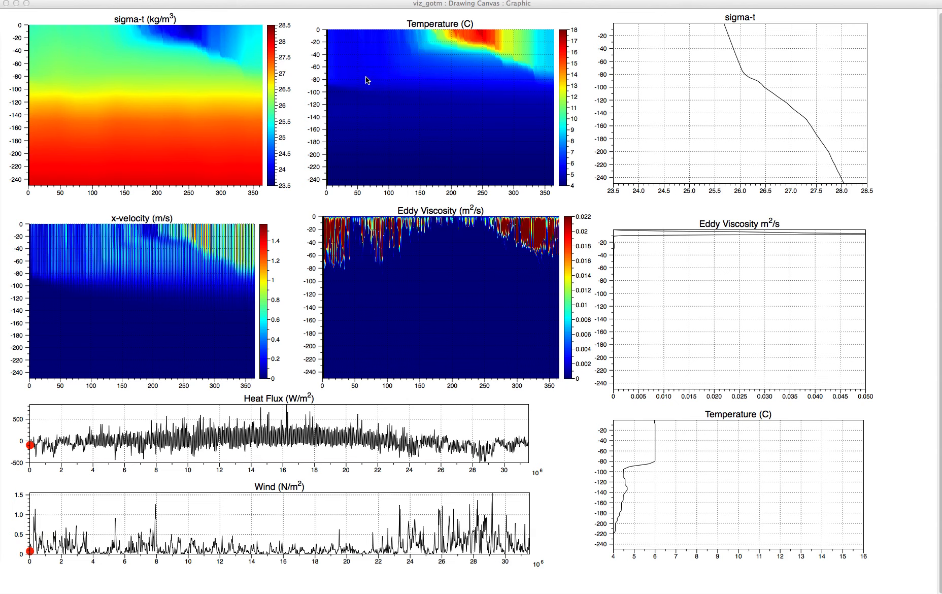
mouse_move(422, 80)
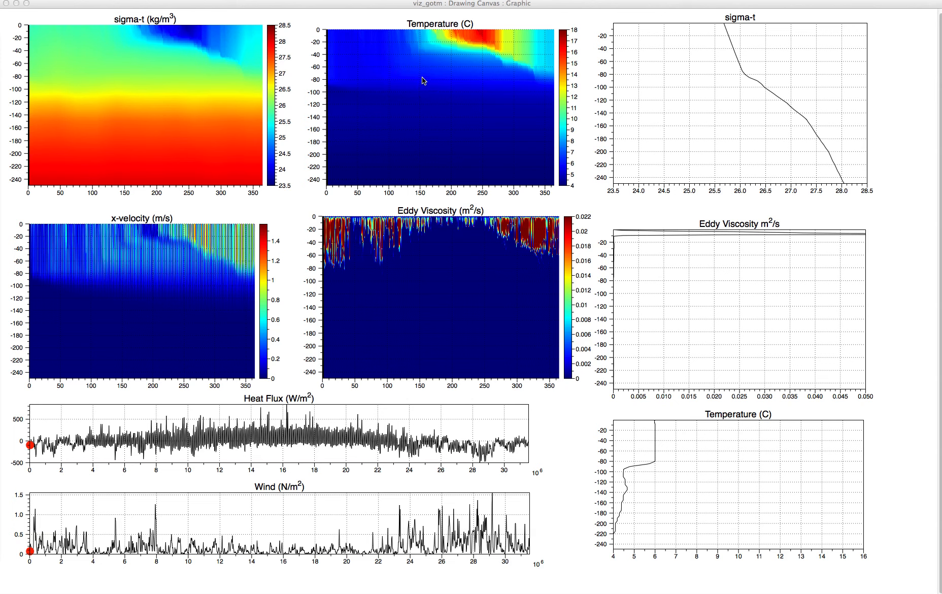
mouse_move(208, 450)
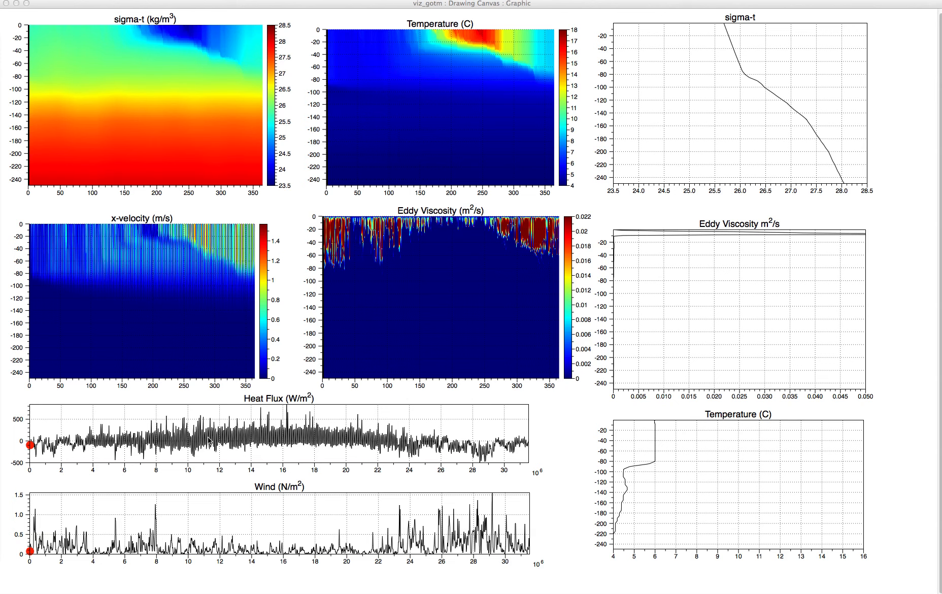
mouse_move(207, 423)
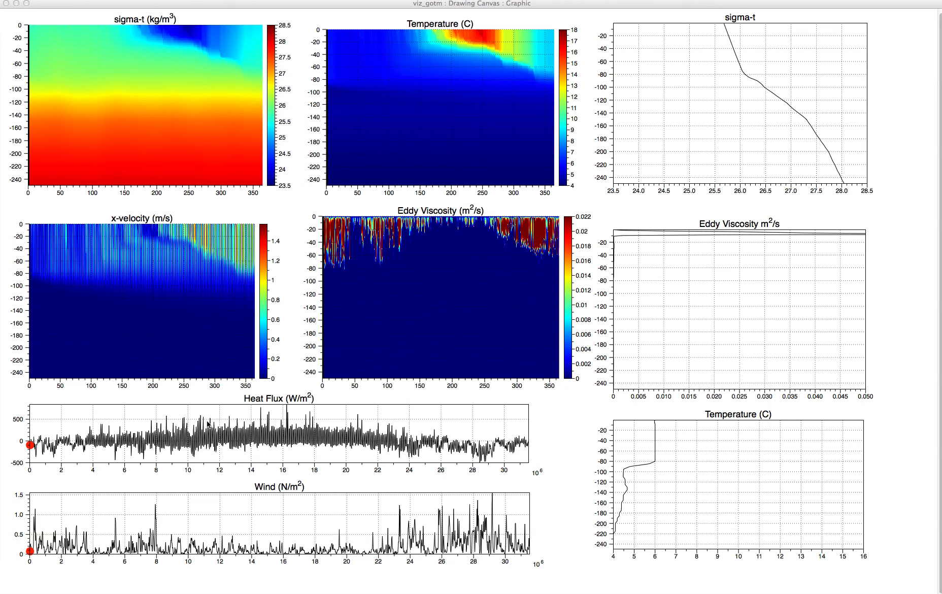
mouse_move(204, 454)
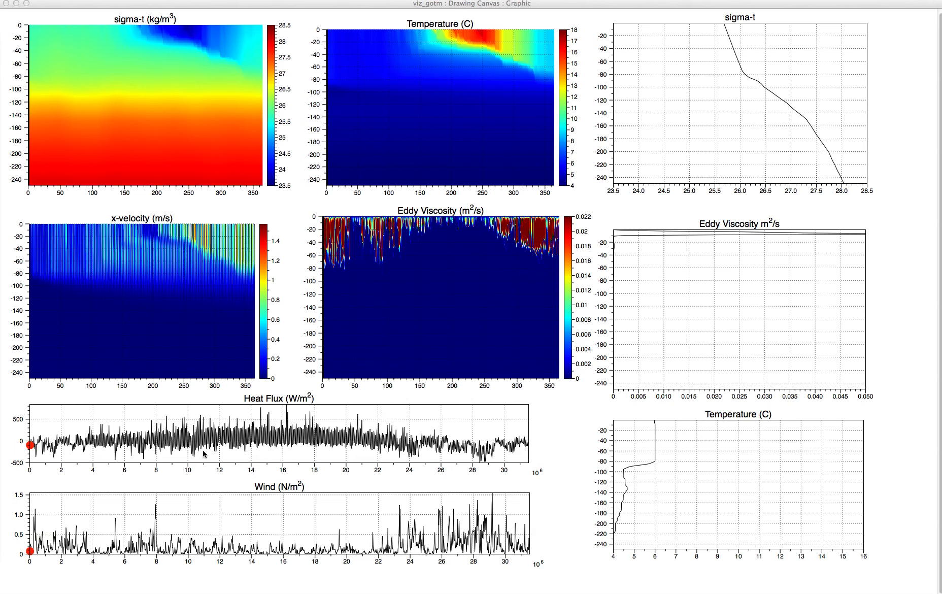
mouse_move(244, 496)
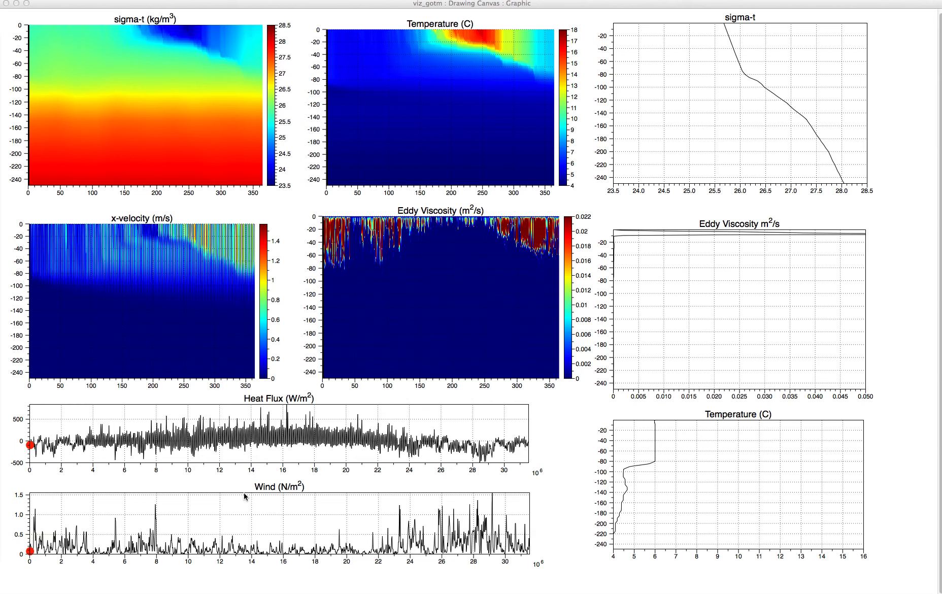
mouse_move(46, 510)
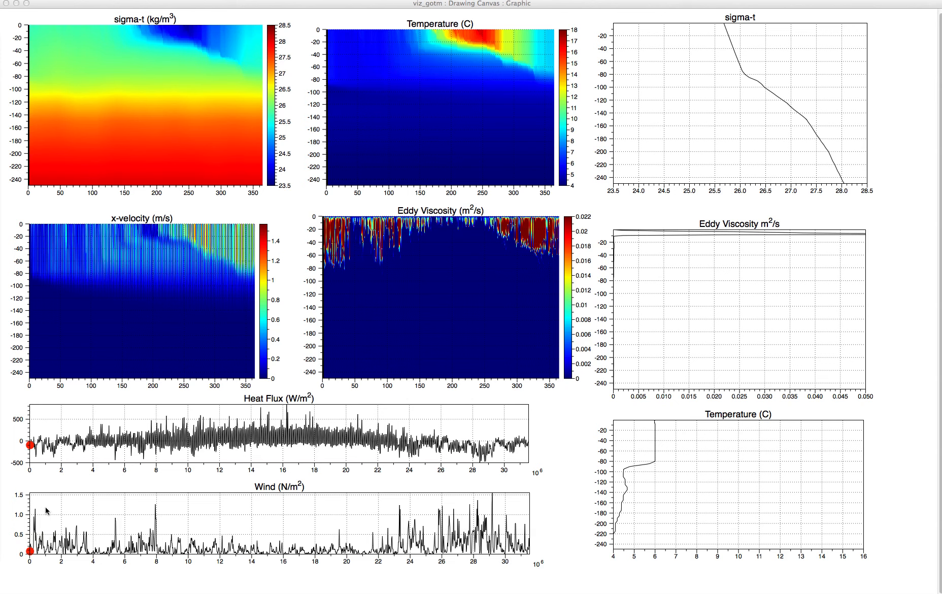
mouse_move(47, 509)
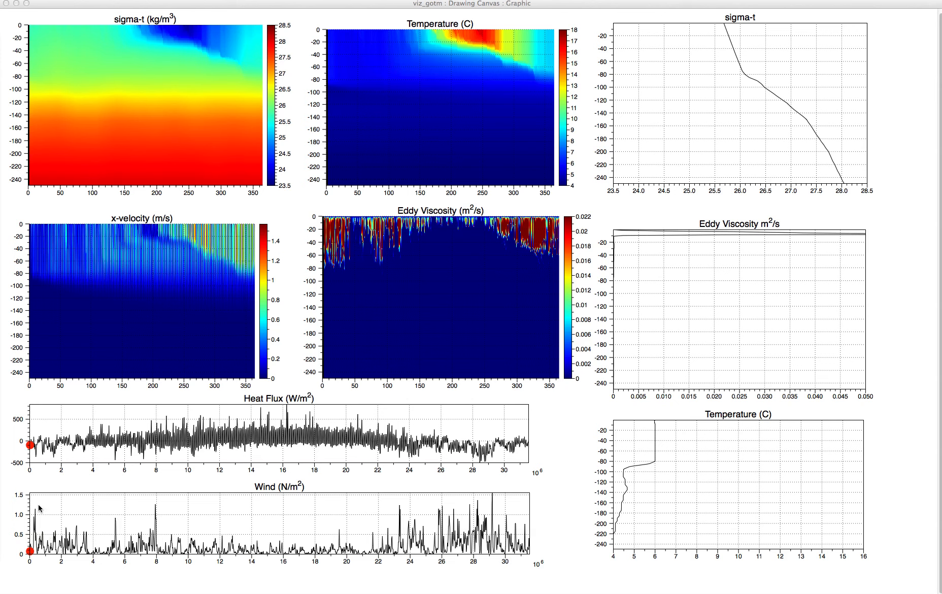
mouse_move(240, 559)
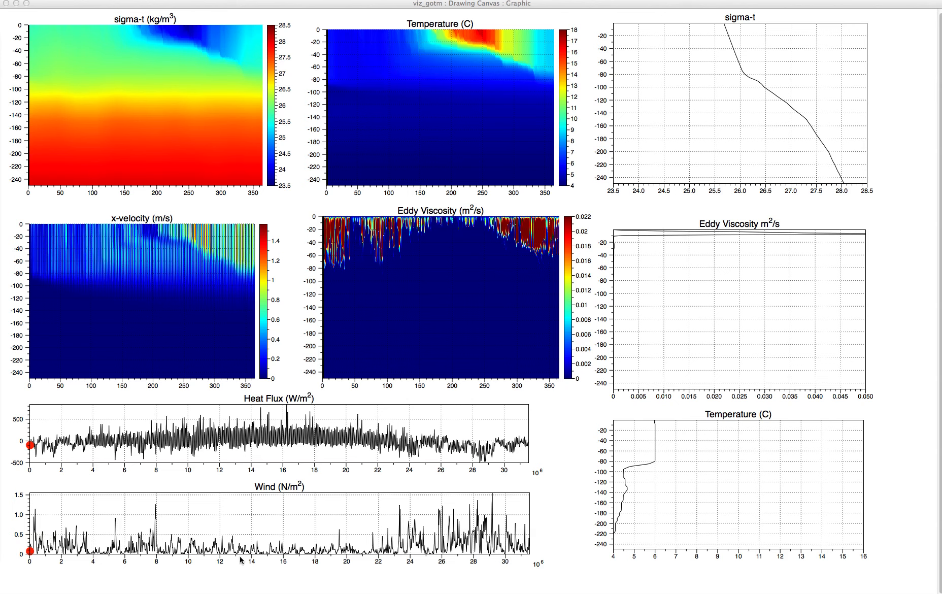
mouse_move(139, 570)
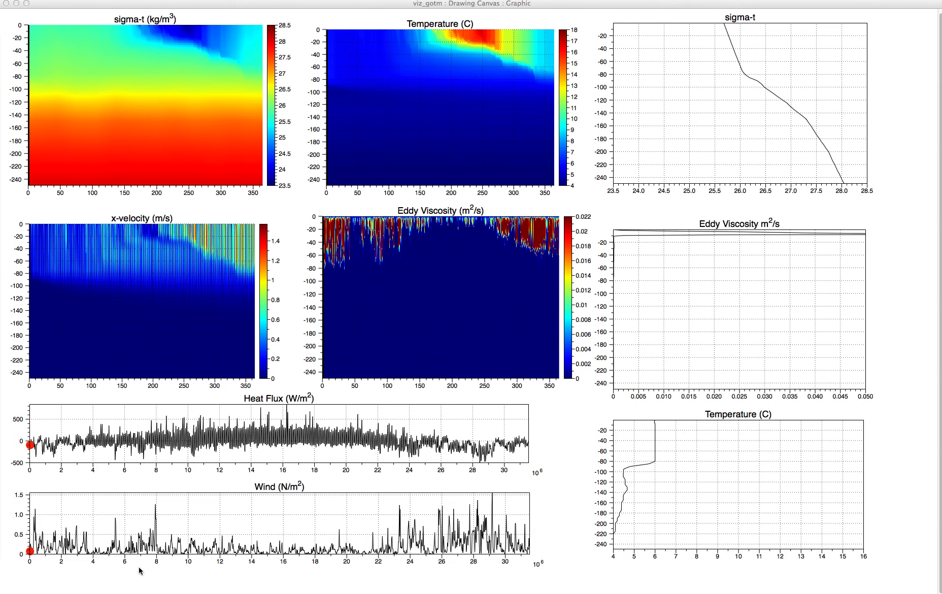
mouse_move(152, 487)
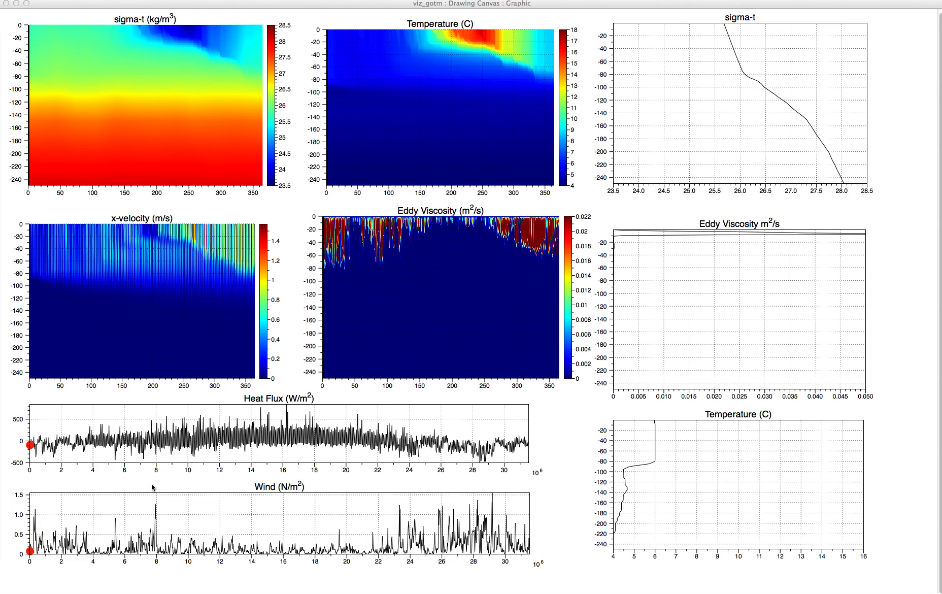
mouse_move(493, 539)
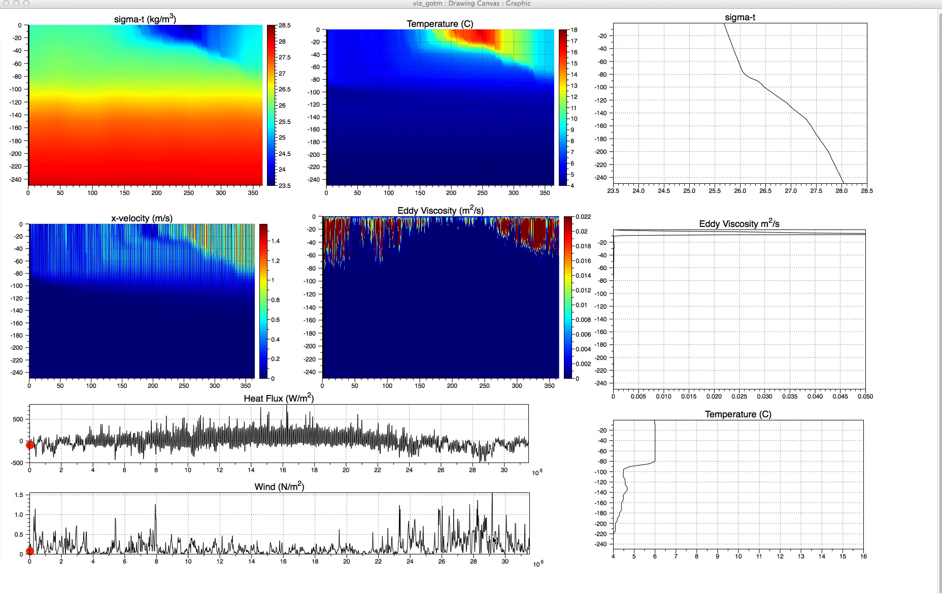
mouse_move(127, 515)
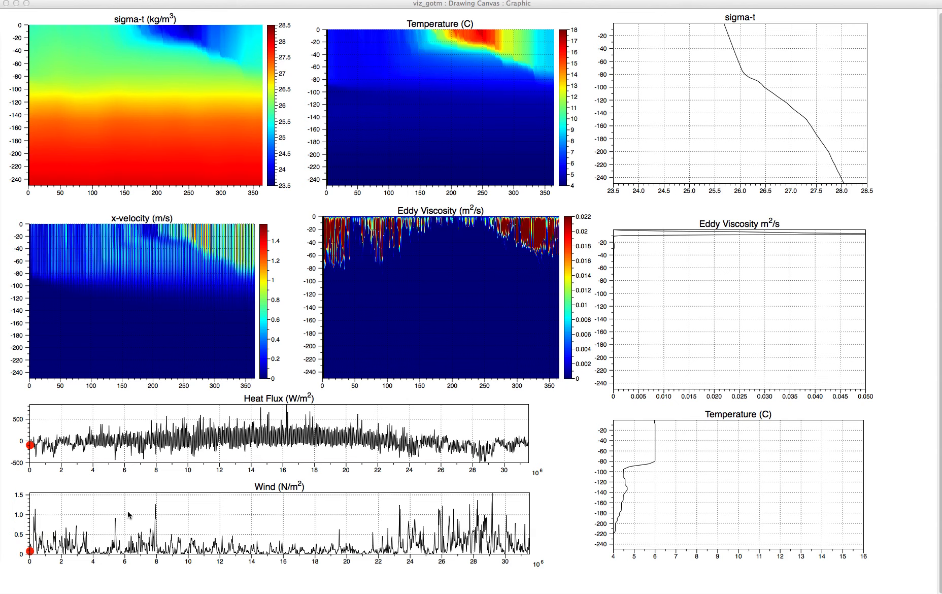
mouse_move(484, 510)
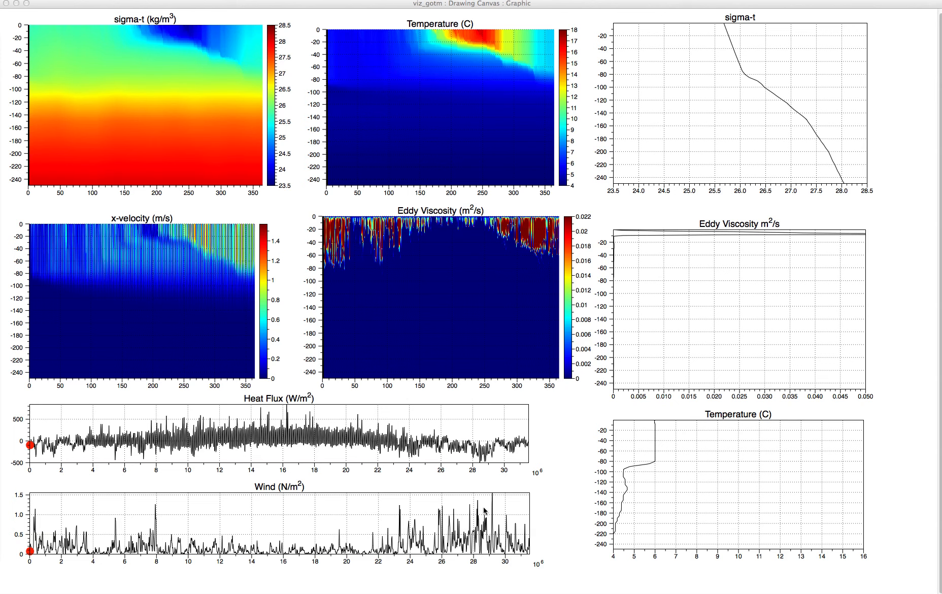
mouse_move(492, 551)
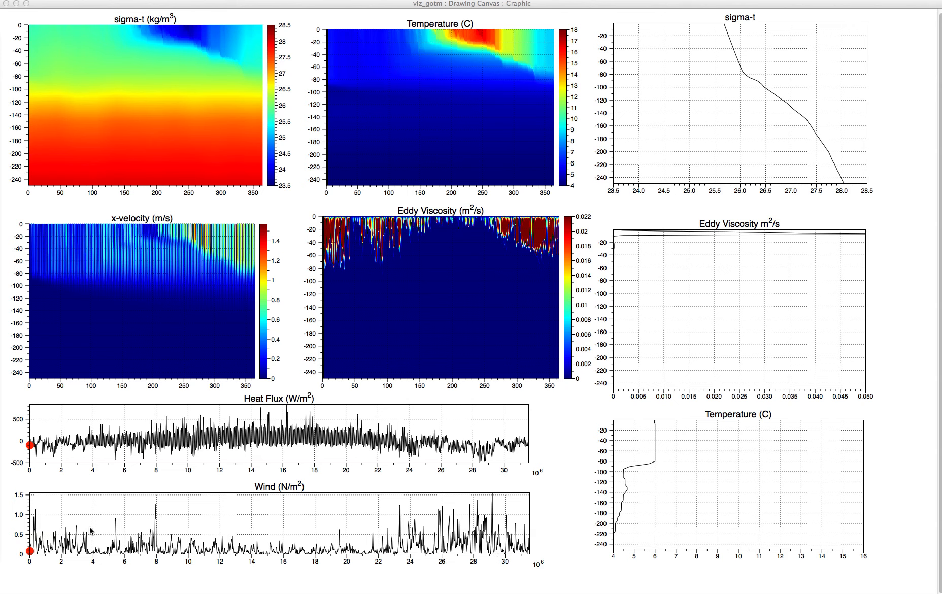
mouse_move(453, 531)
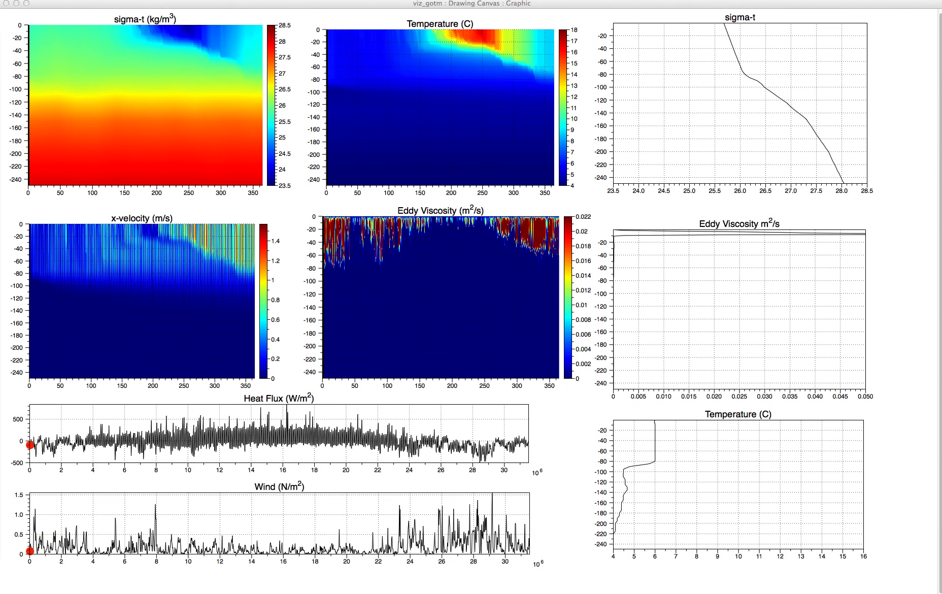
mouse_move(131, 453)
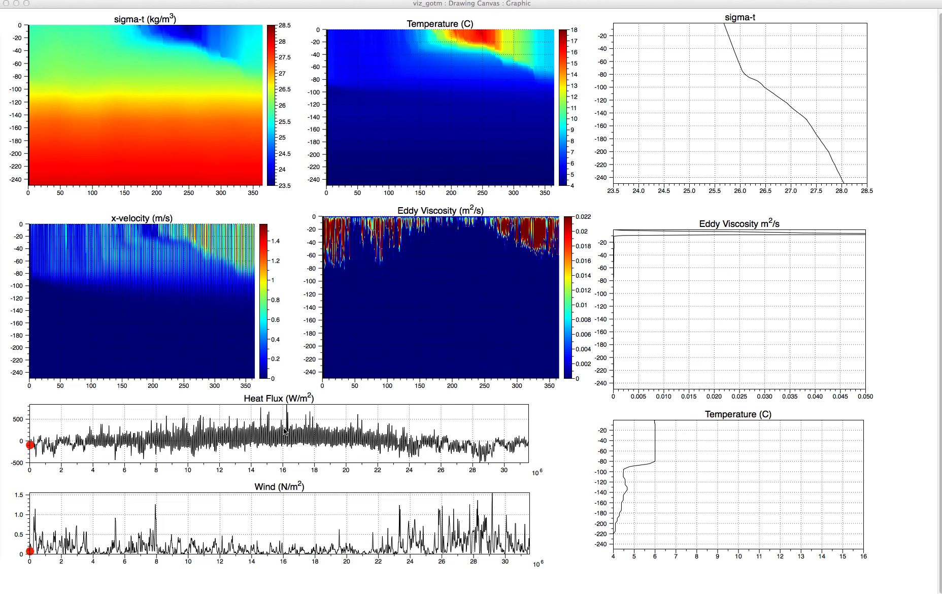
mouse_move(350, 438)
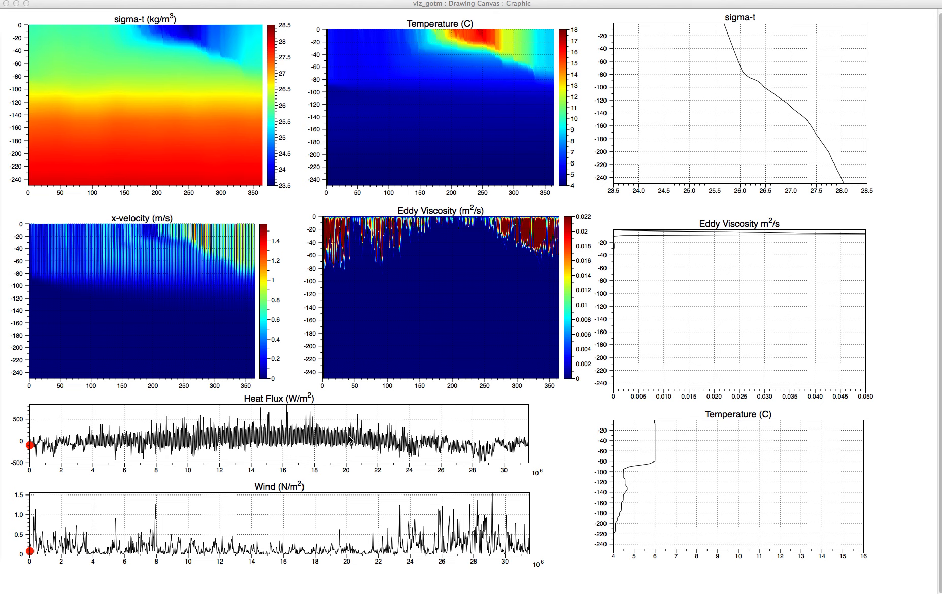
mouse_move(111, 454)
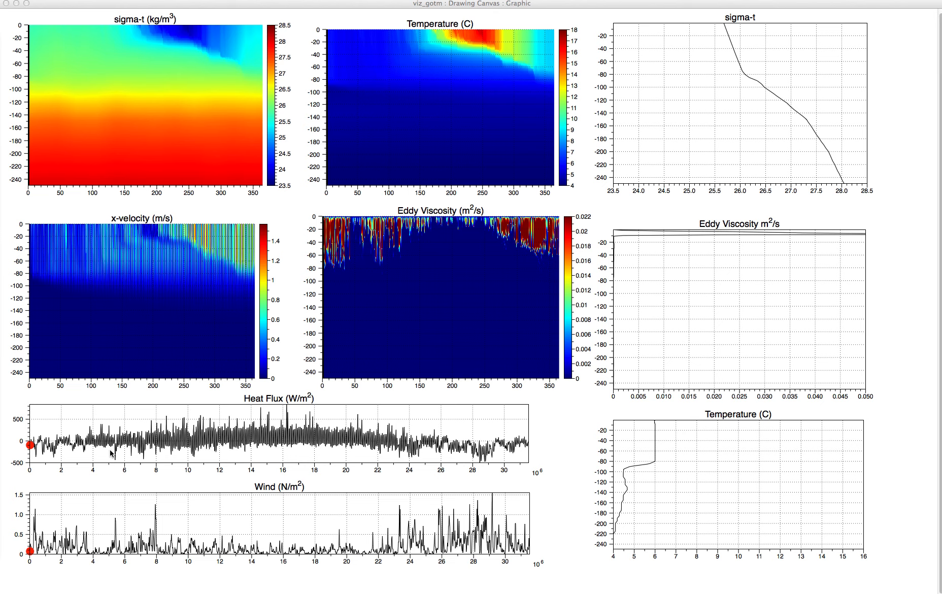
mouse_move(88, 450)
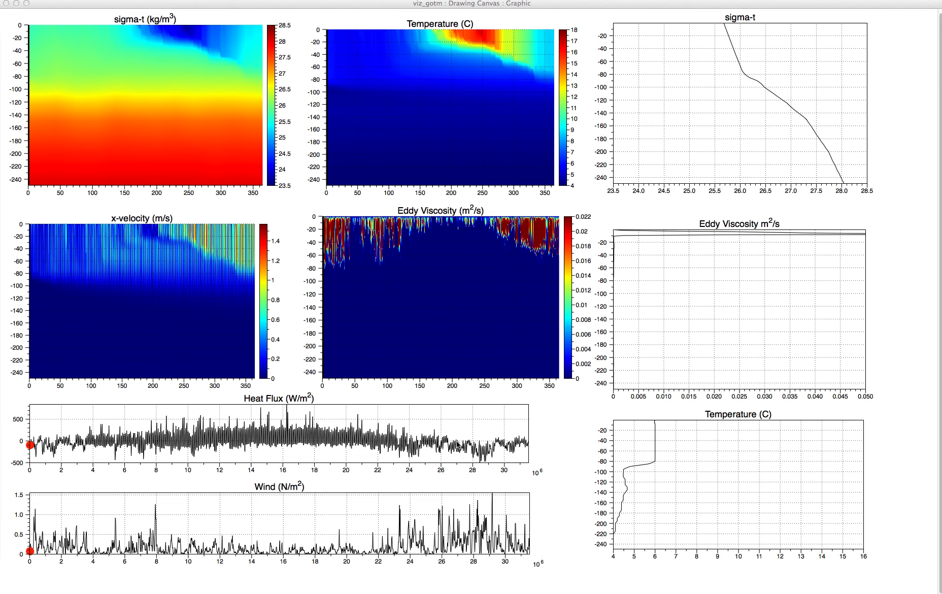
mouse_move(490, 463)
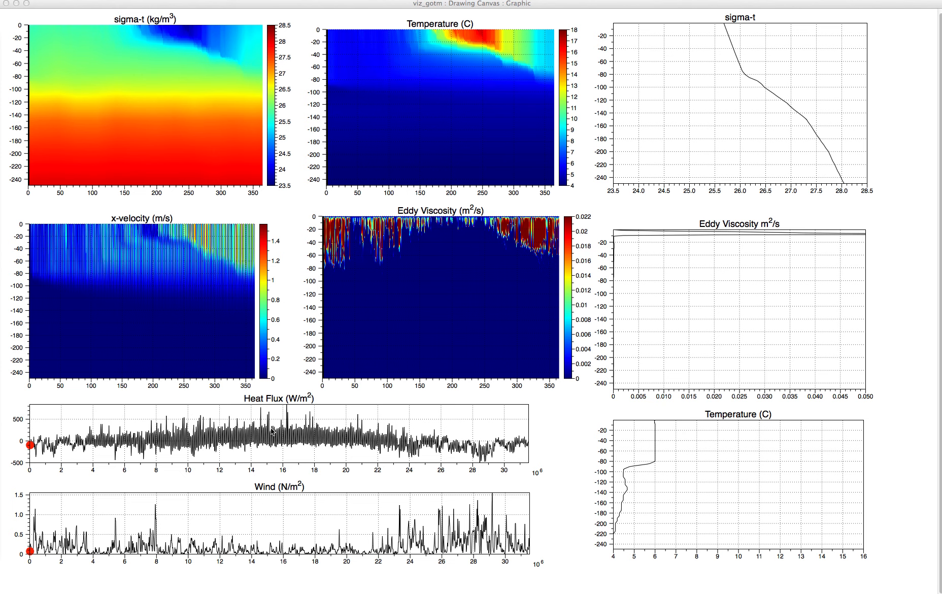
mouse_move(254, 215)
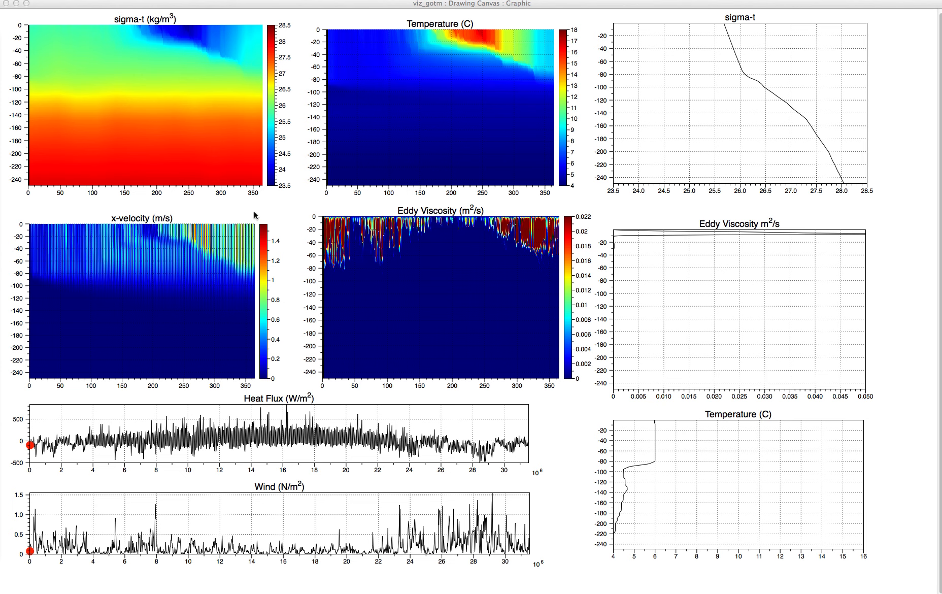
mouse_move(196, 106)
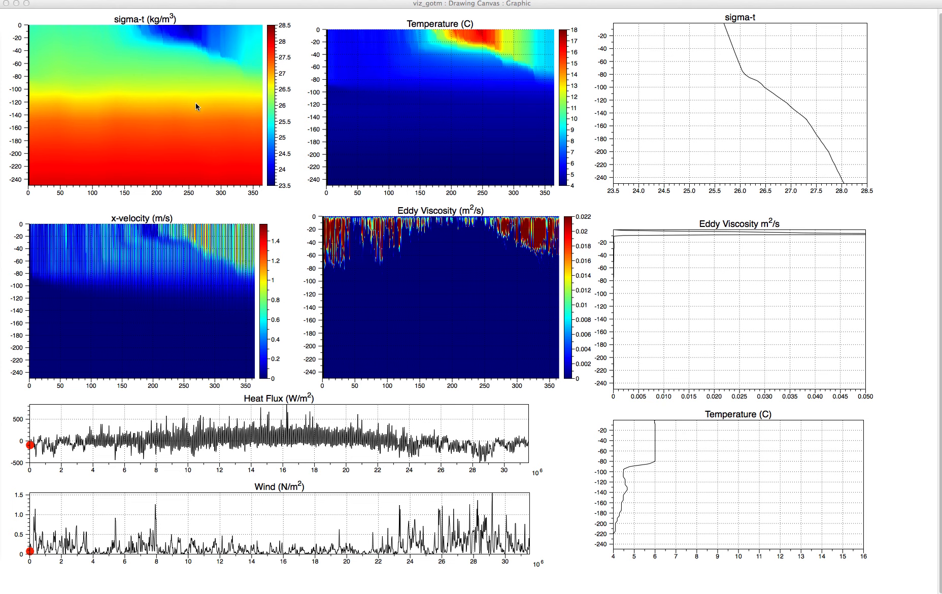
mouse_move(294, 92)
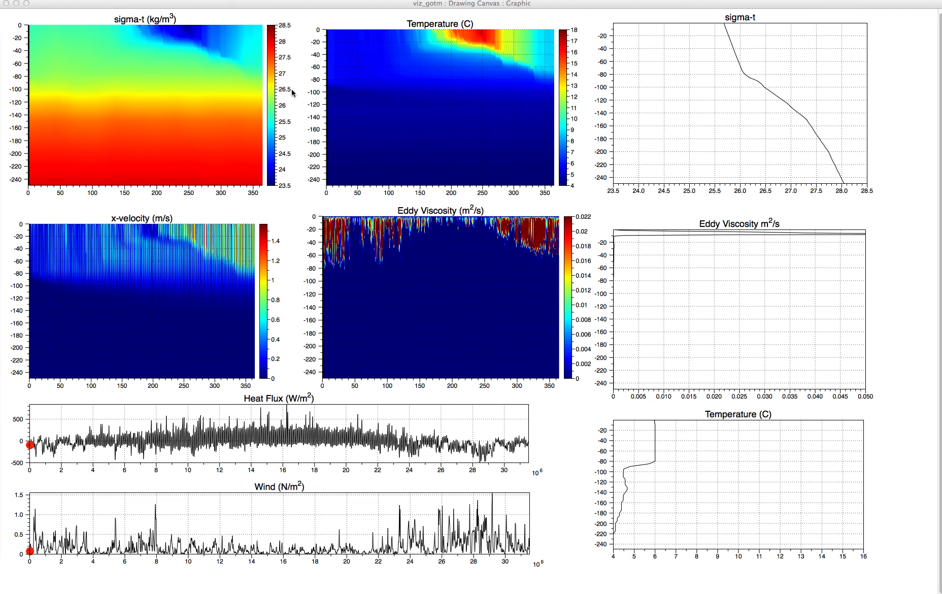
mouse_move(342, 55)
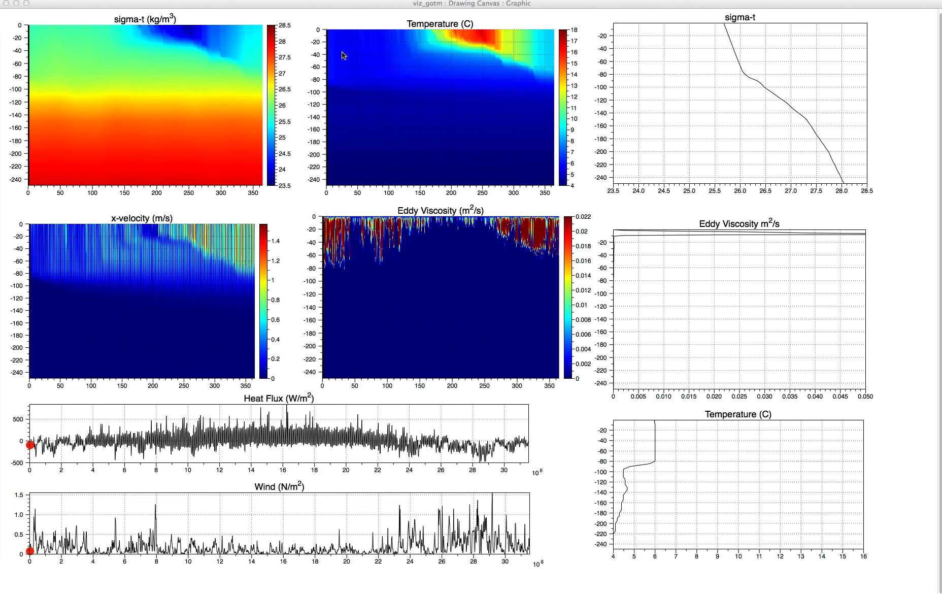
mouse_move(356, 74)
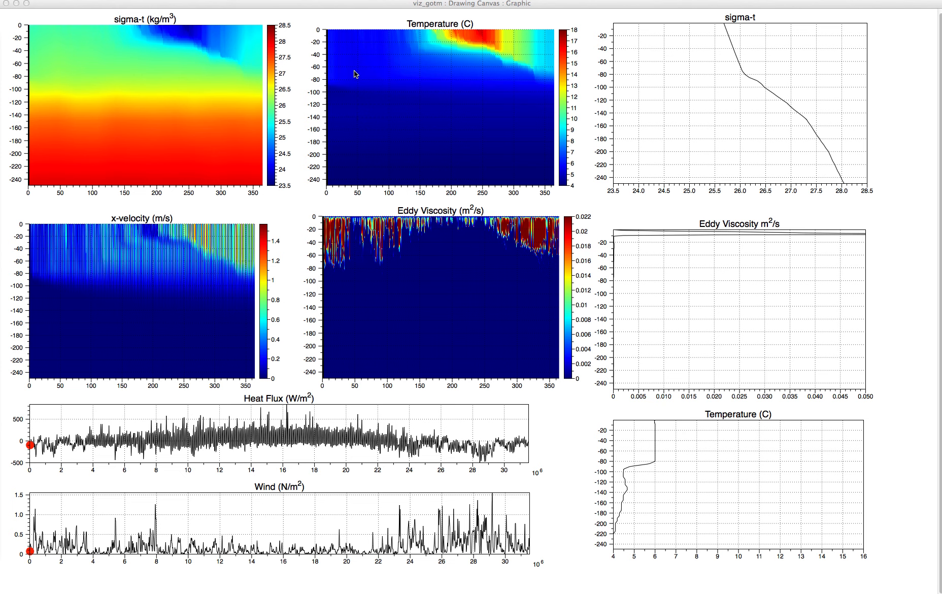
mouse_move(385, 39)
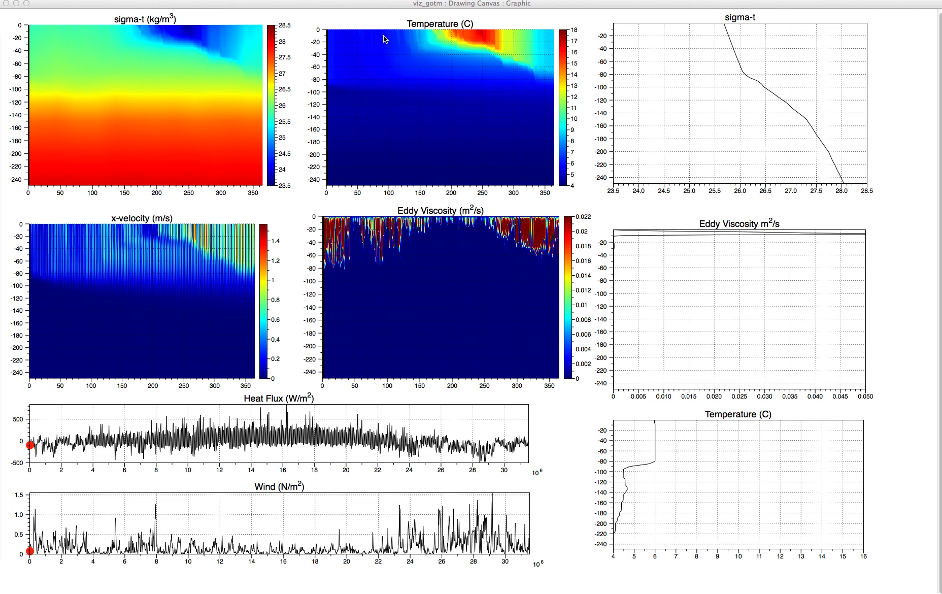
mouse_move(367, 94)
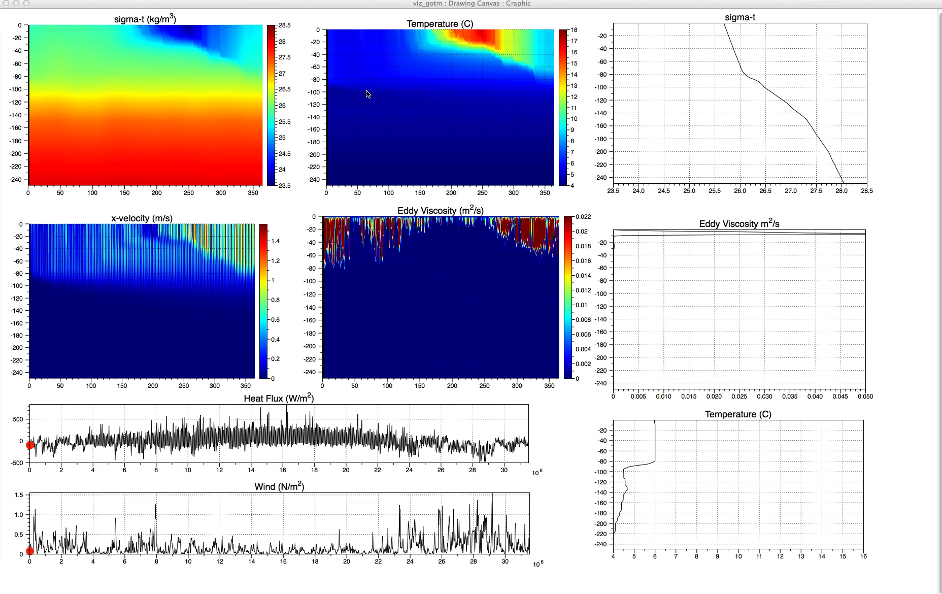
mouse_move(441, 35)
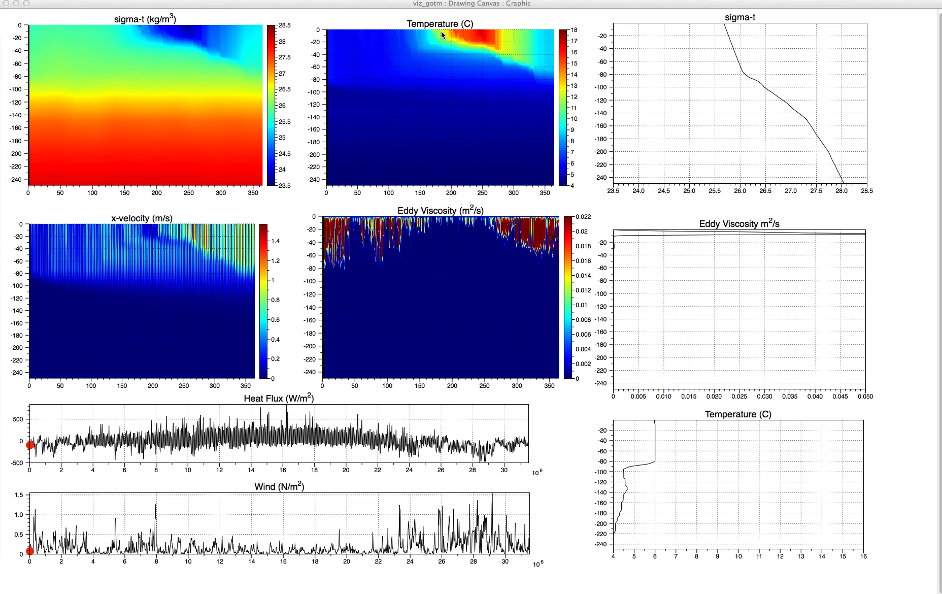
mouse_move(438, 38)
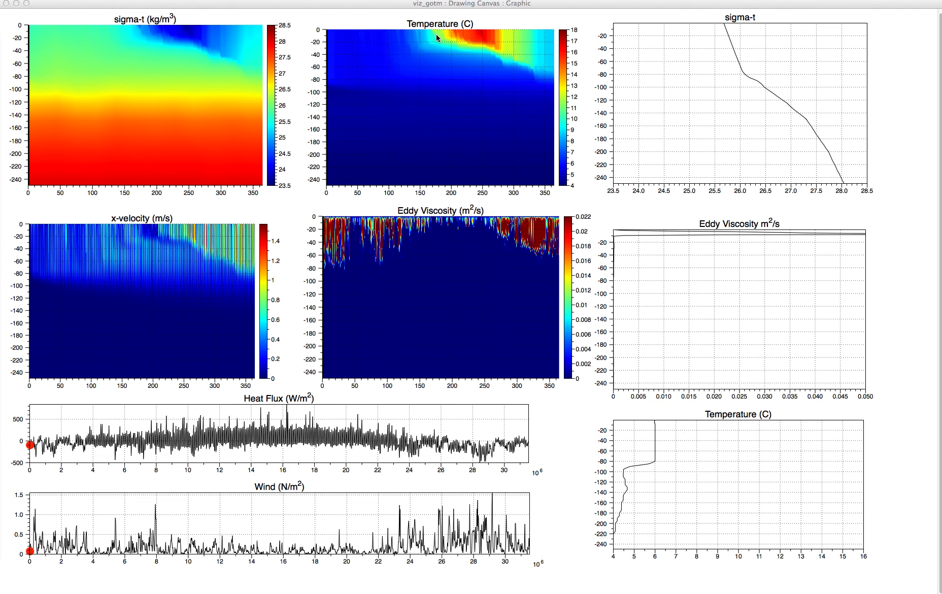
mouse_move(438, 38)
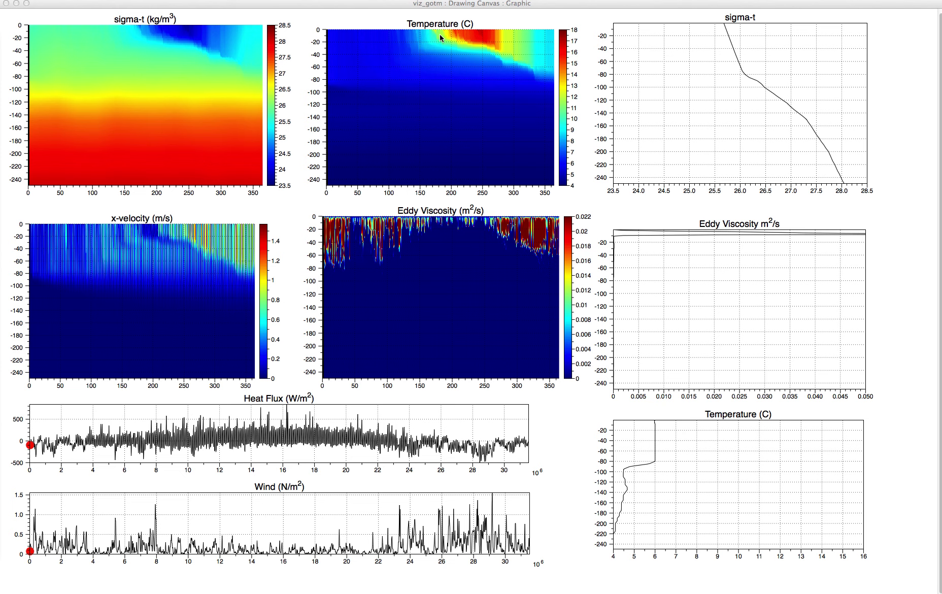
mouse_move(431, 46)
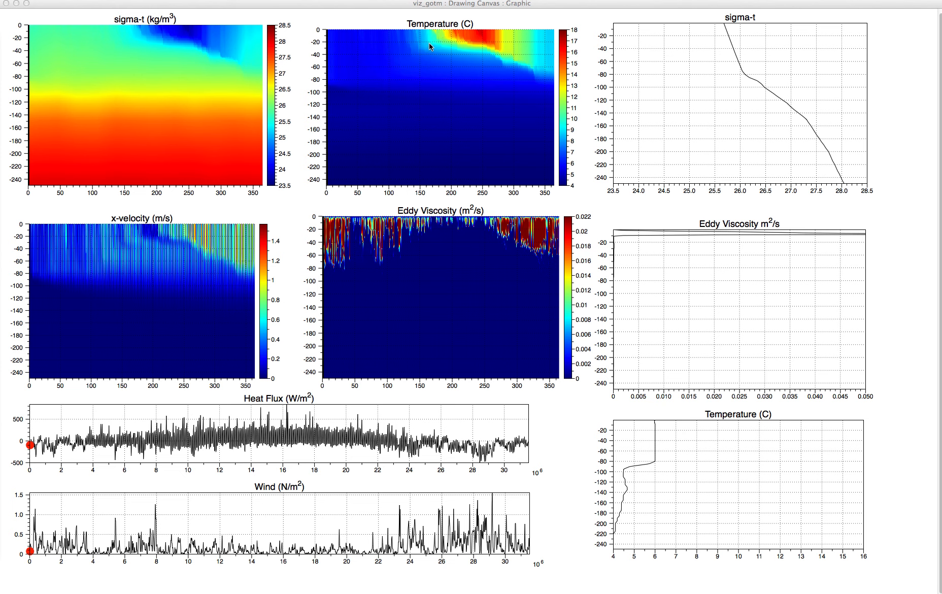
mouse_move(457, 39)
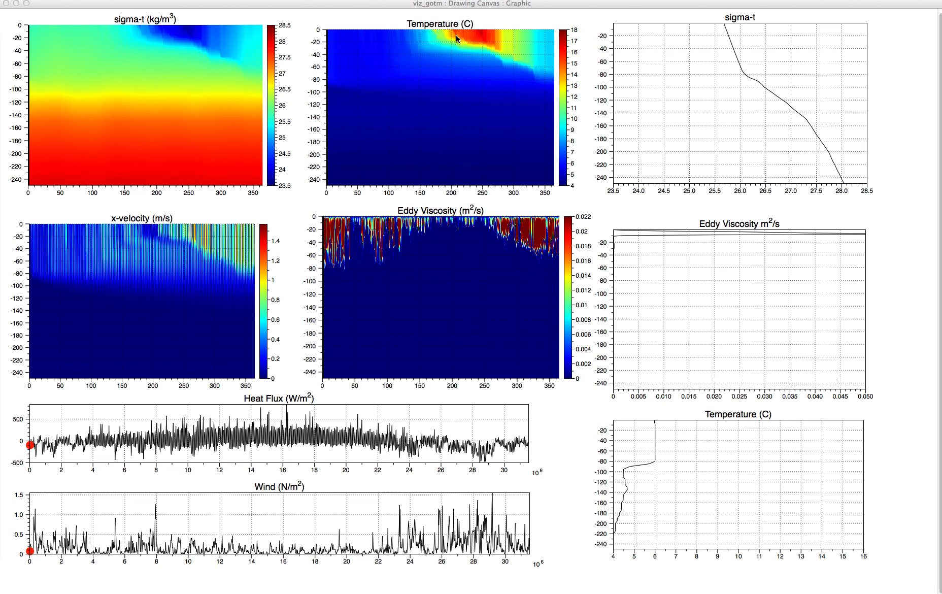
mouse_move(474, 48)
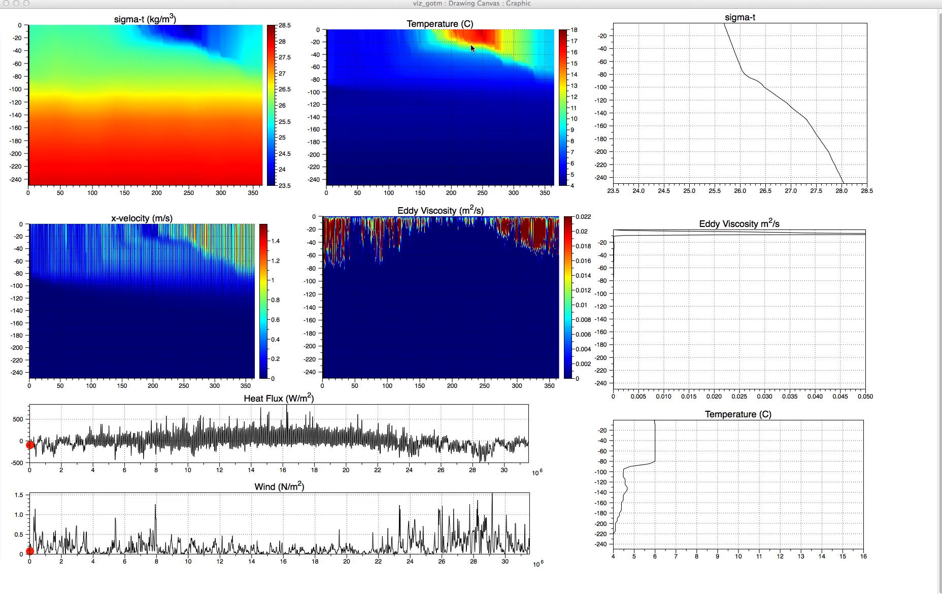
mouse_move(454, 37)
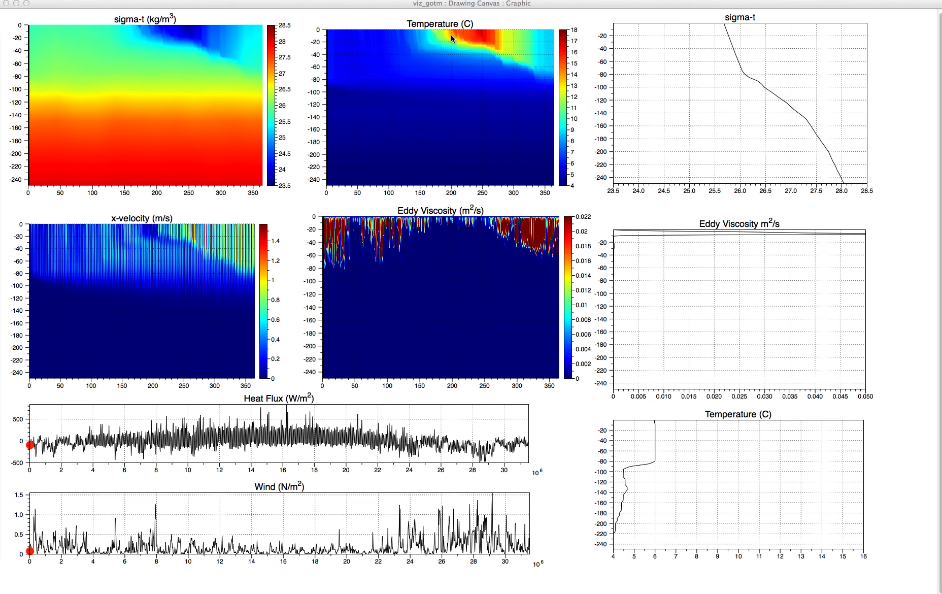
mouse_move(481, 50)
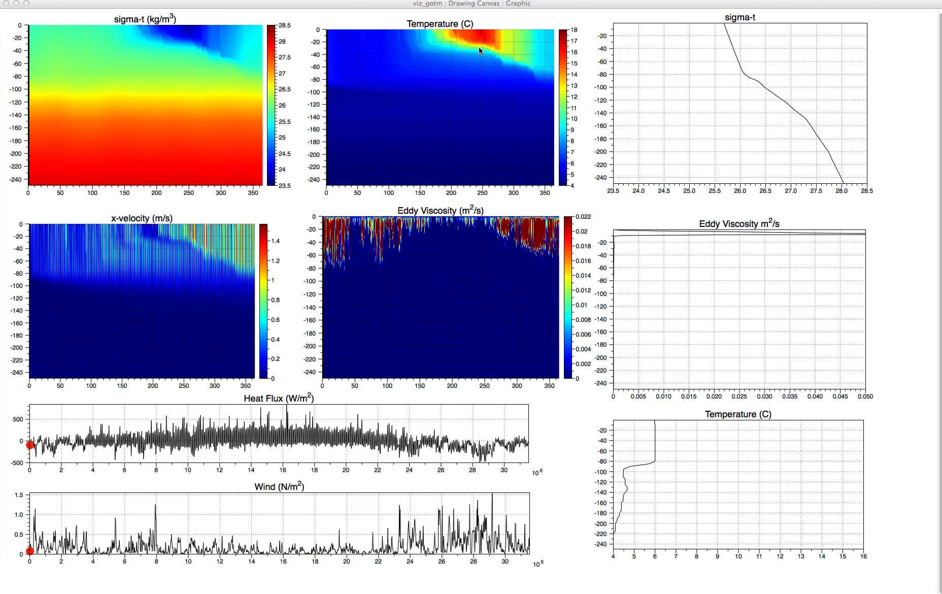
mouse_move(501, 55)
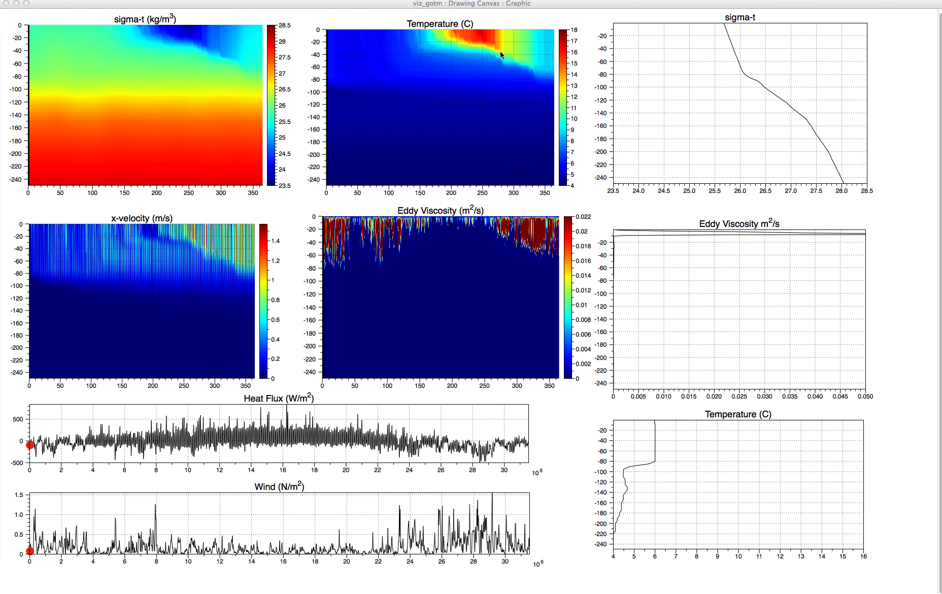
mouse_move(460, 460)
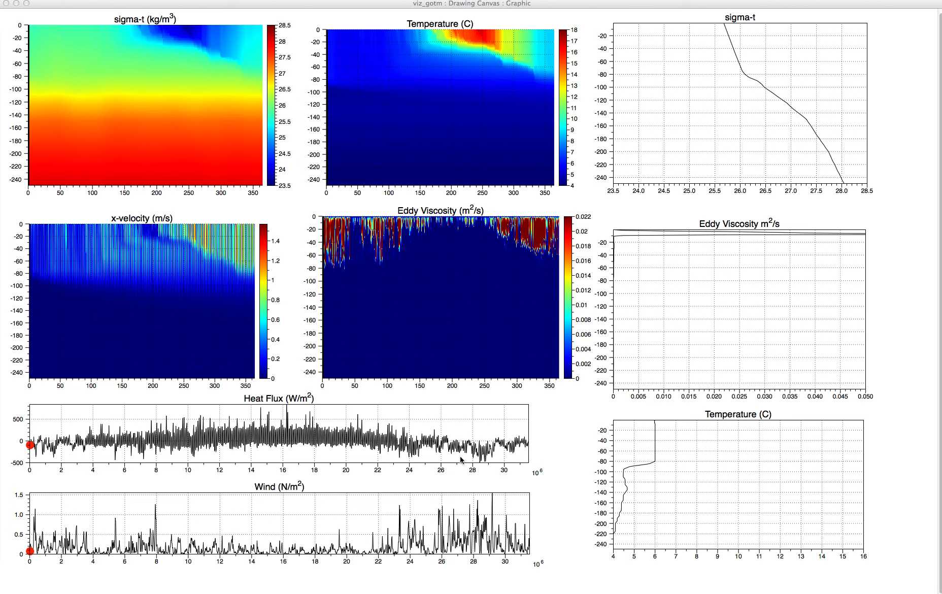
mouse_move(462, 460)
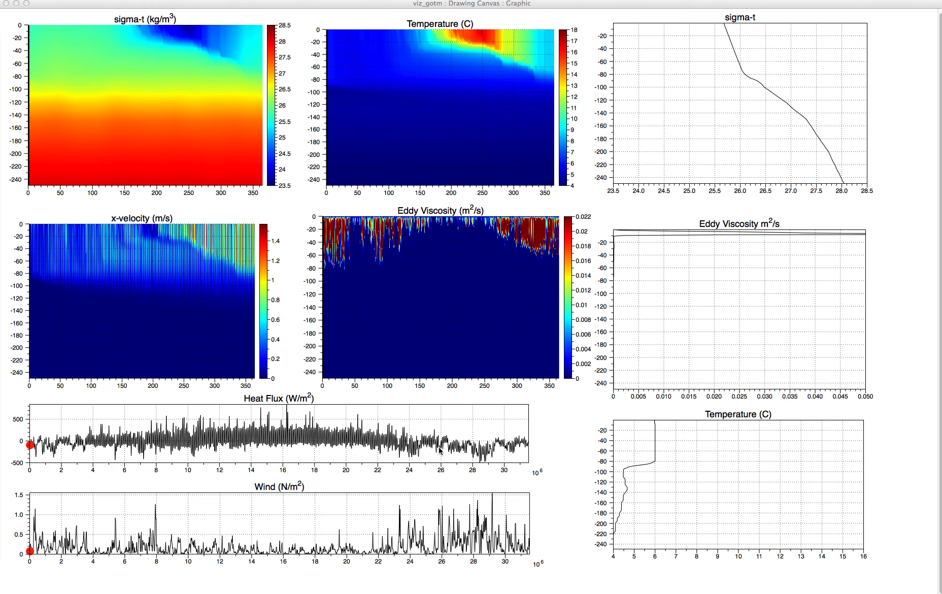
mouse_move(452, 456)
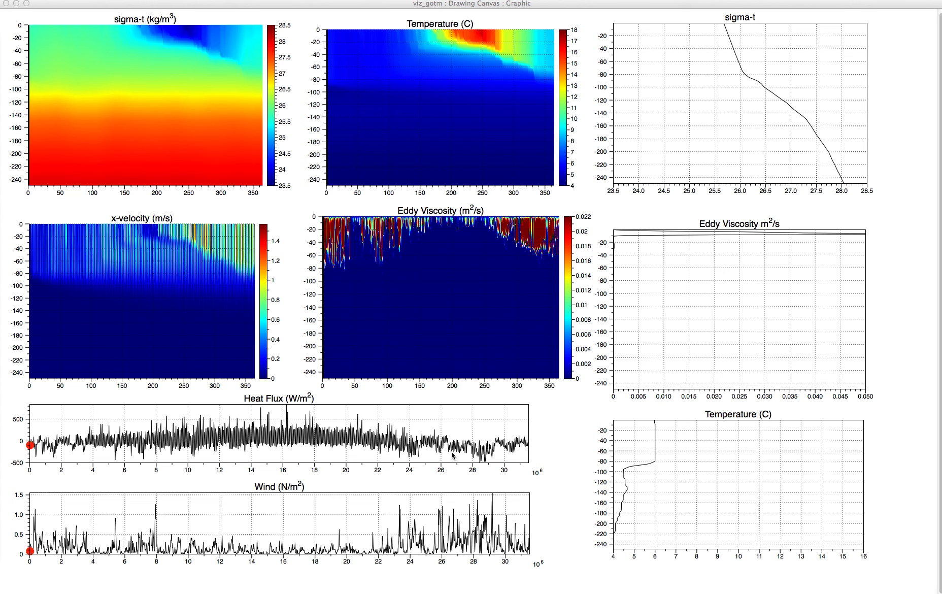
mouse_move(493, 452)
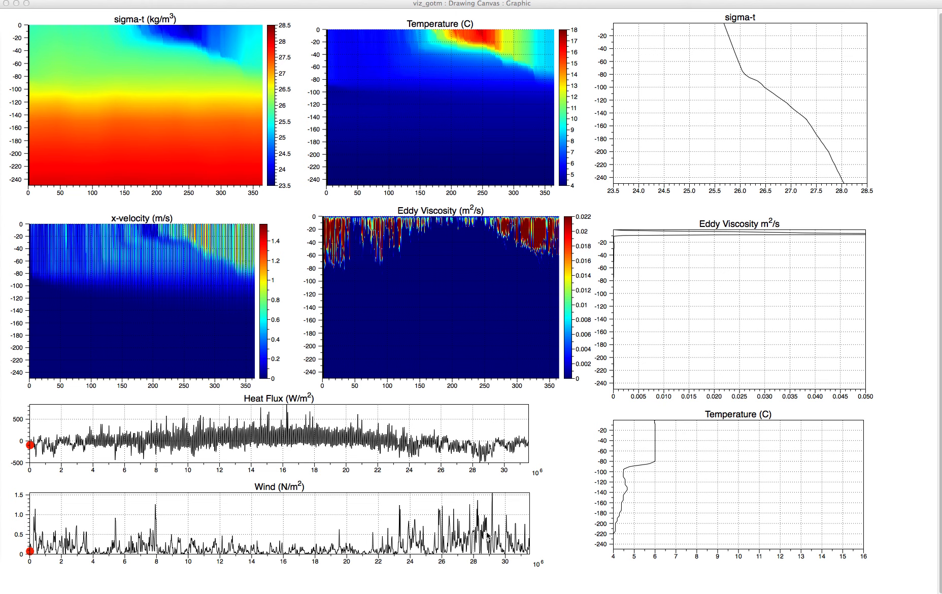
mouse_move(449, 459)
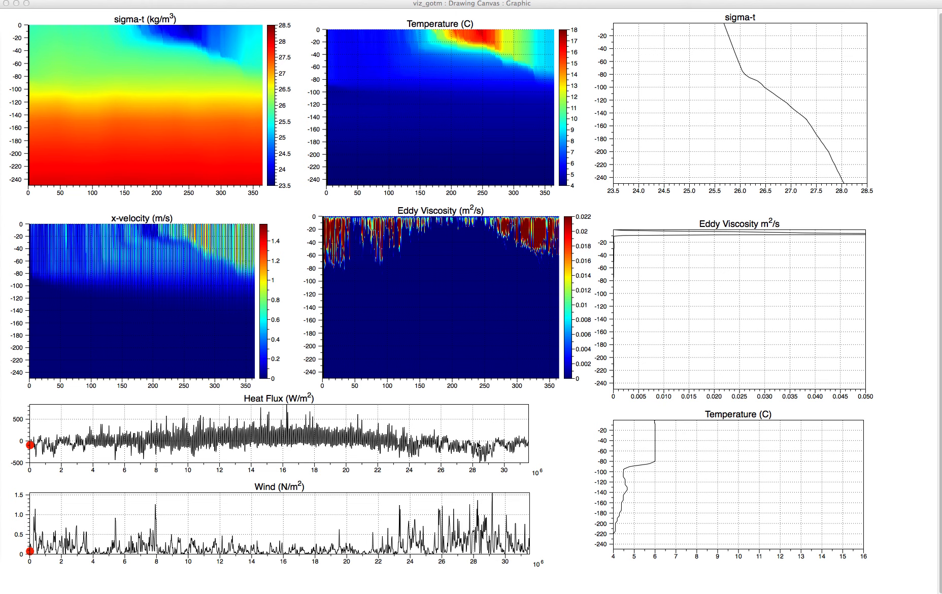
mouse_move(506, 37)
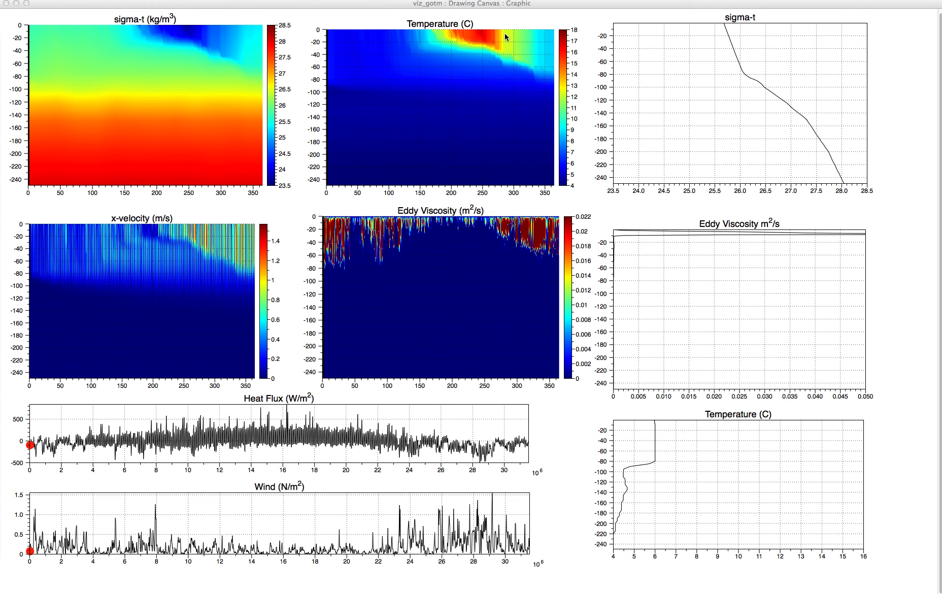
mouse_move(503, 47)
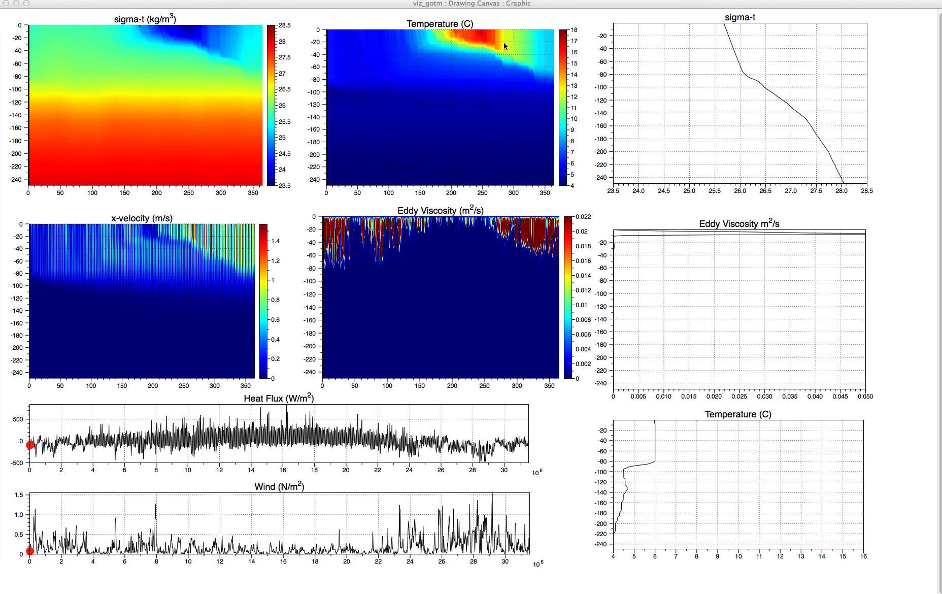
mouse_move(515, 38)
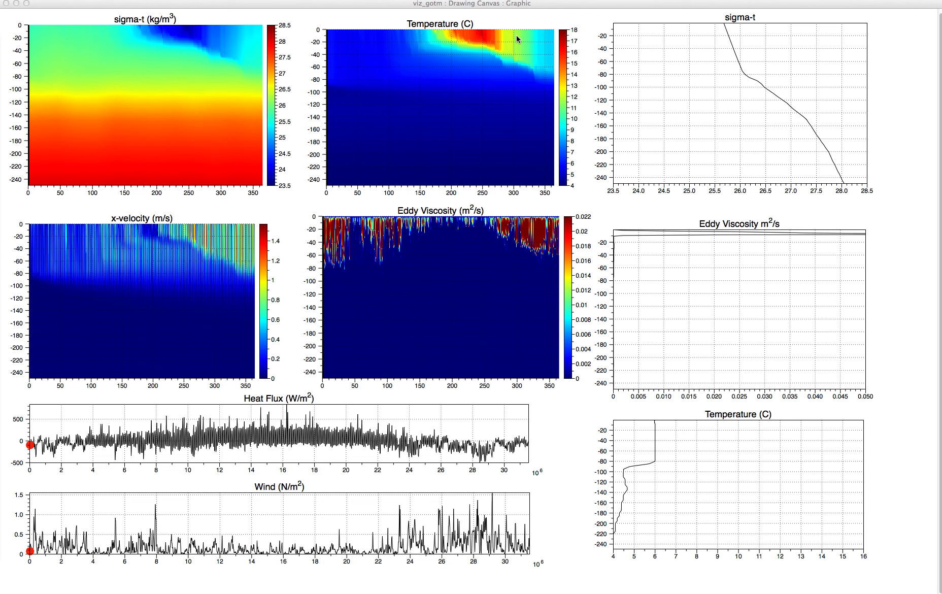
mouse_move(520, 61)
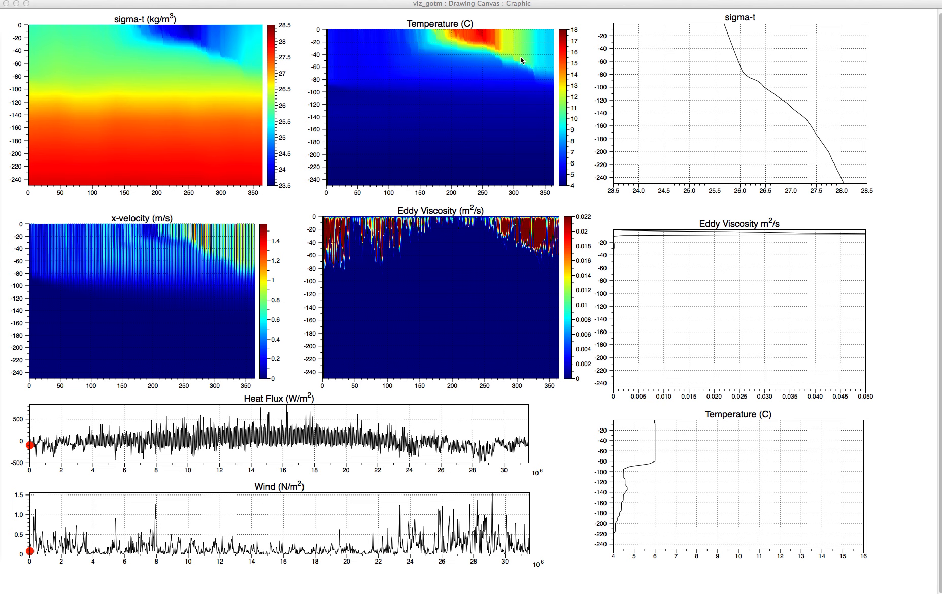
mouse_move(540, 36)
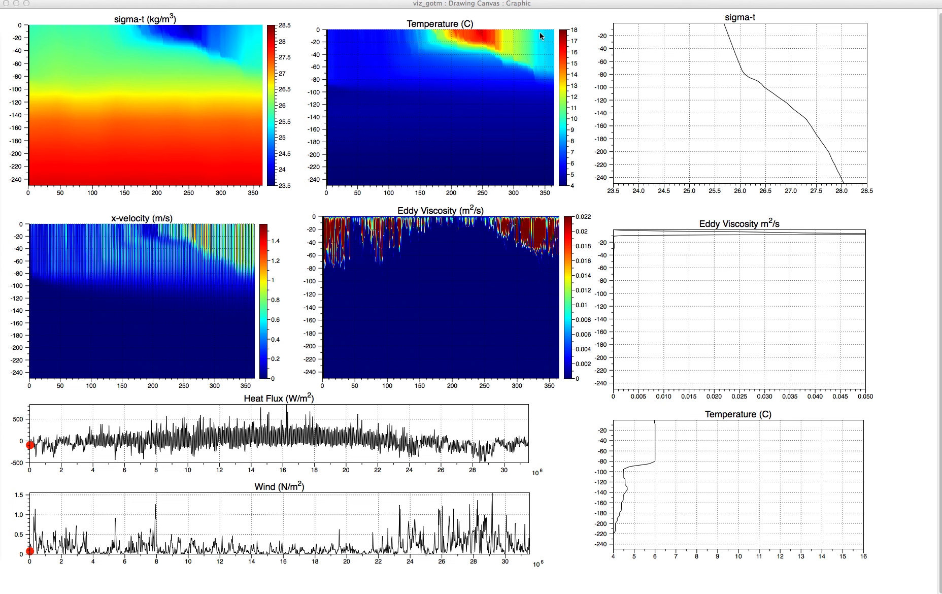
mouse_move(374, 105)
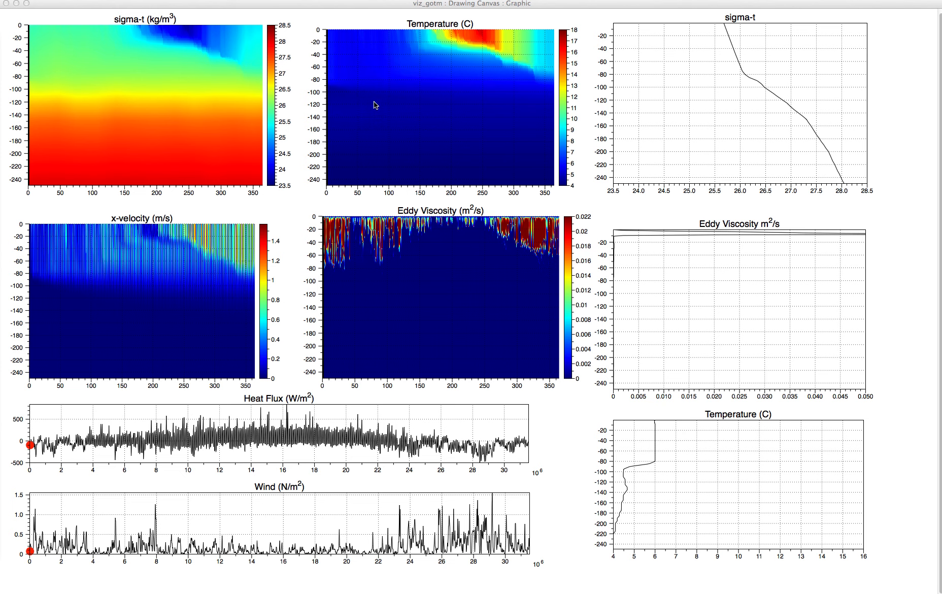
mouse_move(533, 80)
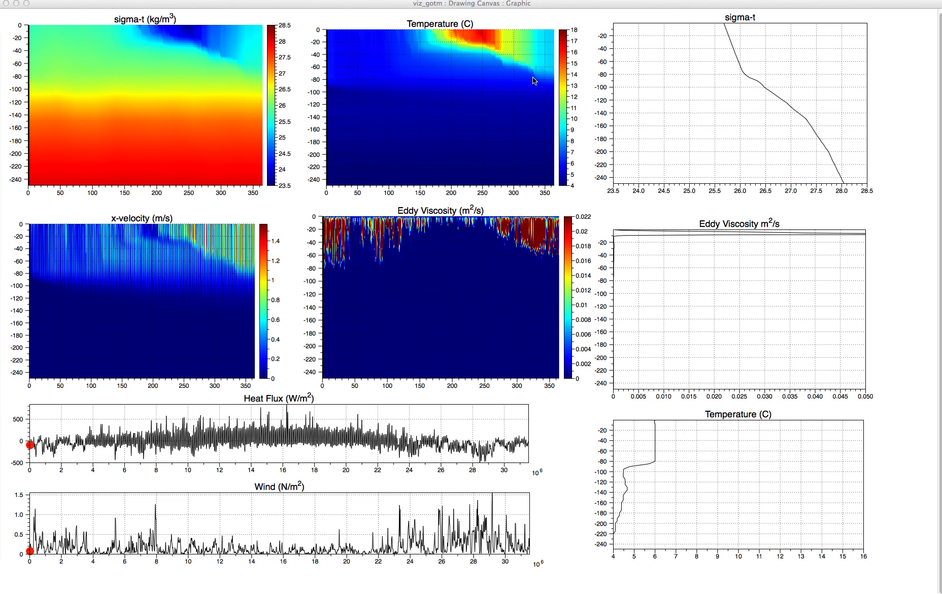
mouse_move(421, 77)
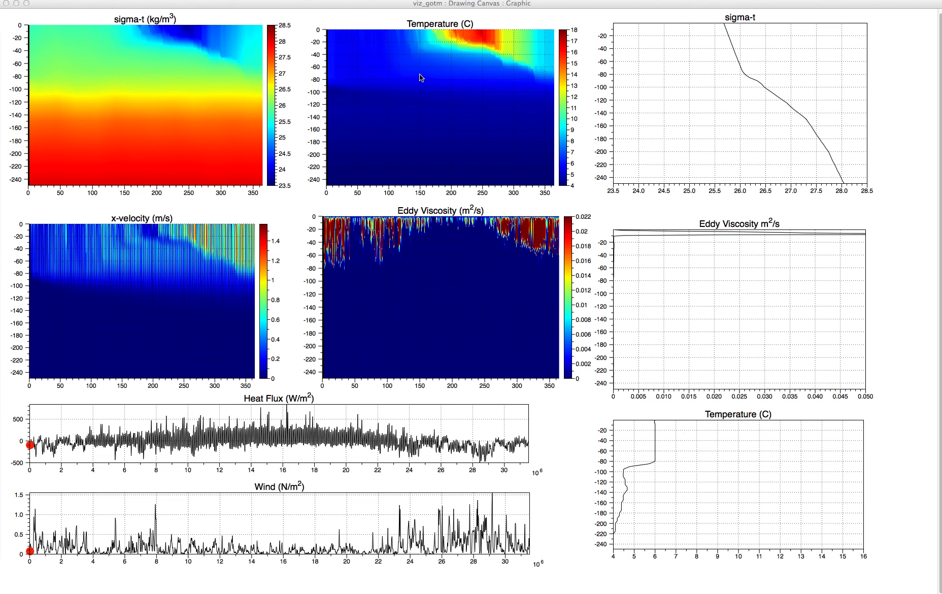
mouse_move(551, 80)
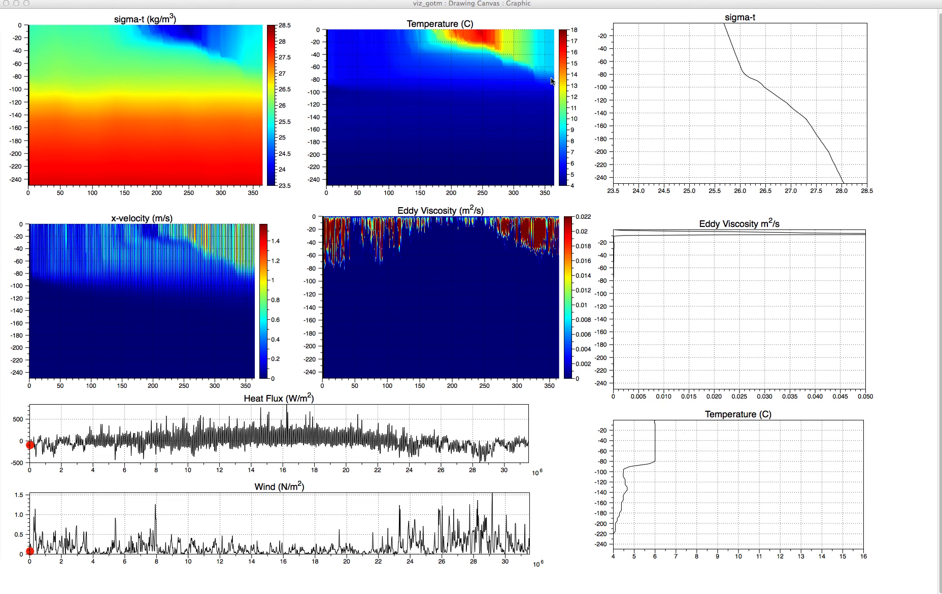
mouse_move(405, 54)
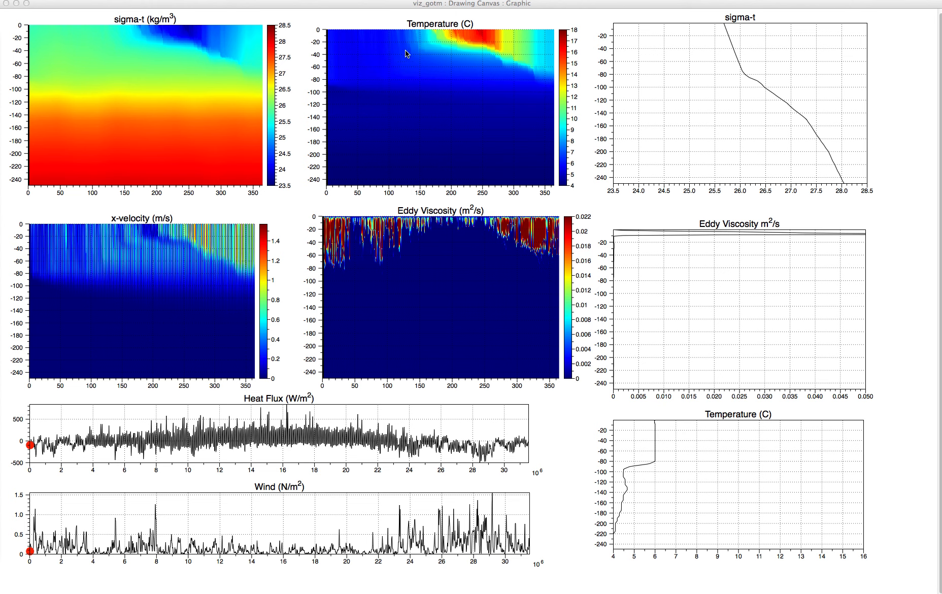
mouse_move(395, 67)
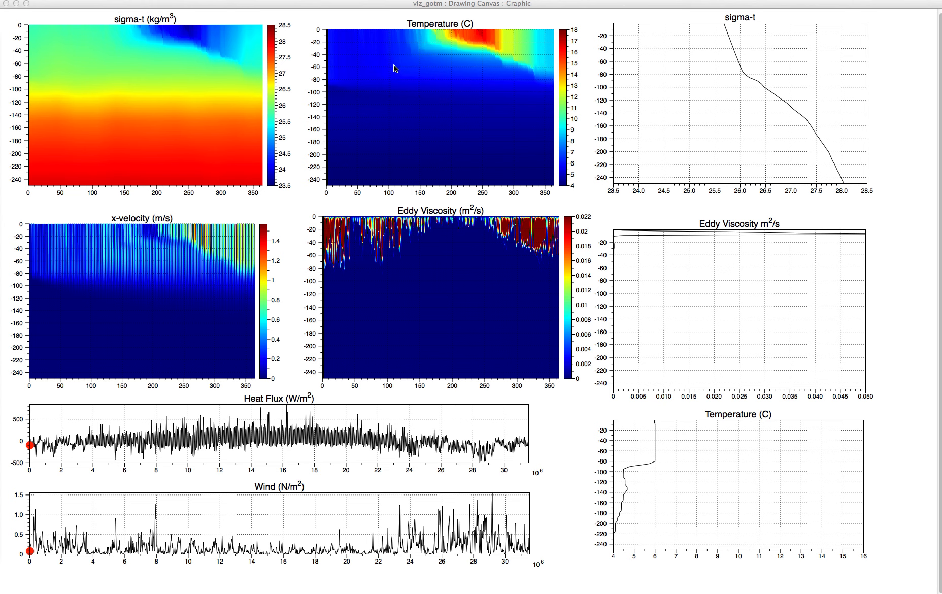
mouse_move(387, 64)
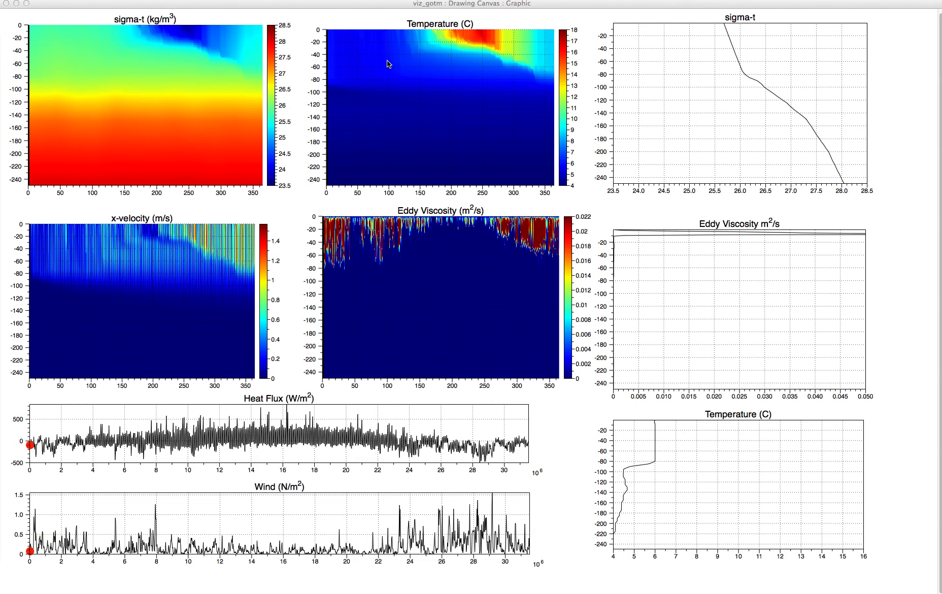
mouse_move(354, 92)
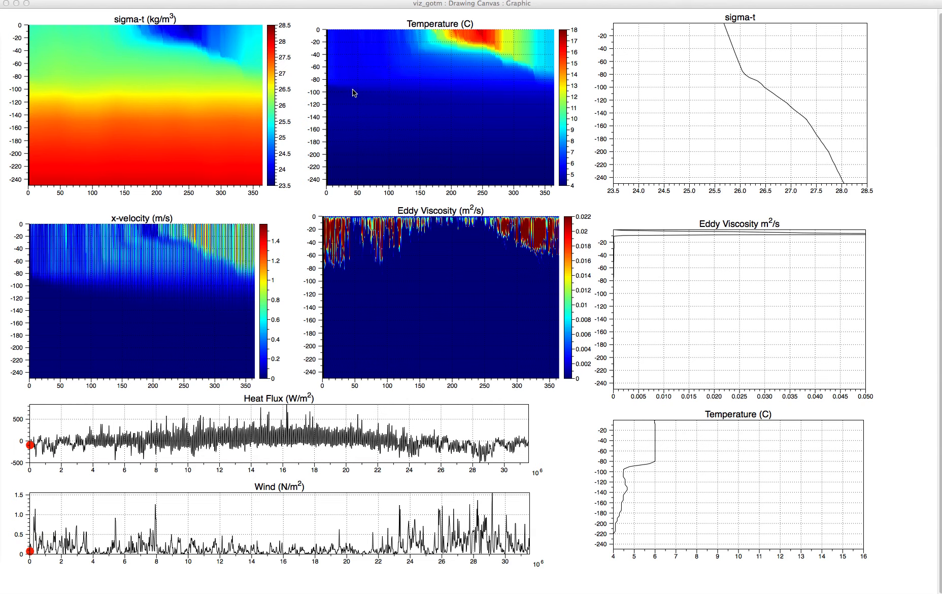
mouse_move(374, 50)
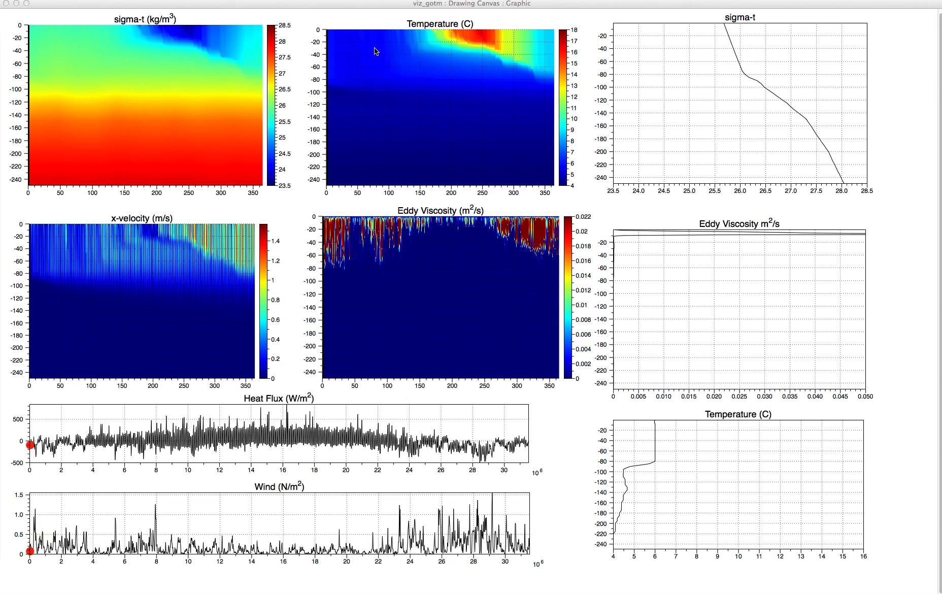
mouse_move(456, 52)
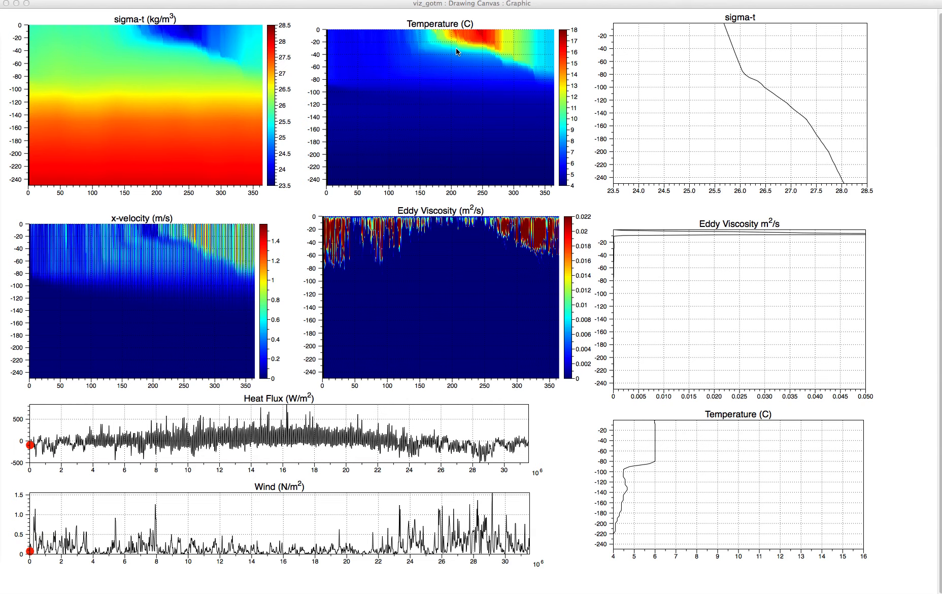
mouse_move(476, 71)
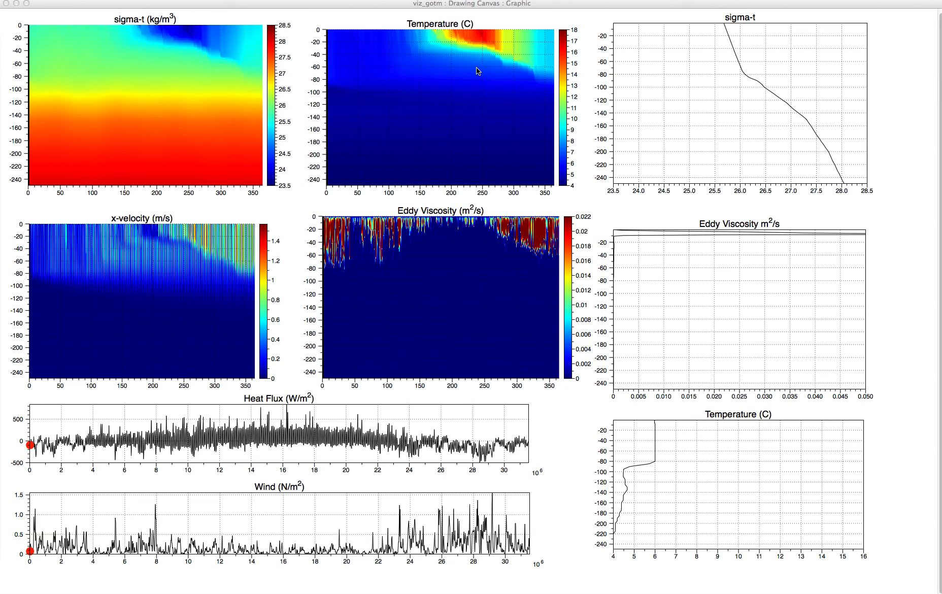
mouse_move(543, 77)
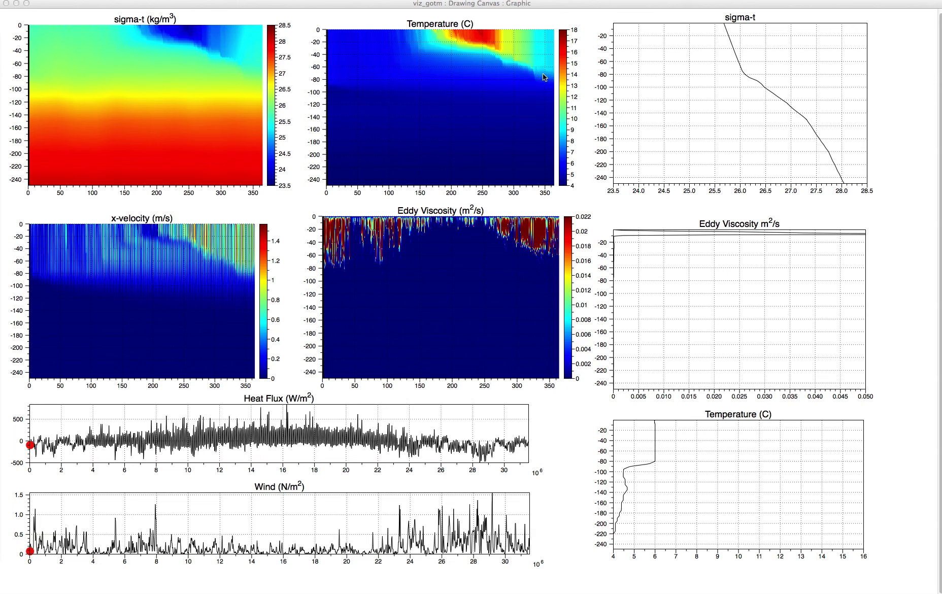
mouse_move(357, 75)
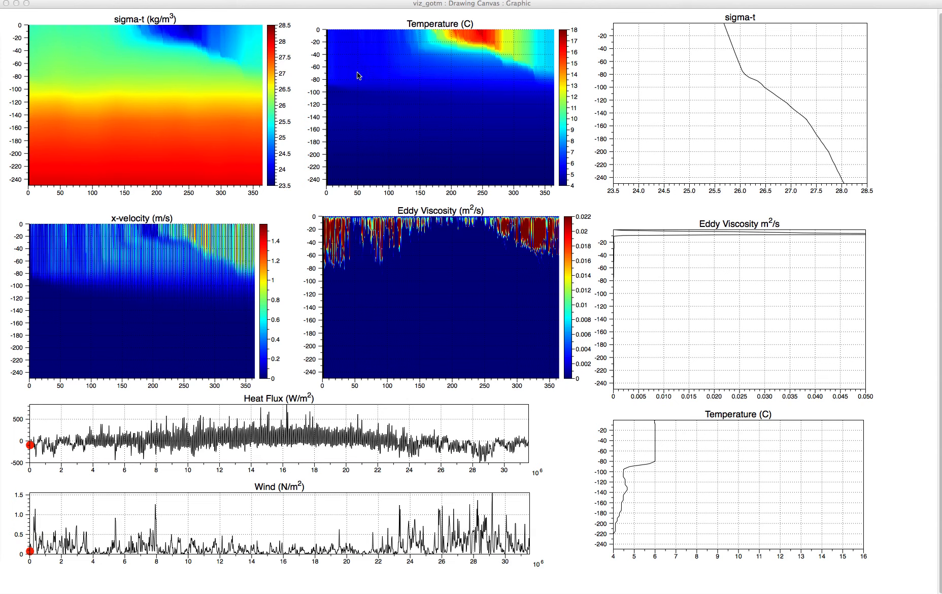
mouse_move(546, 41)
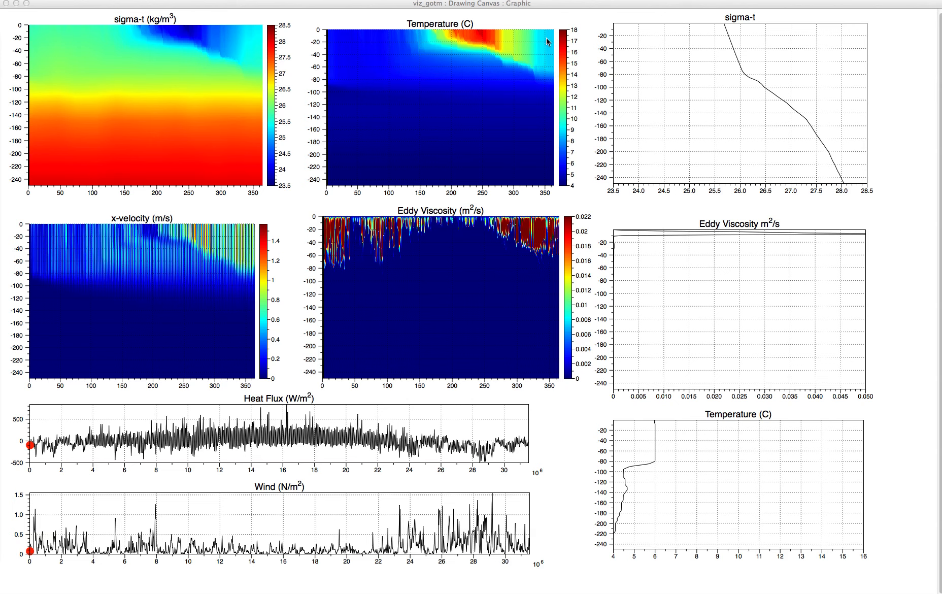
mouse_move(338, 77)
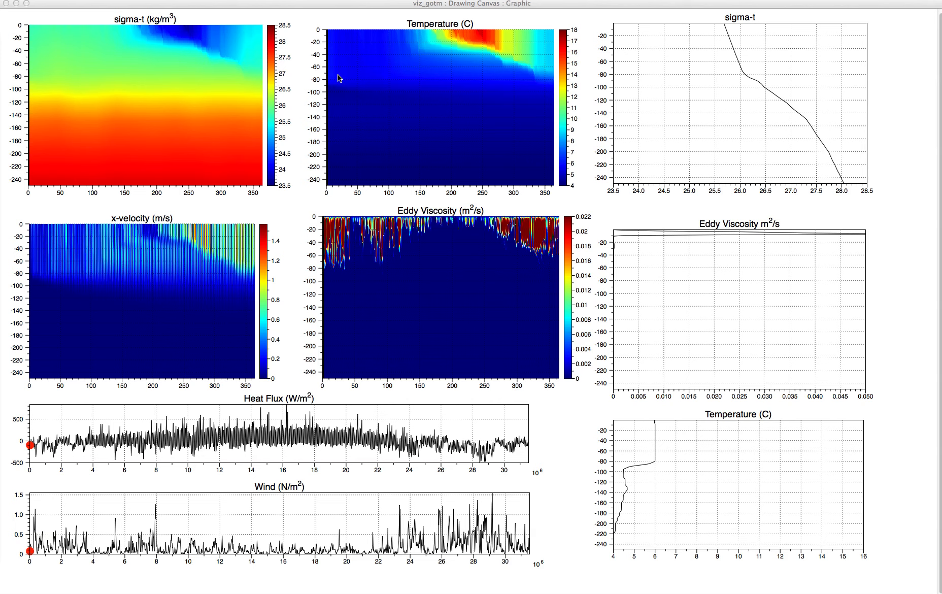
mouse_move(373, 117)
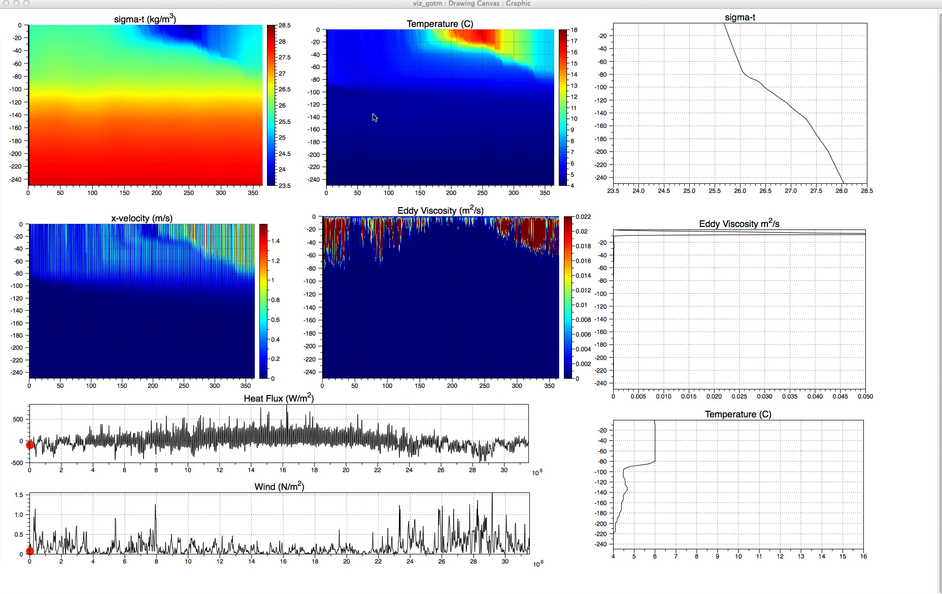
mouse_move(423, 115)
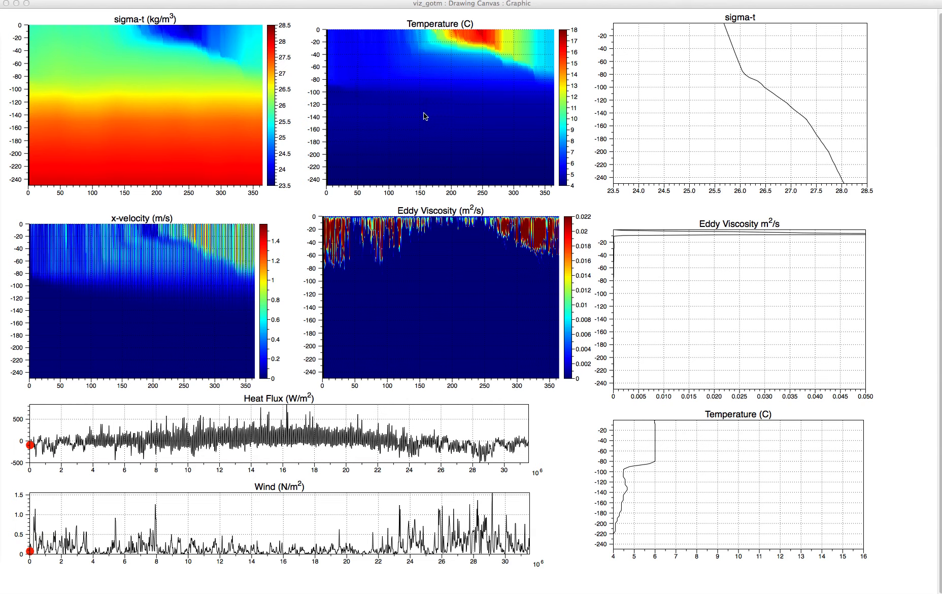
mouse_move(426, 118)
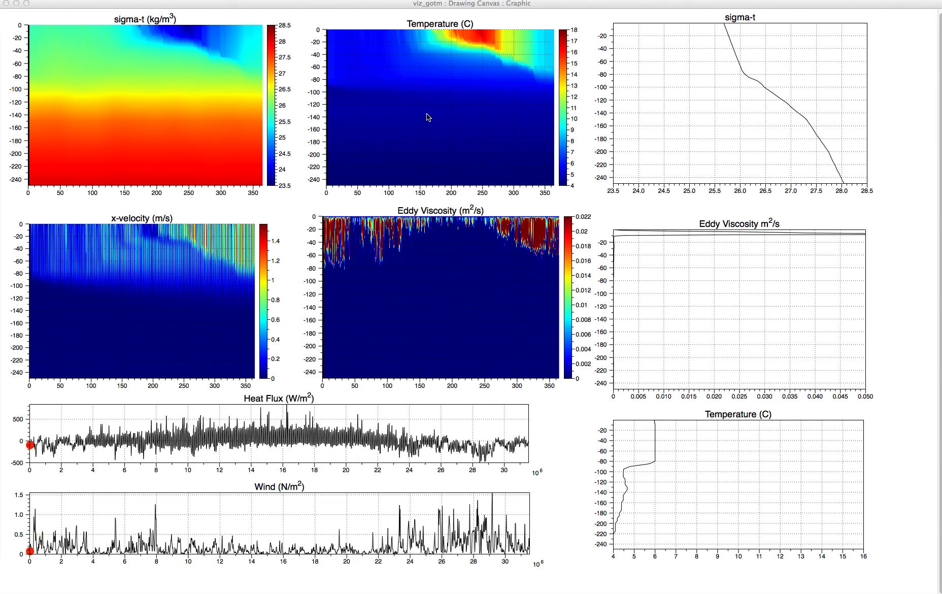
mouse_move(73, 267)
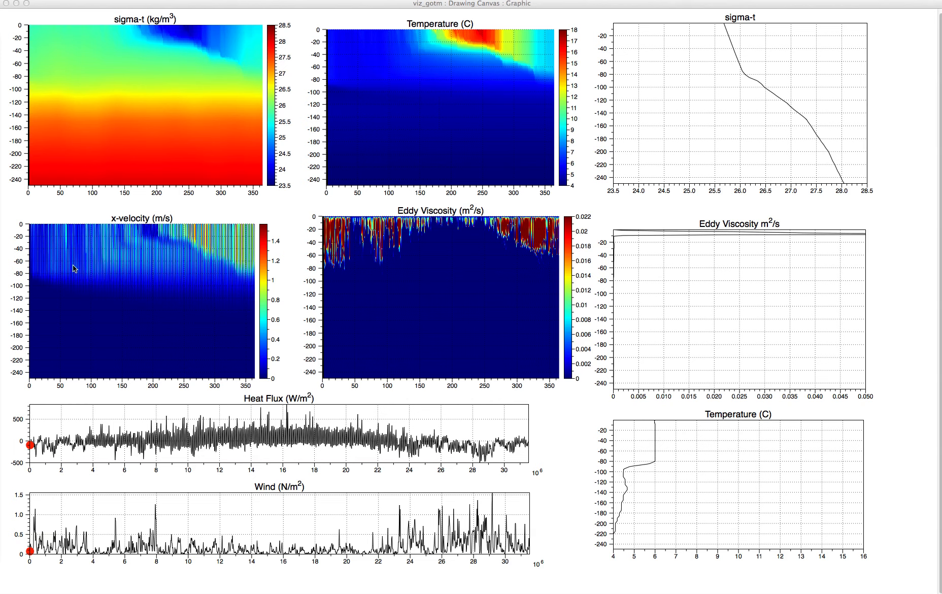
mouse_move(145, 358)
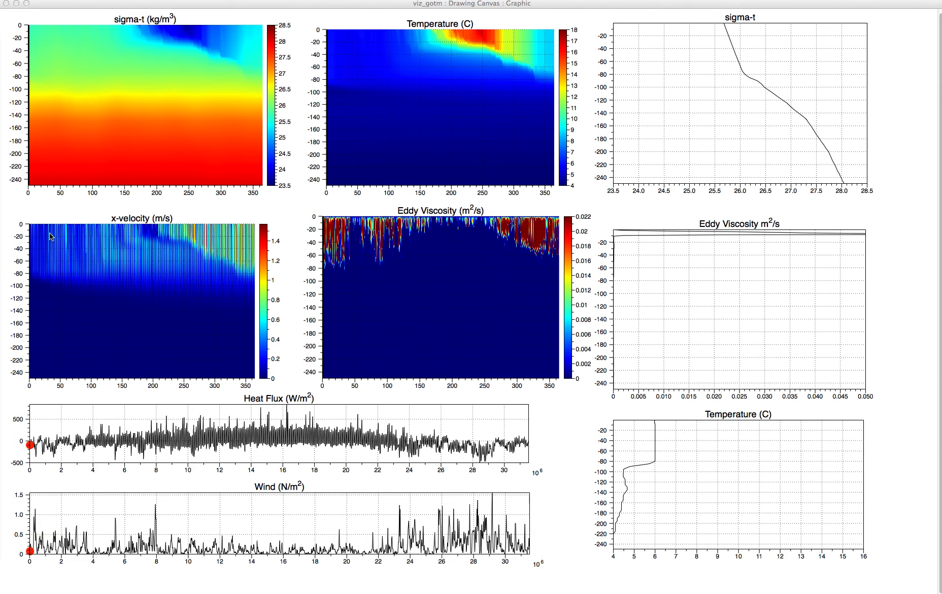
mouse_move(67, 248)
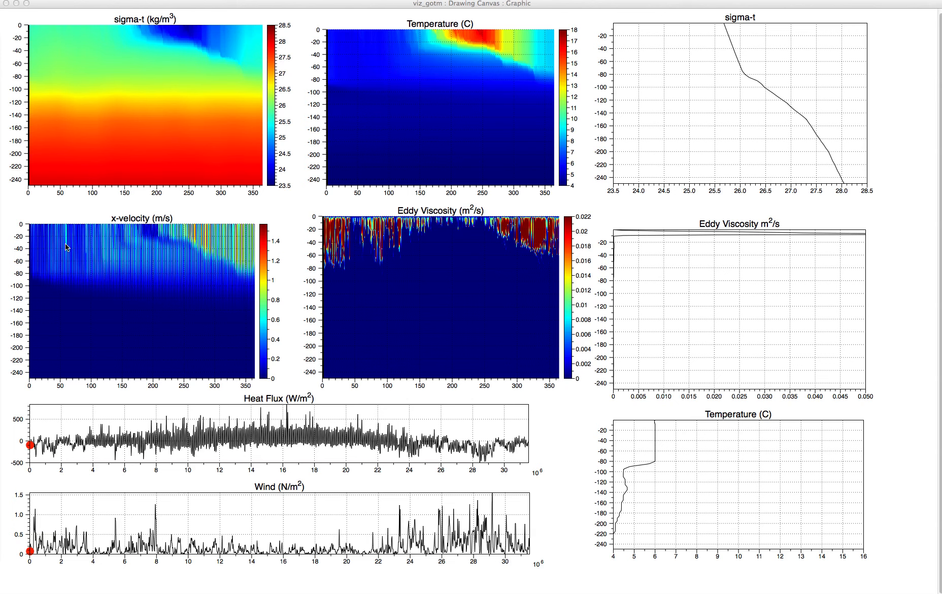
mouse_move(115, 225)
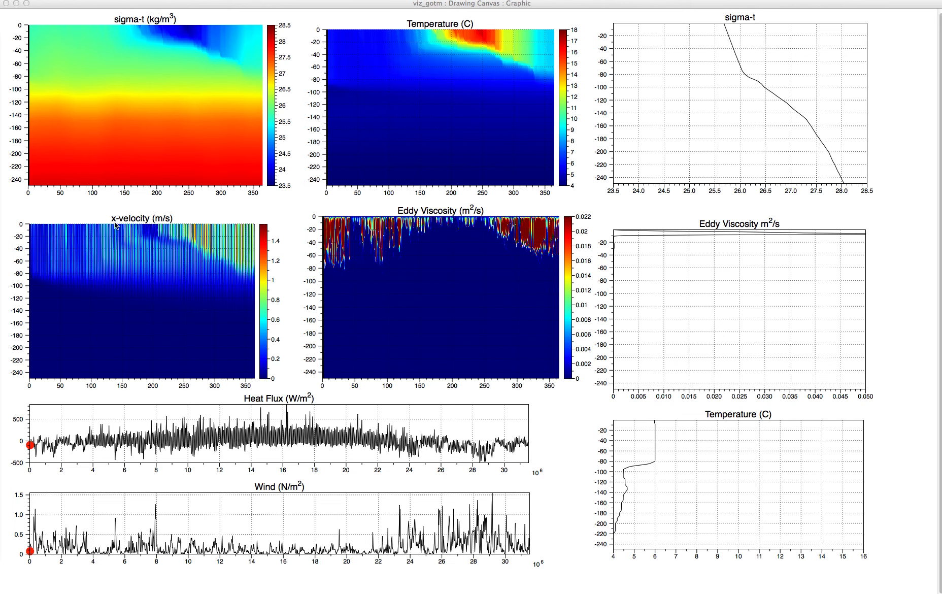
mouse_move(153, 225)
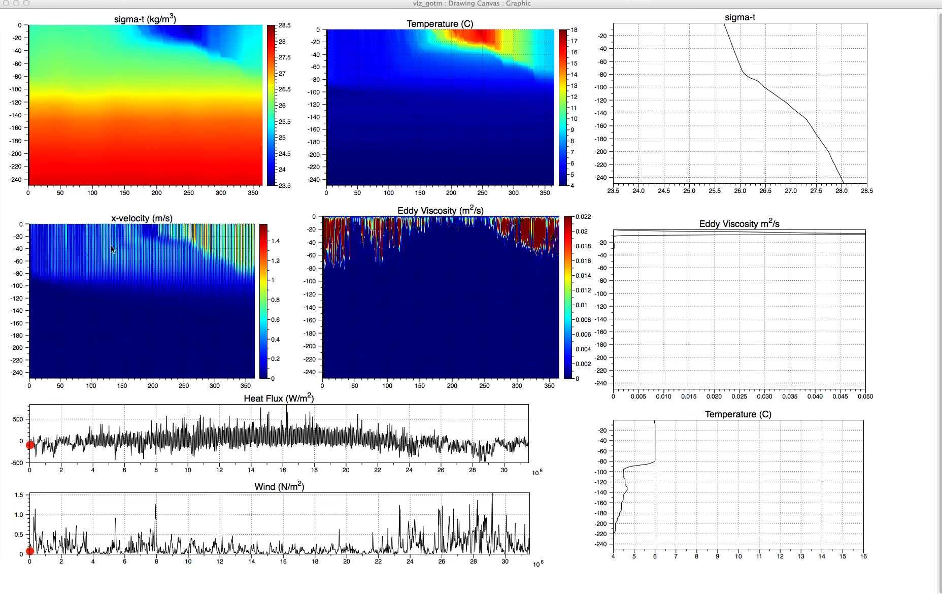
mouse_move(252, 253)
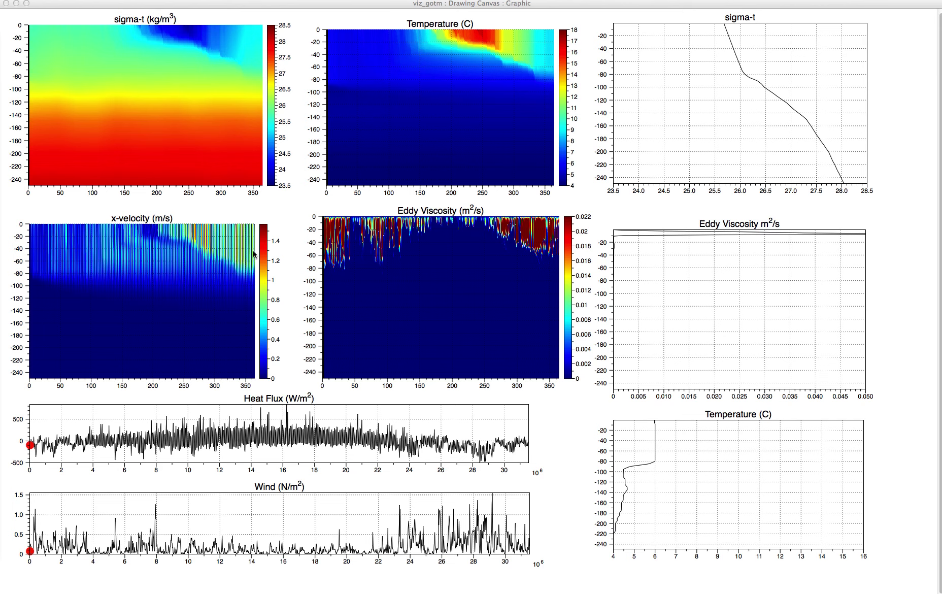
mouse_move(71, 235)
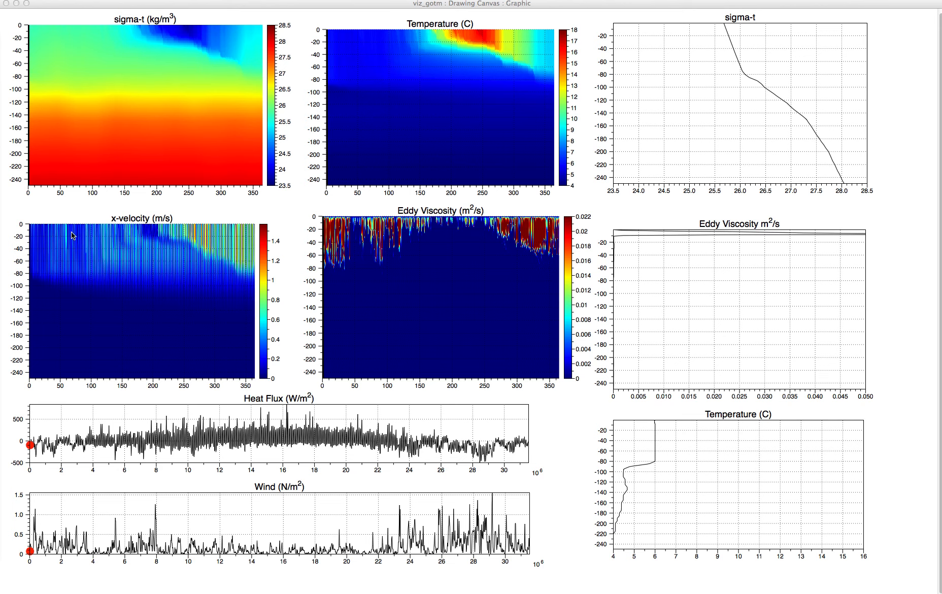
mouse_move(79, 245)
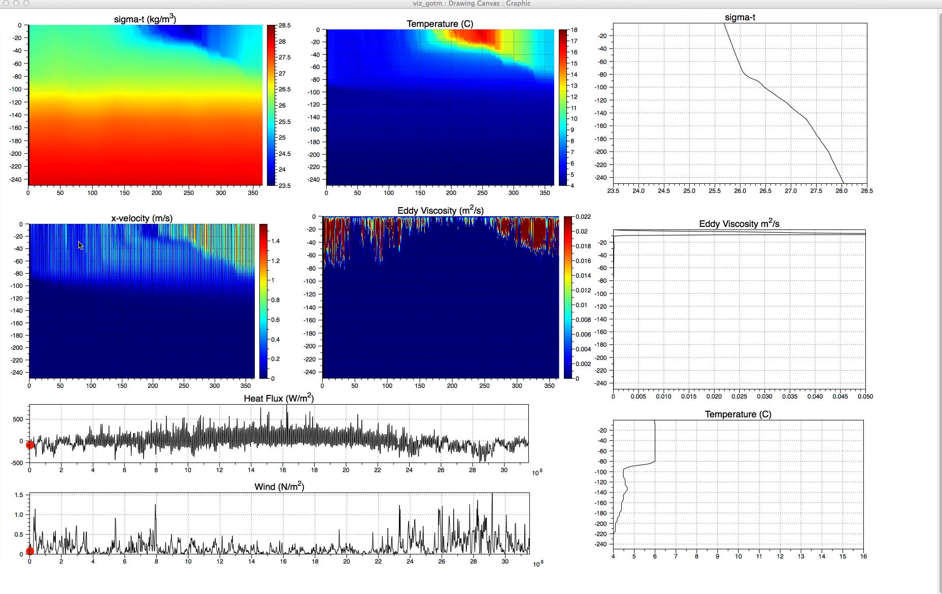
mouse_move(82, 241)
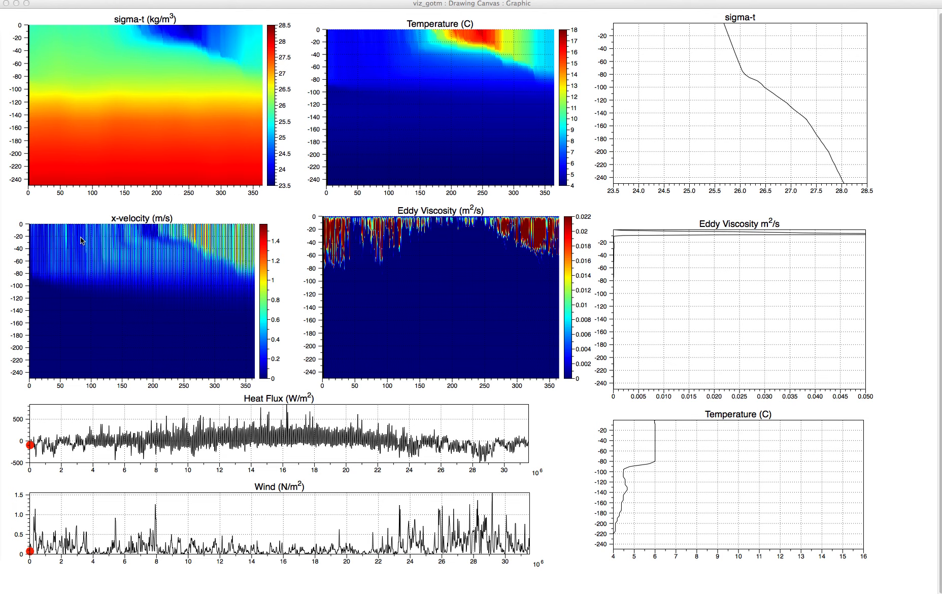
mouse_move(81, 251)
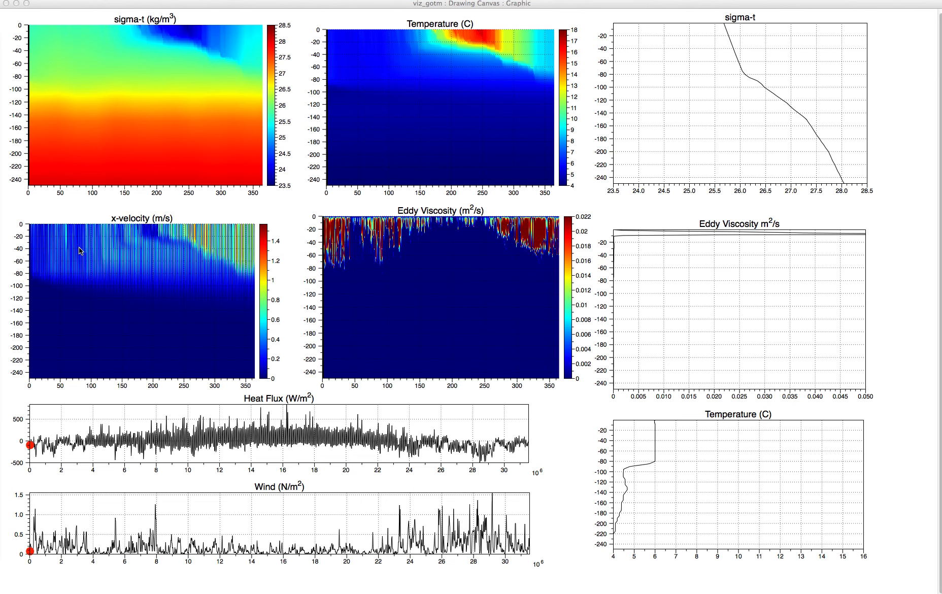
mouse_move(231, 244)
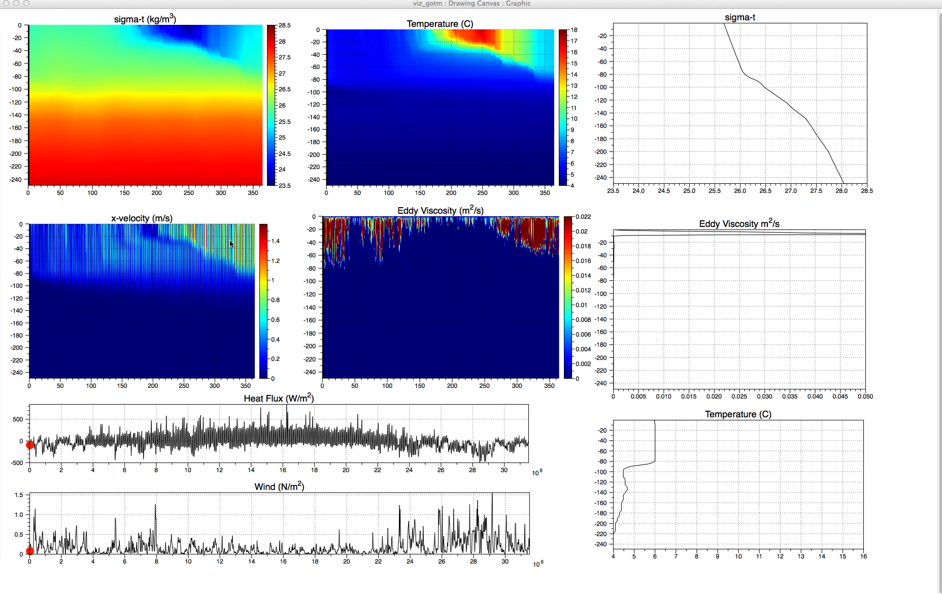
mouse_move(198, 235)
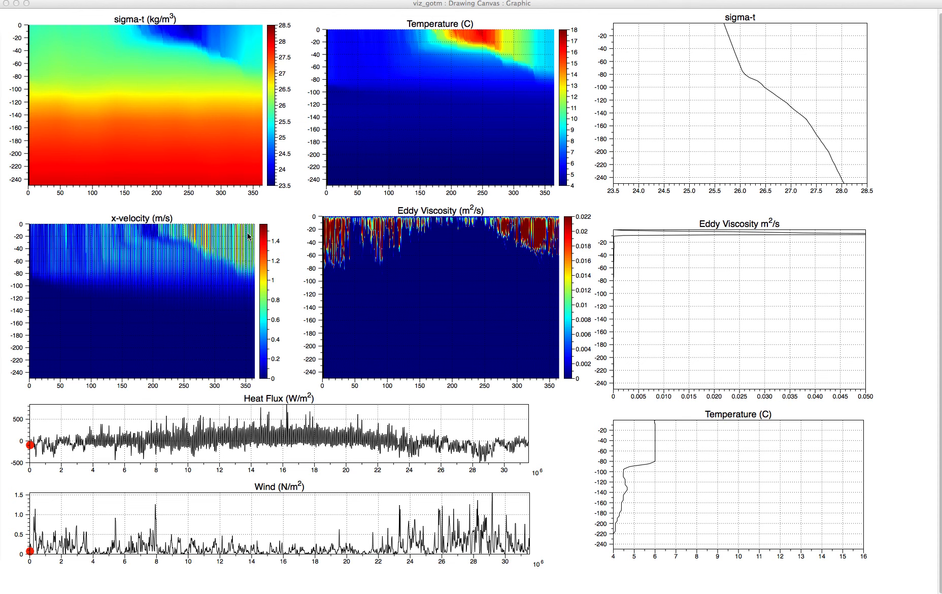
mouse_move(183, 282)
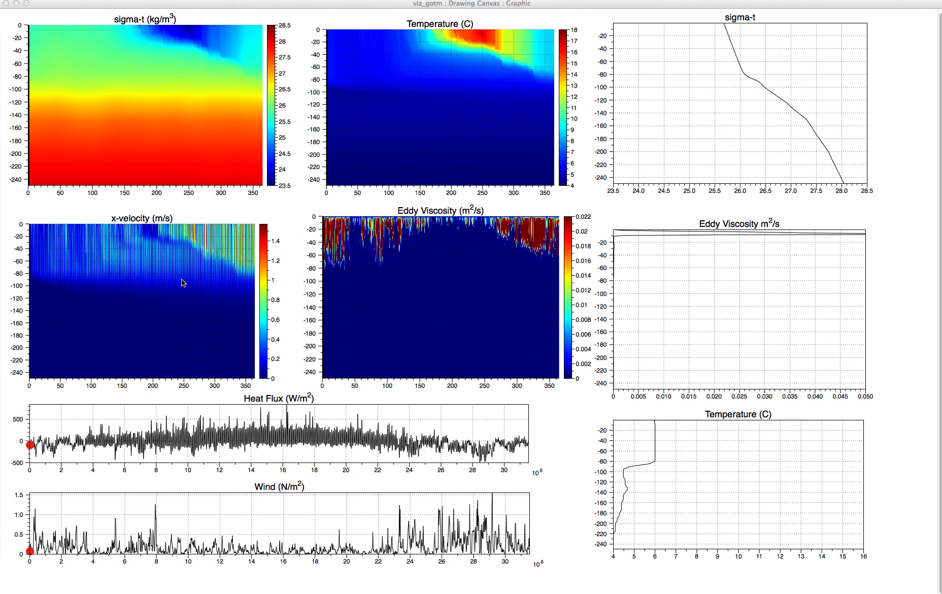
mouse_move(239, 295)
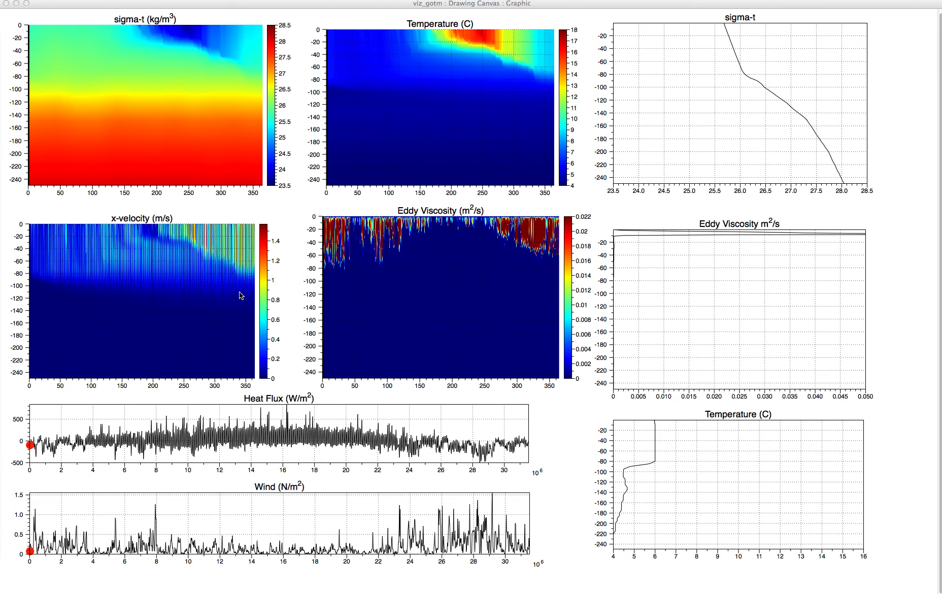
mouse_move(98, 222)
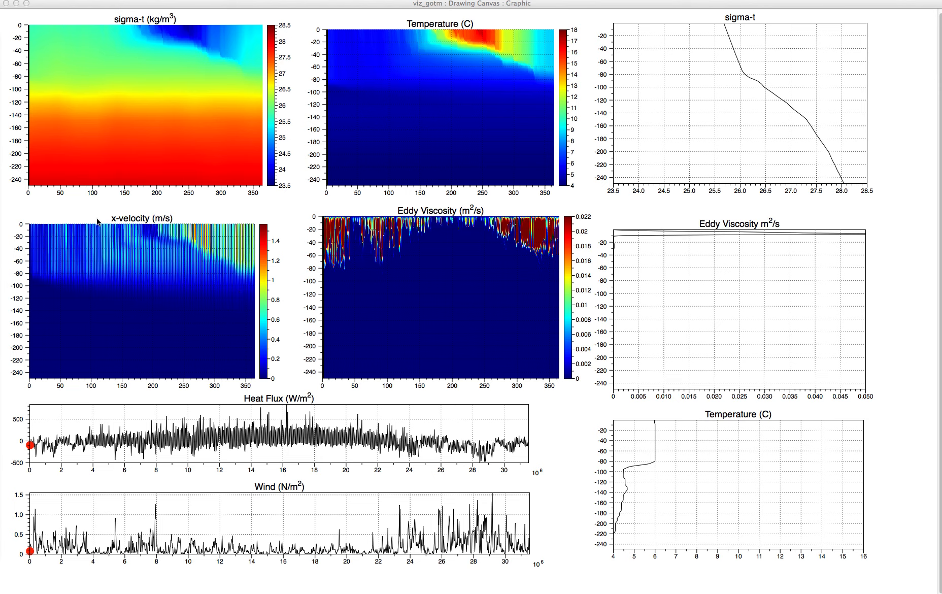
mouse_move(94, 289)
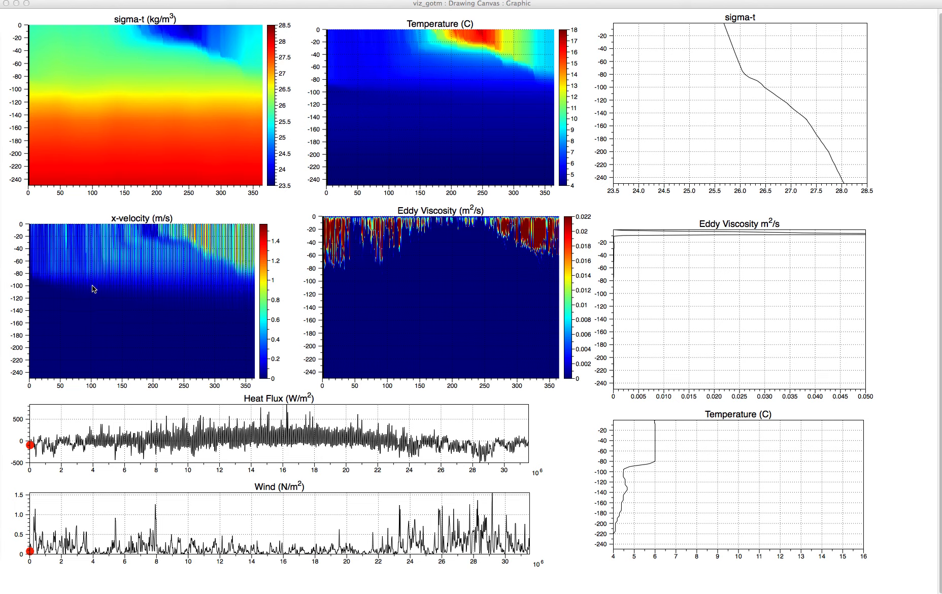
mouse_move(163, 319)
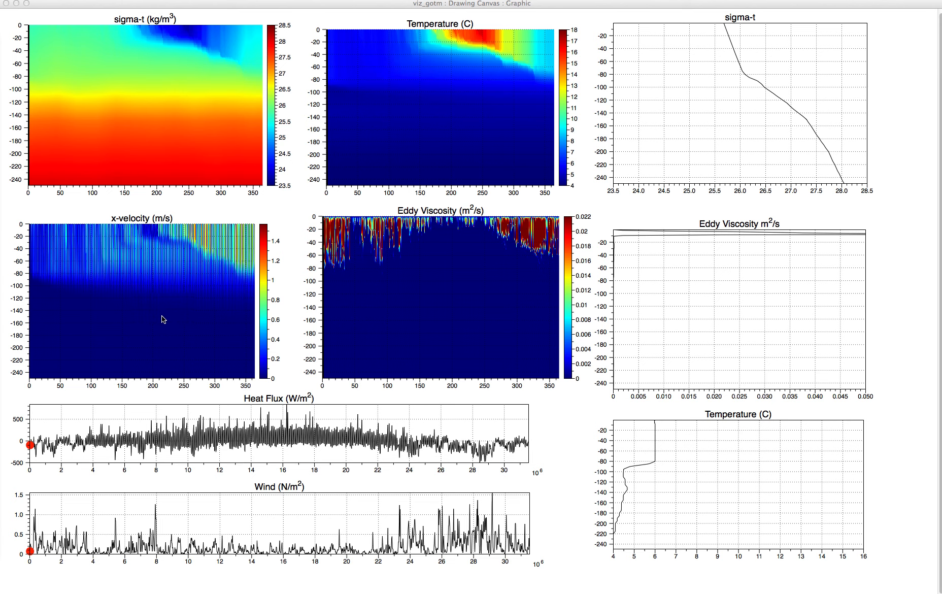
mouse_move(117, 261)
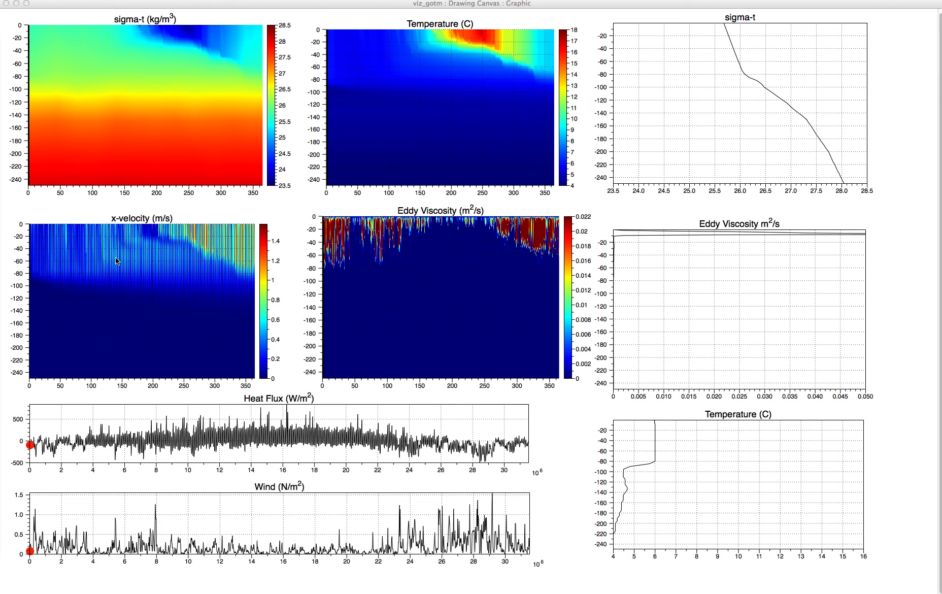
mouse_move(145, 242)
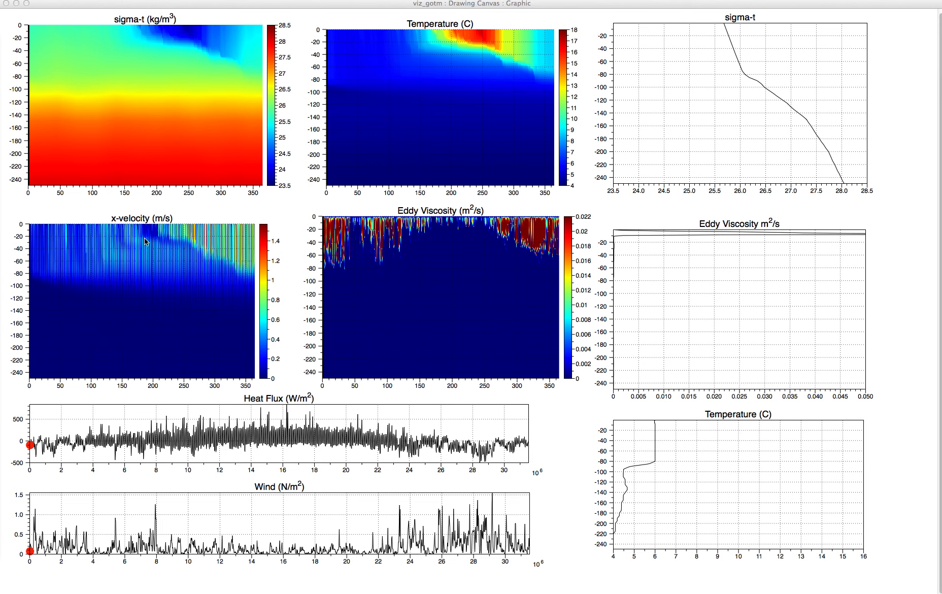
mouse_move(114, 244)
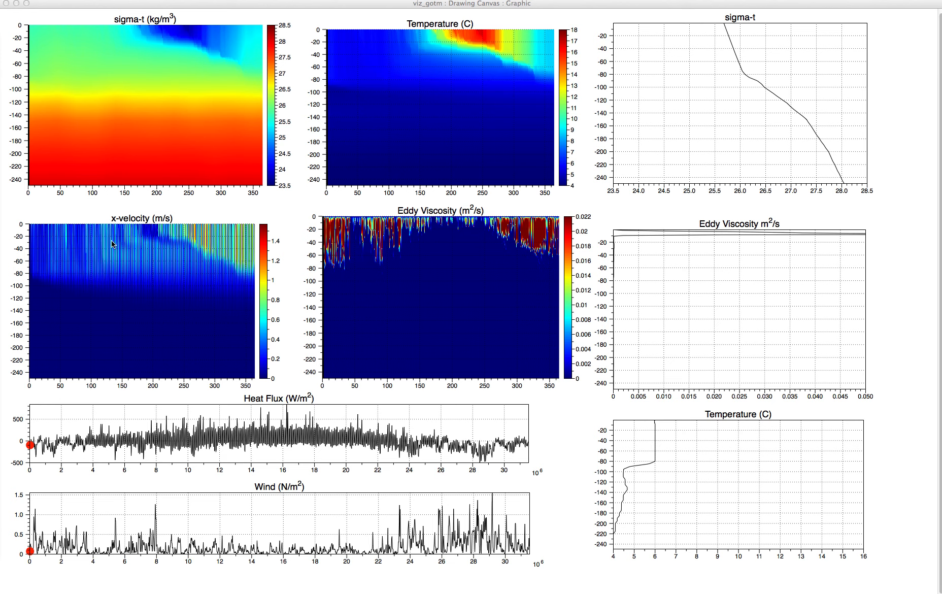
mouse_move(138, 239)
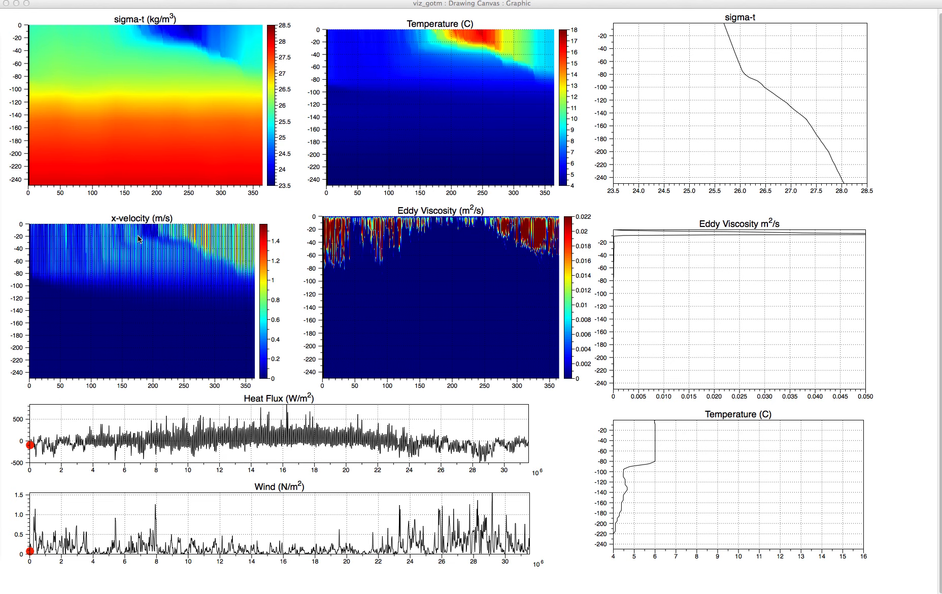
mouse_move(183, 238)
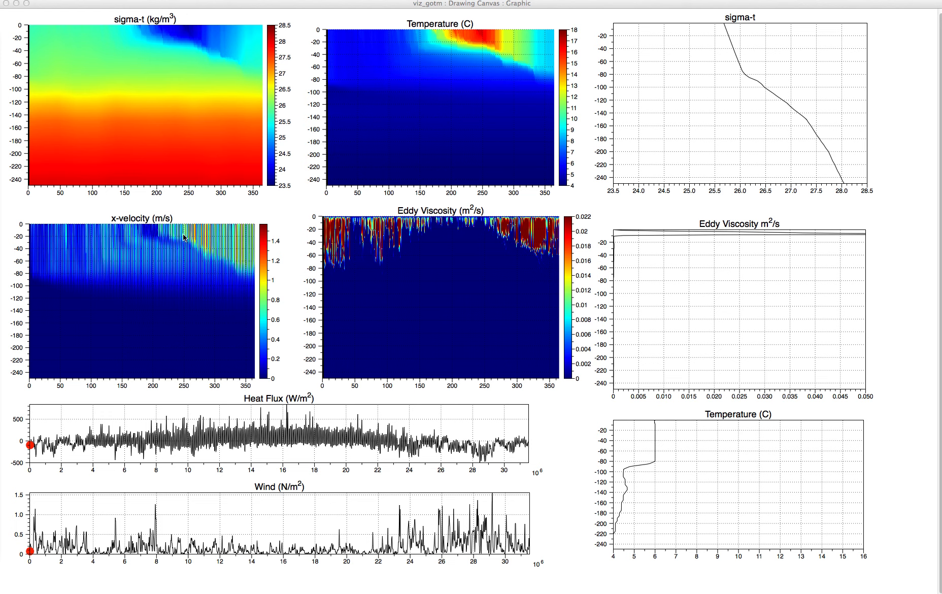
mouse_move(208, 228)
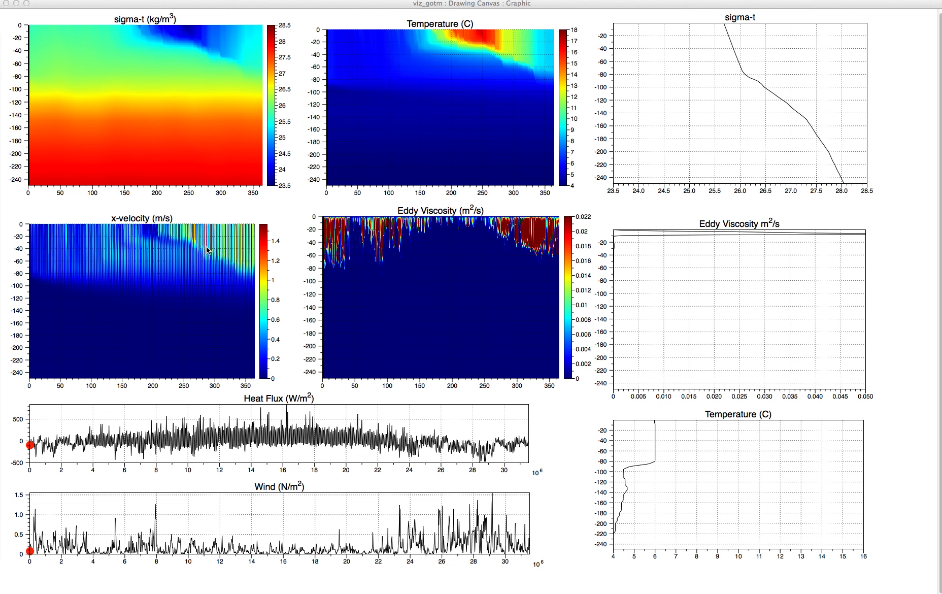
mouse_move(209, 268)
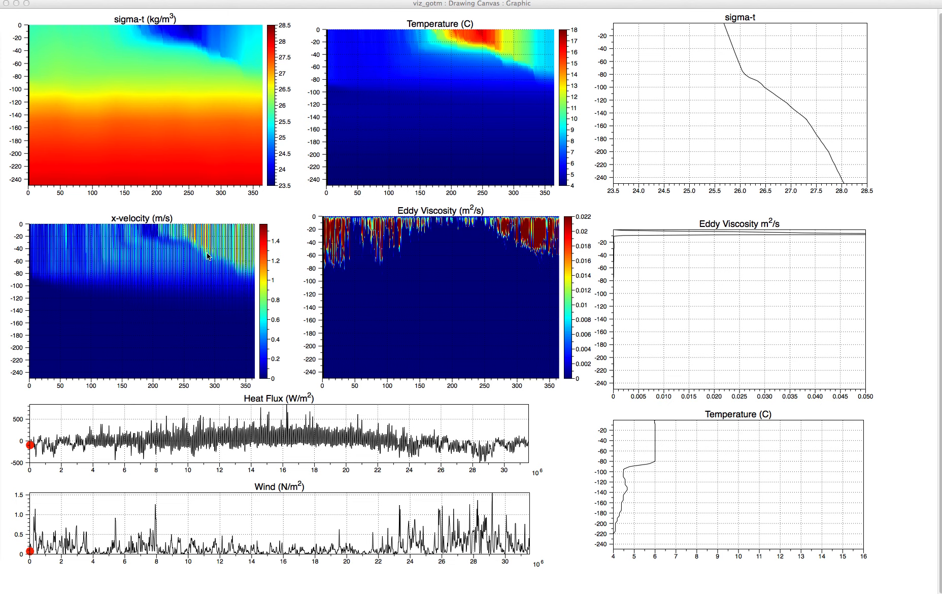
mouse_move(205, 249)
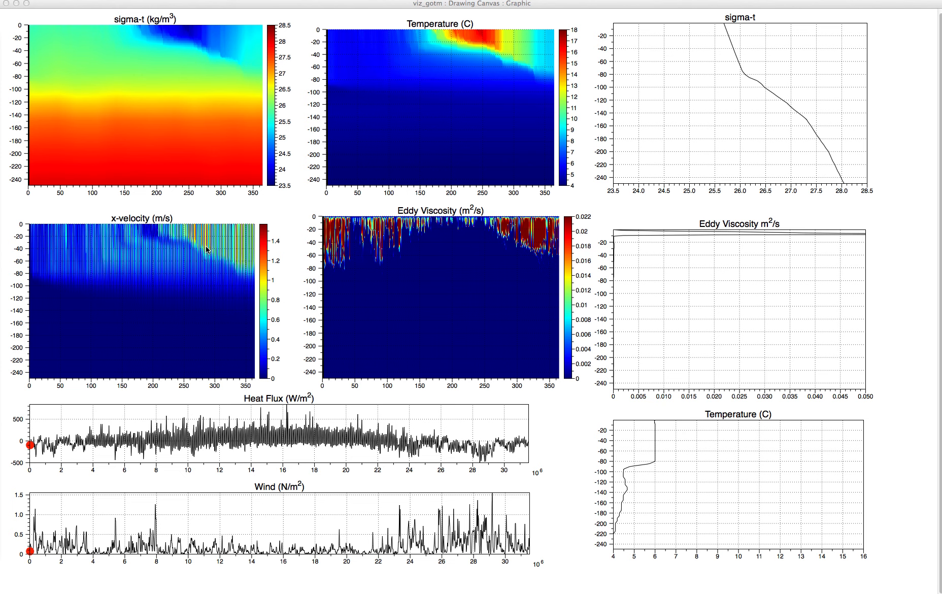
mouse_move(206, 251)
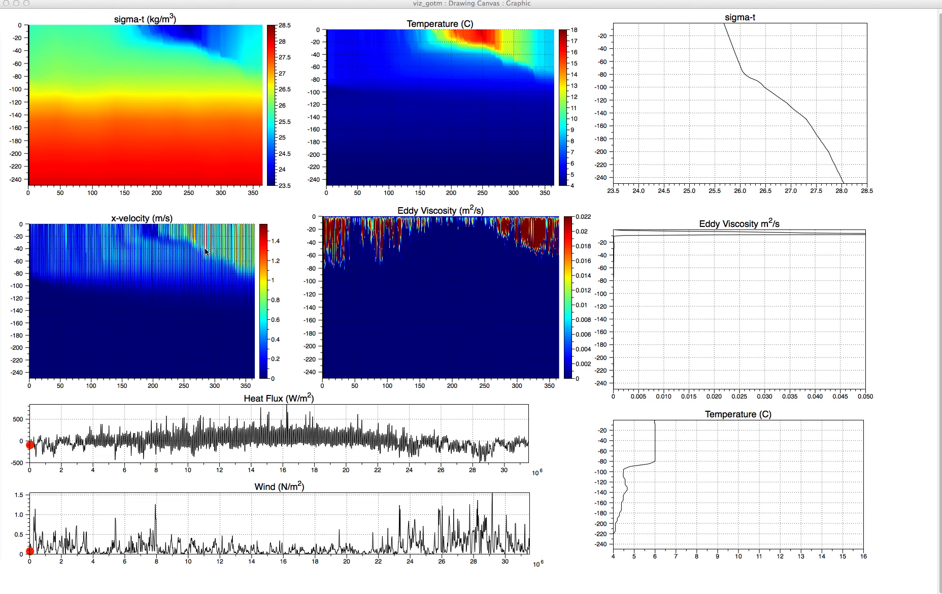
mouse_move(206, 277)
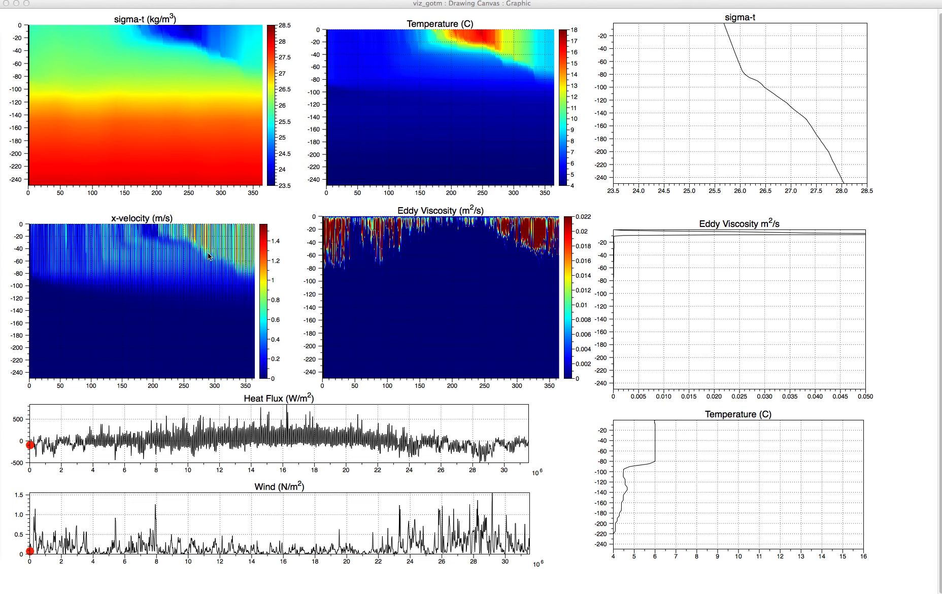
mouse_move(210, 239)
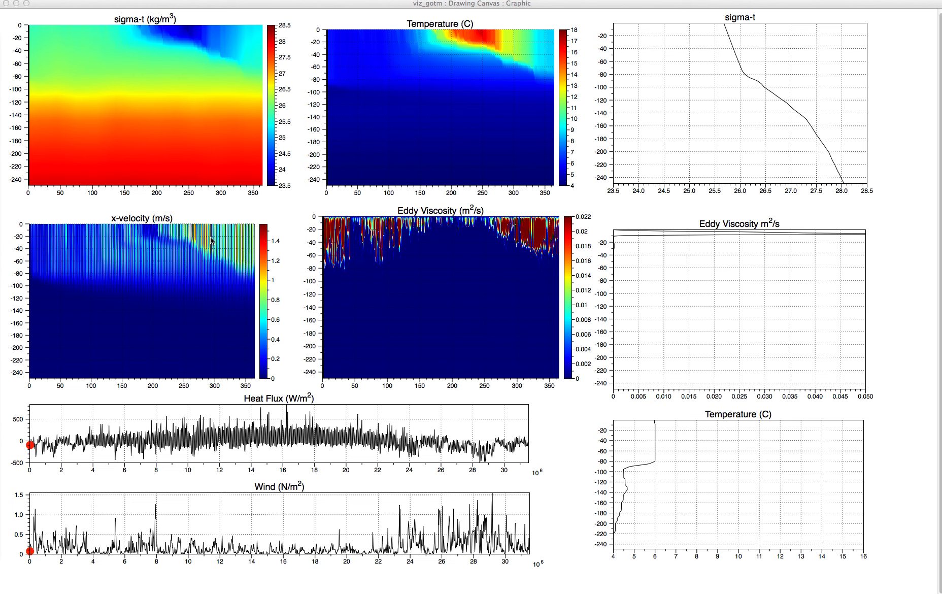
mouse_move(207, 248)
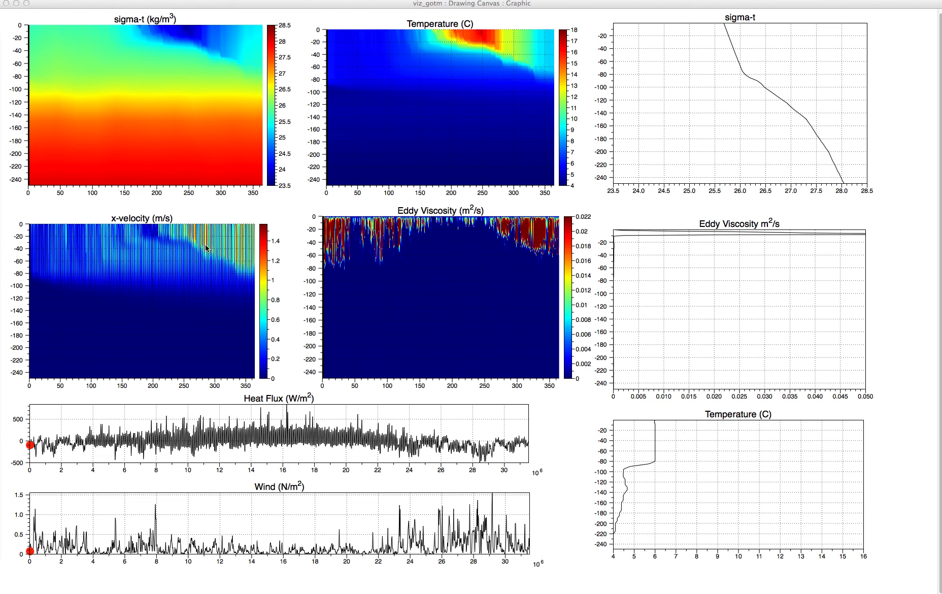
mouse_move(448, 235)
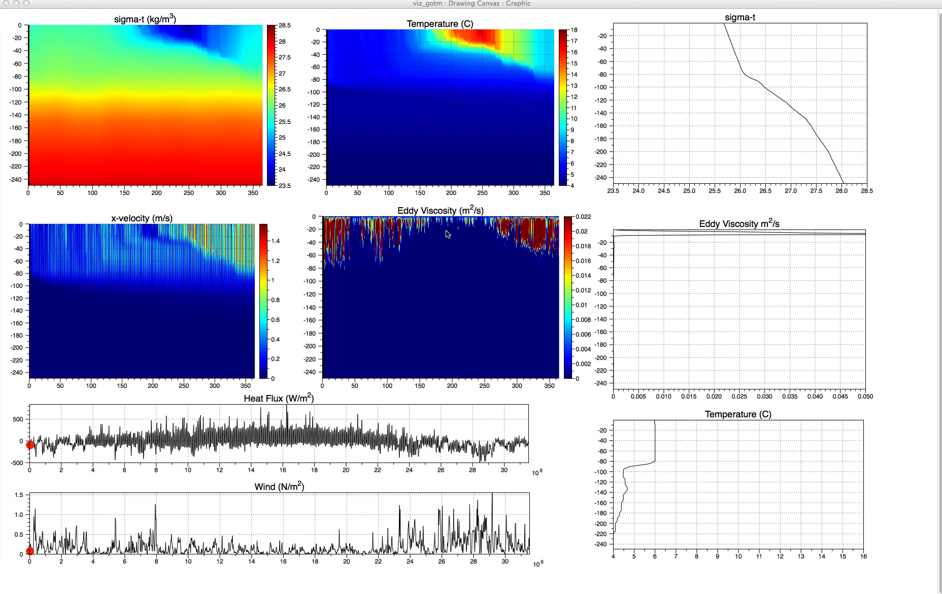
mouse_move(474, 232)
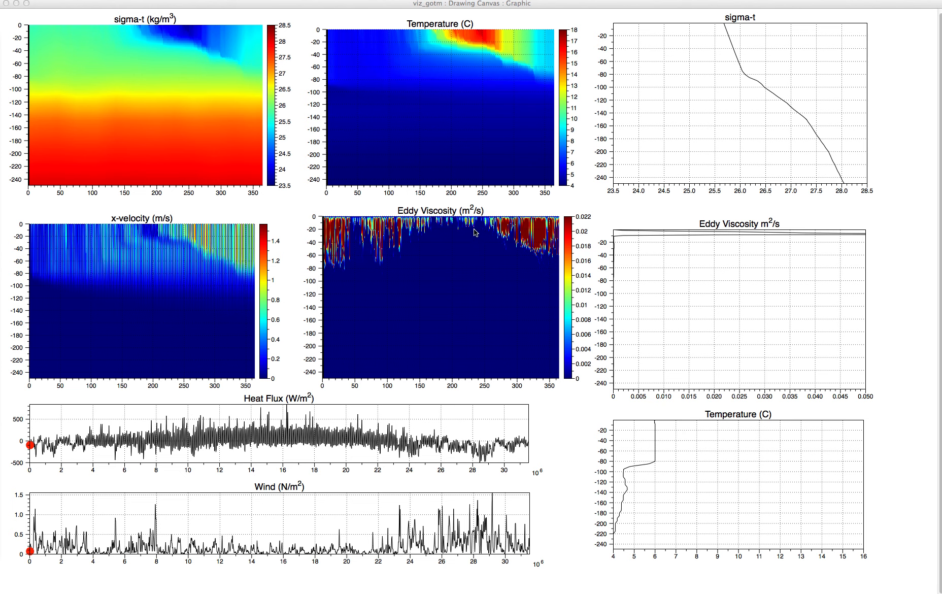
mouse_move(412, 261)
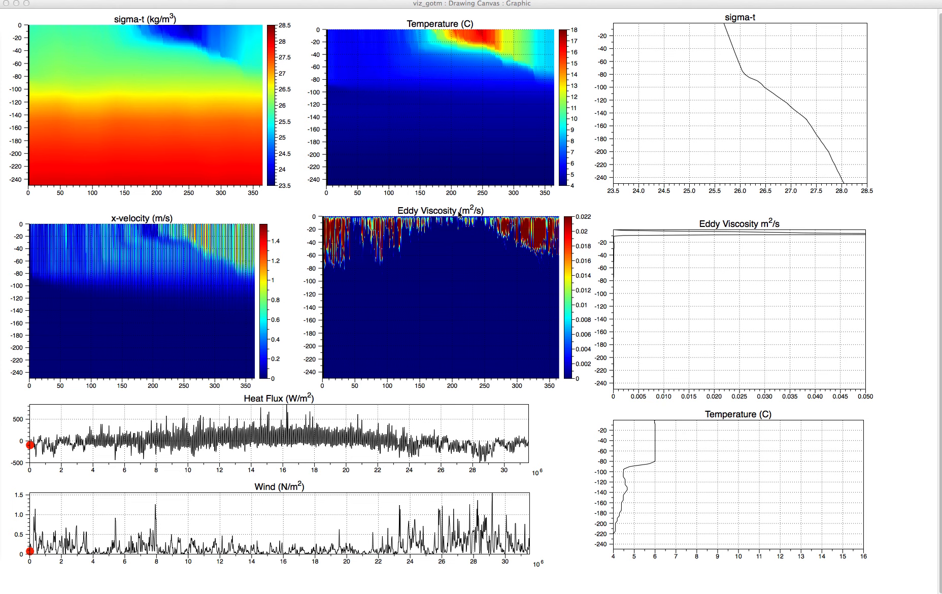
mouse_move(422, 271)
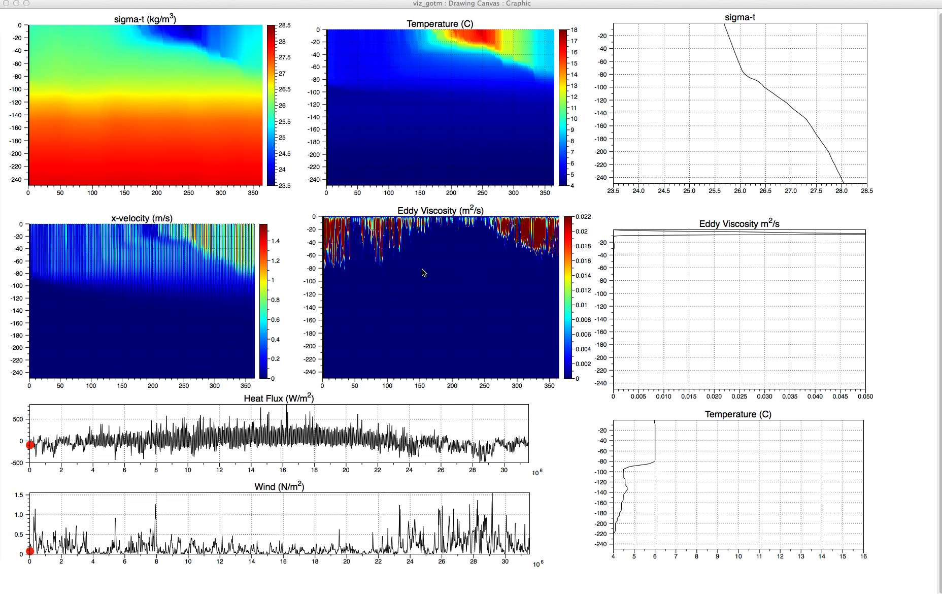
mouse_move(422, 253)
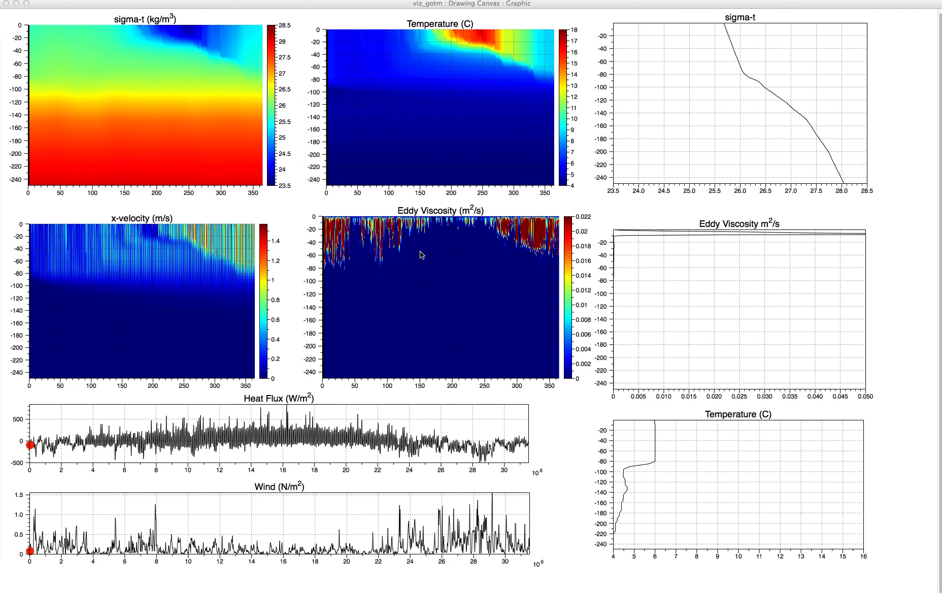
mouse_move(373, 255)
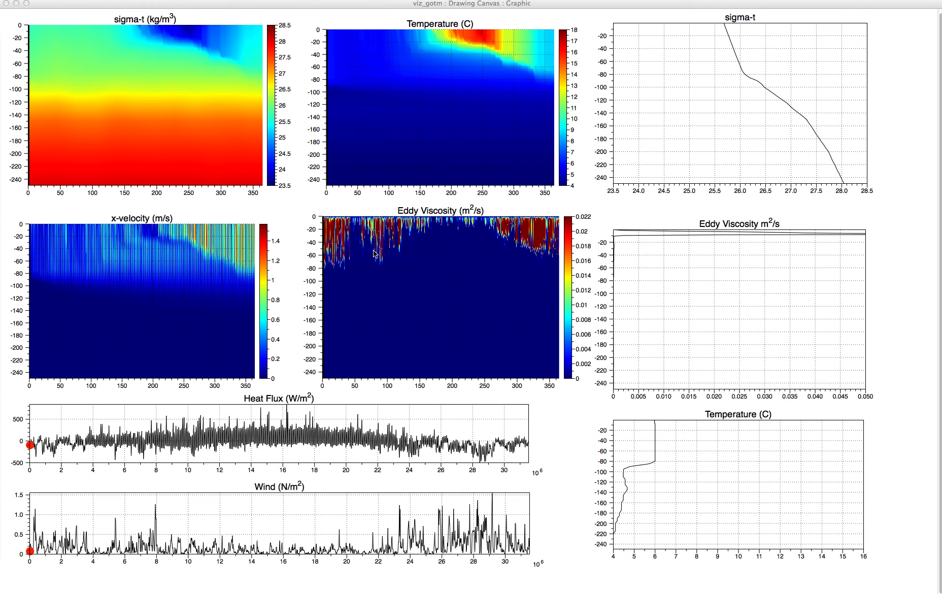
mouse_move(376, 251)
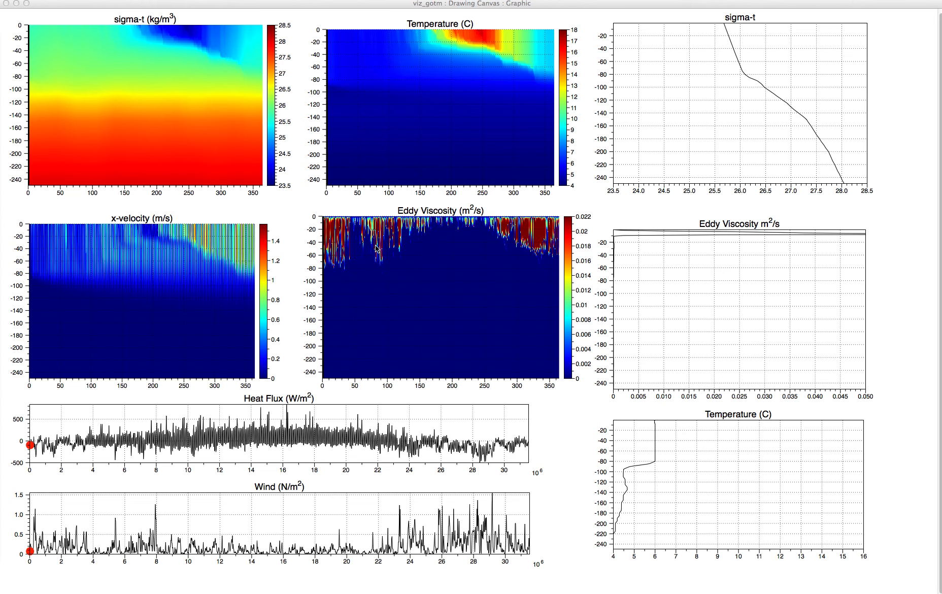
mouse_move(386, 234)
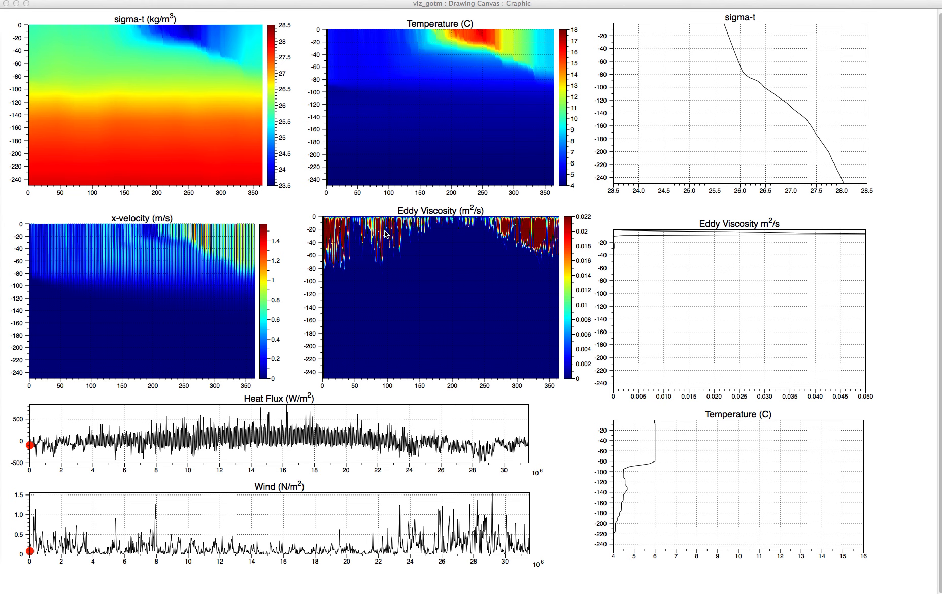
mouse_move(476, 224)
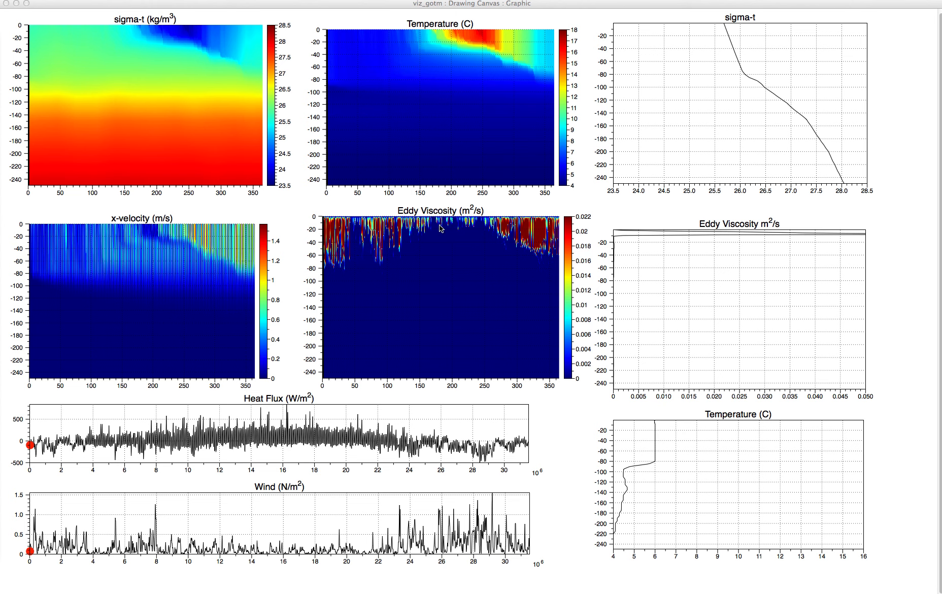
mouse_move(462, 36)
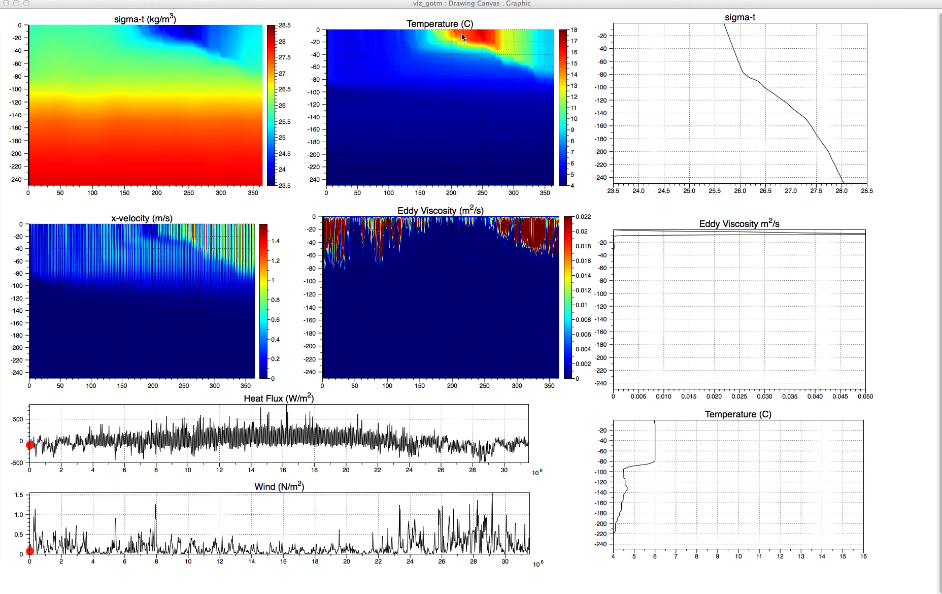
mouse_move(484, 39)
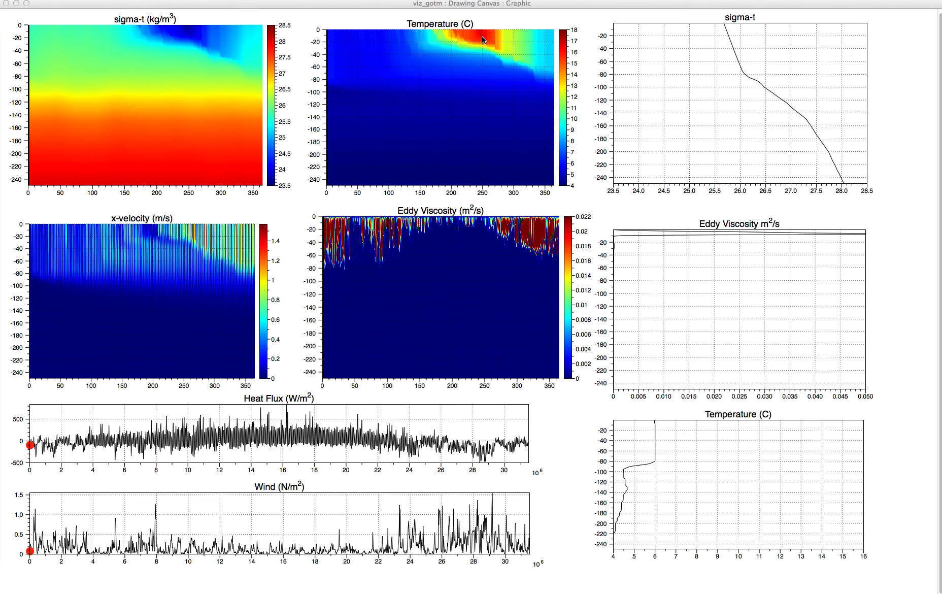
mouse_move(172, 42)
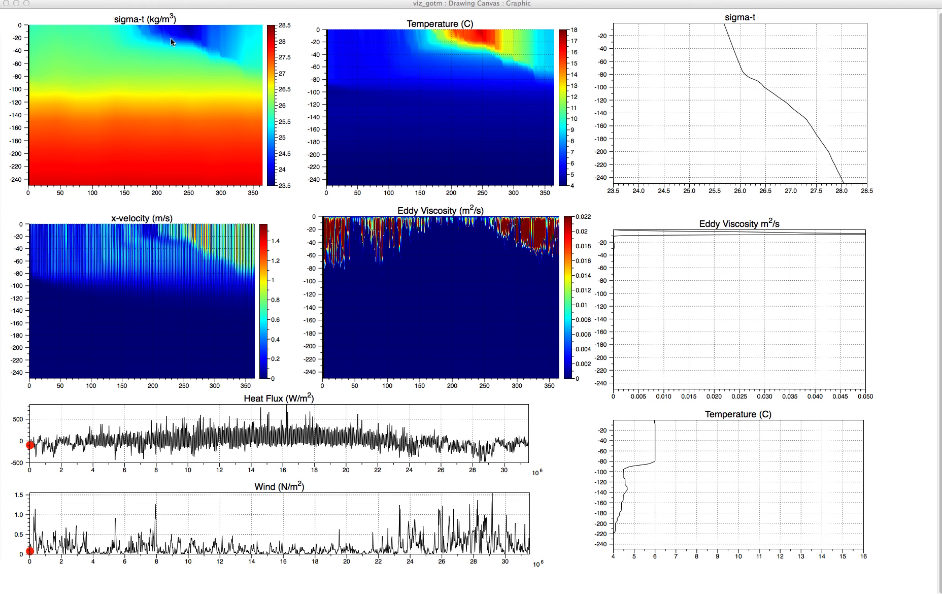
mouse_move(163, 63)
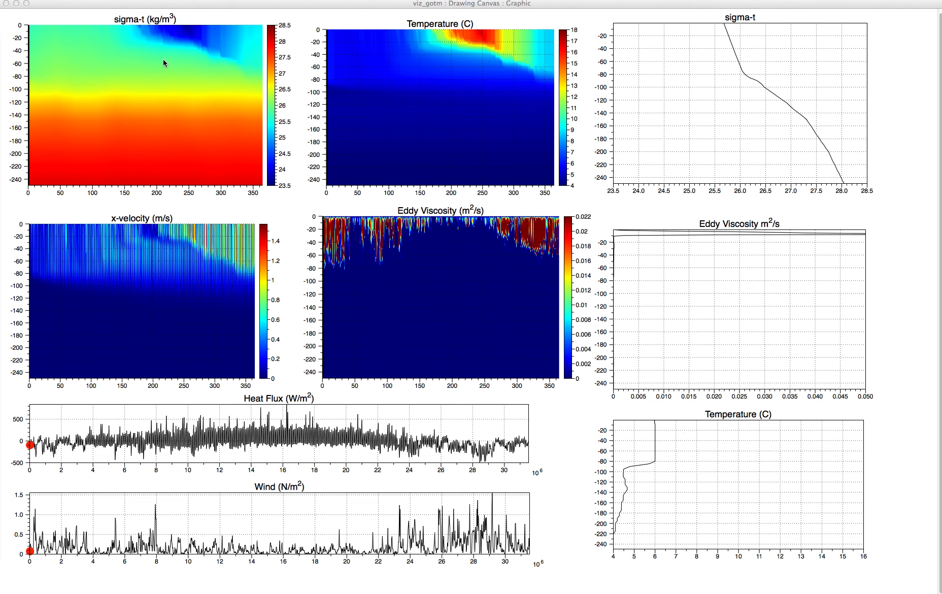
mouse_move(161, 29)
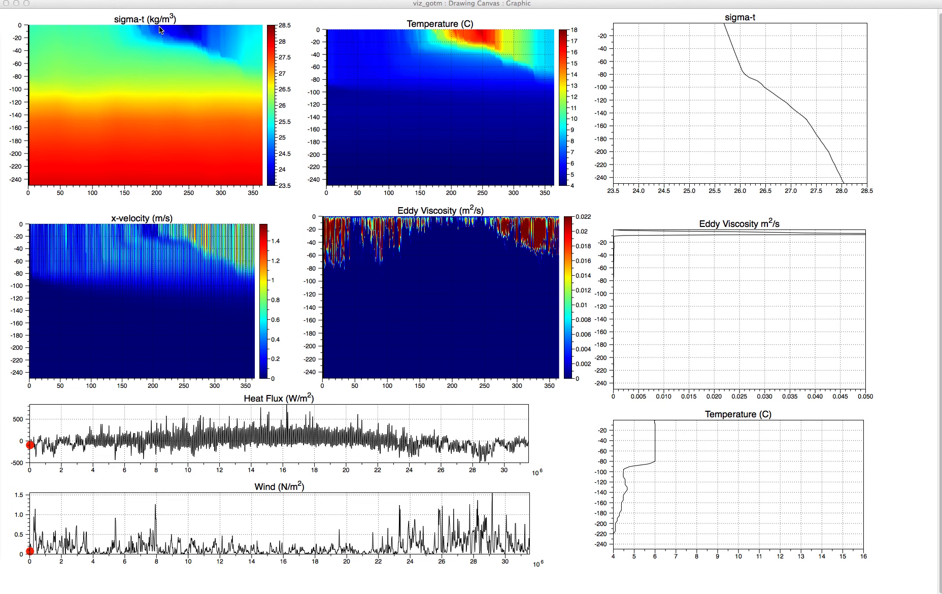
mouse_move(171, 40)
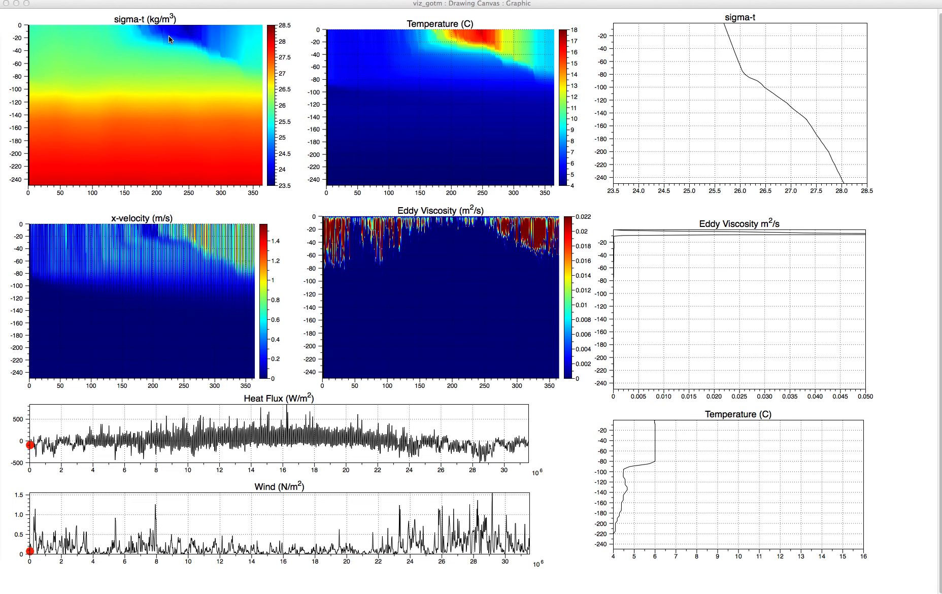
mouse_move(170, 57)
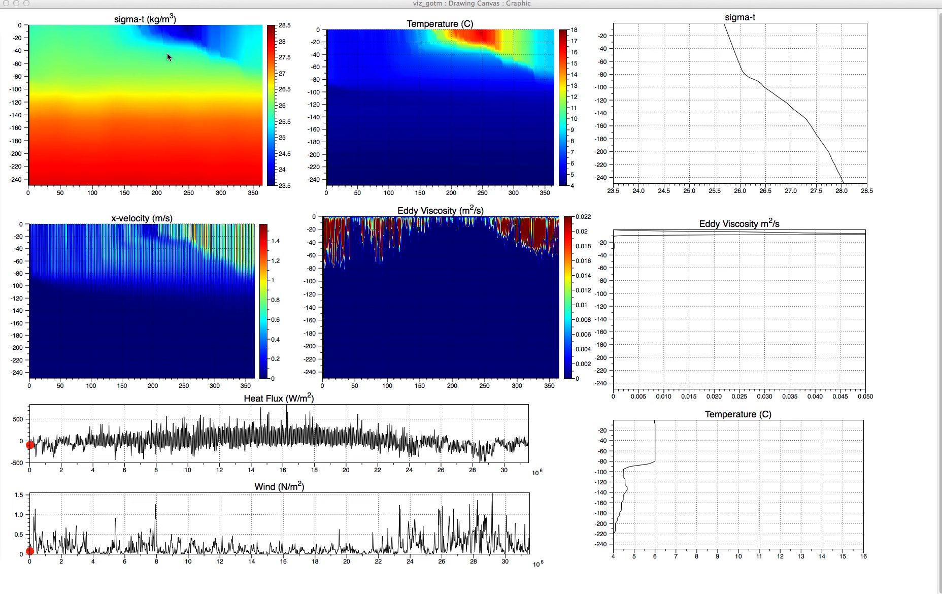
mouse_move(167, 35)
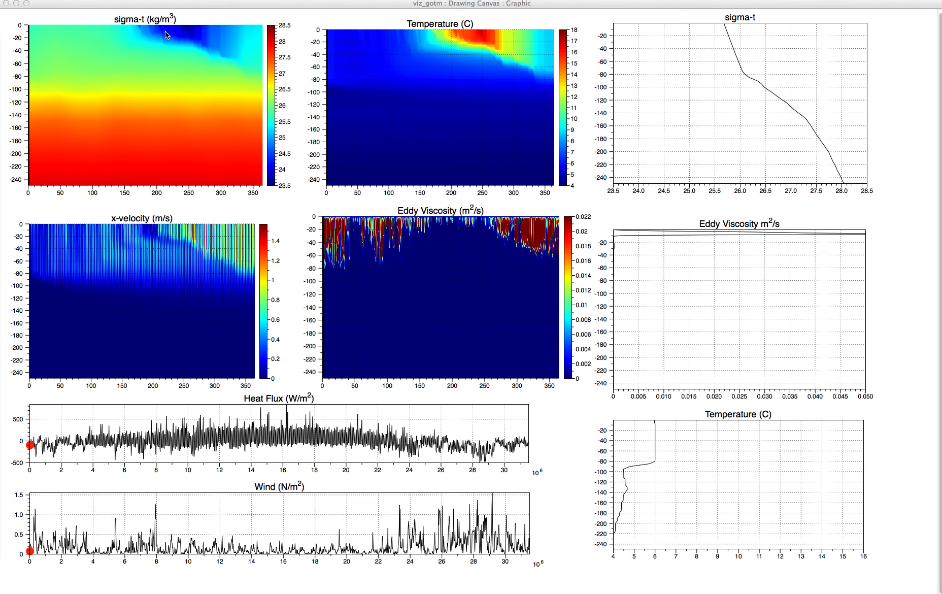
mouse_move(162, 39)
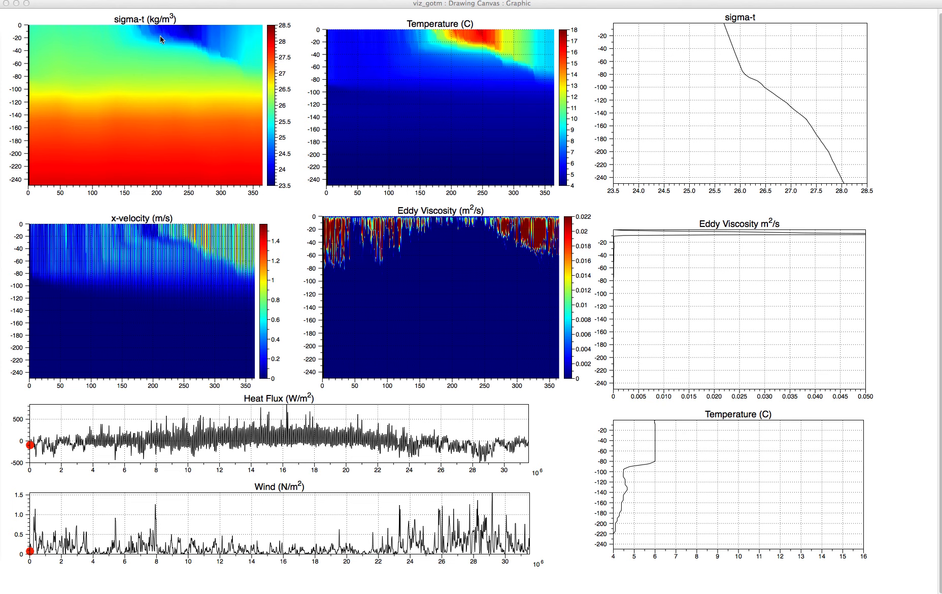
mouse_move(180, 51)
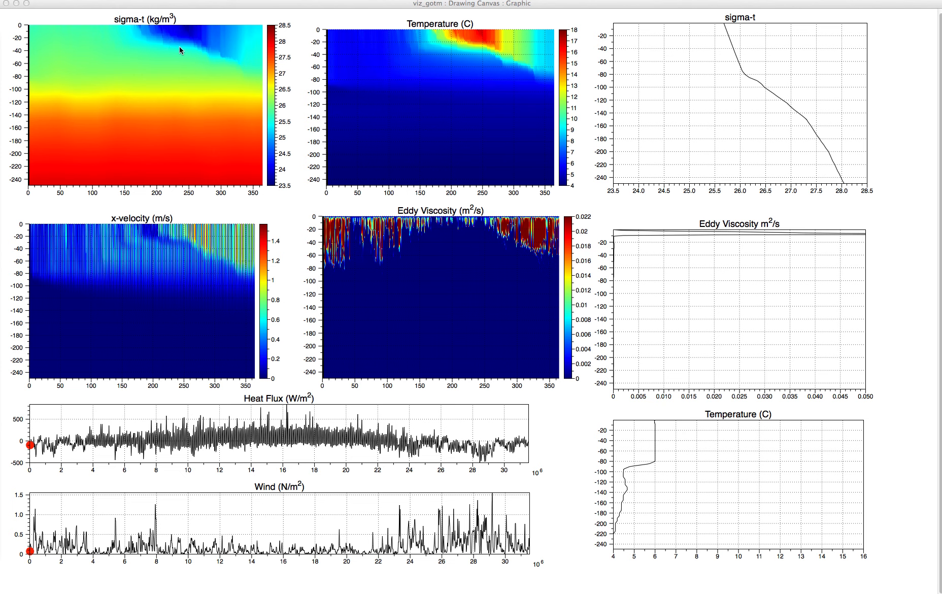
mouse_move(175, 56)
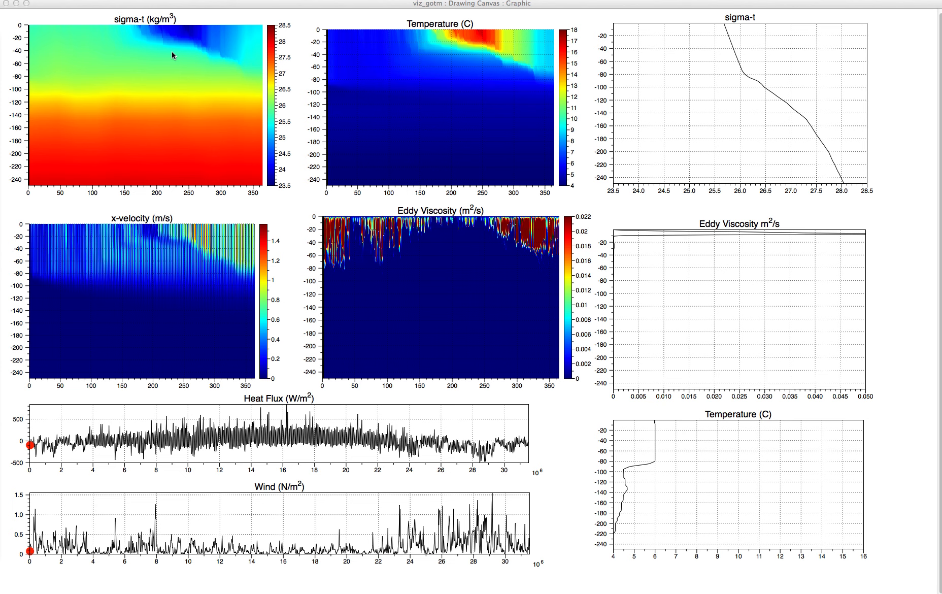
mouse_move(170, 58)
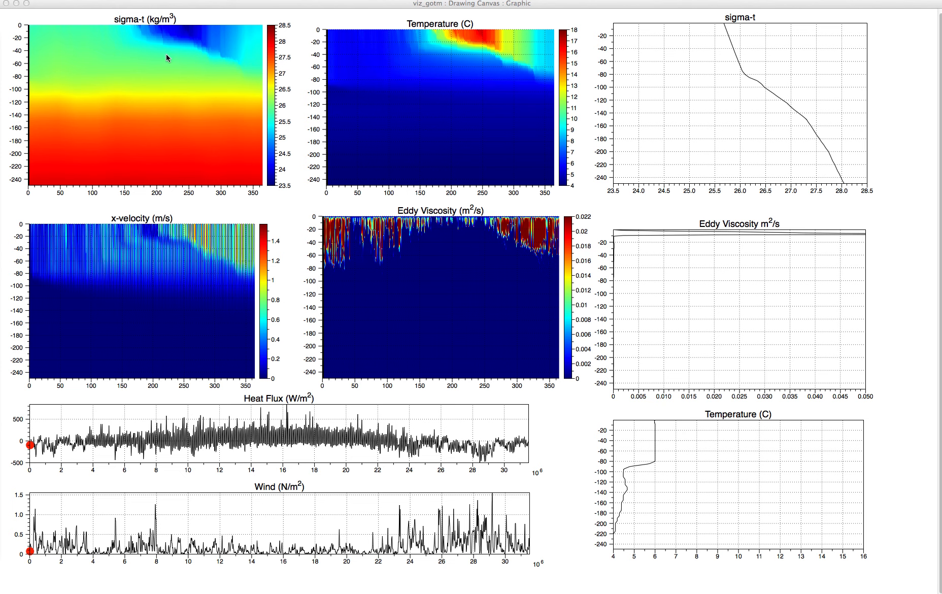
mouse_move(174, 59)
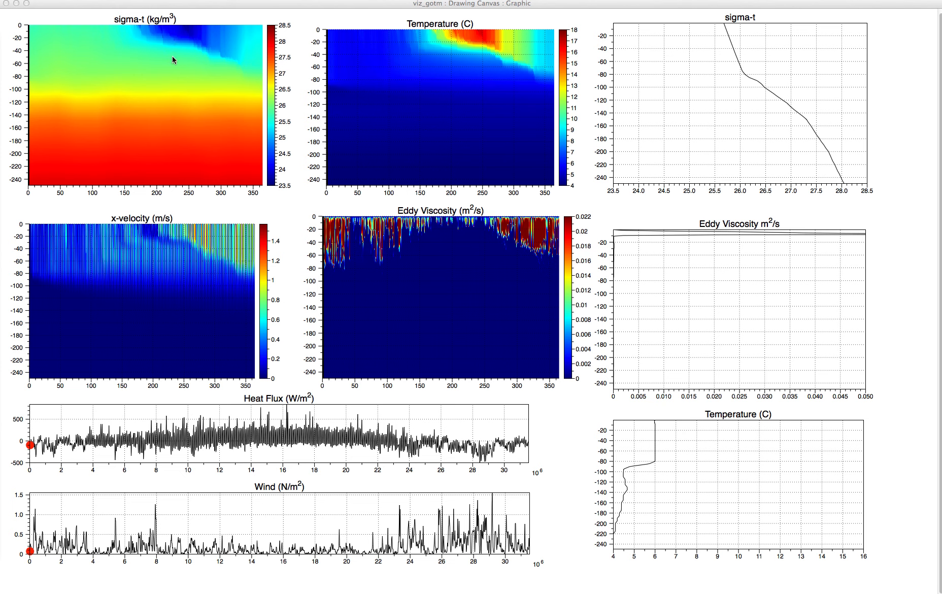
mouse_move(421, 88)
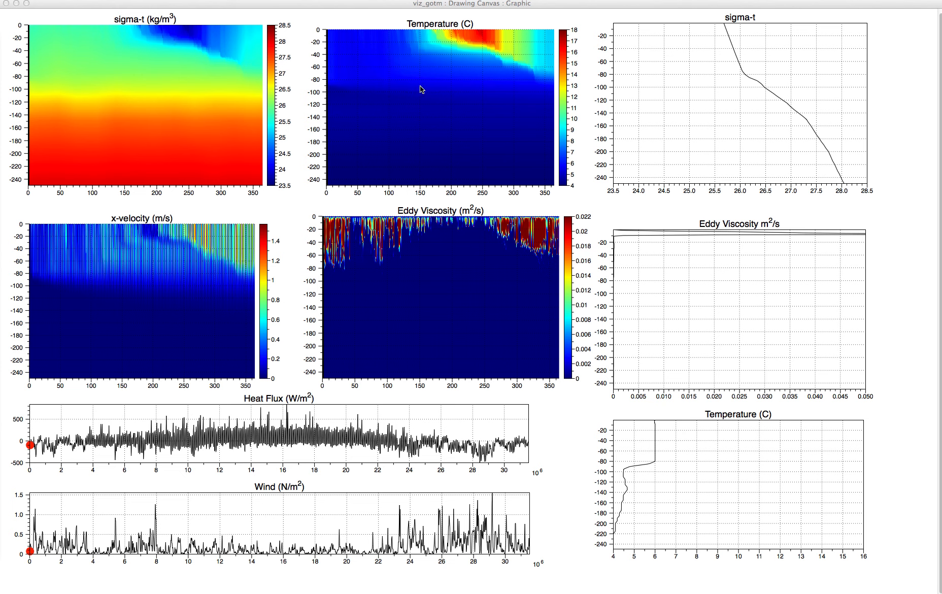
mouse_move(468, 76)
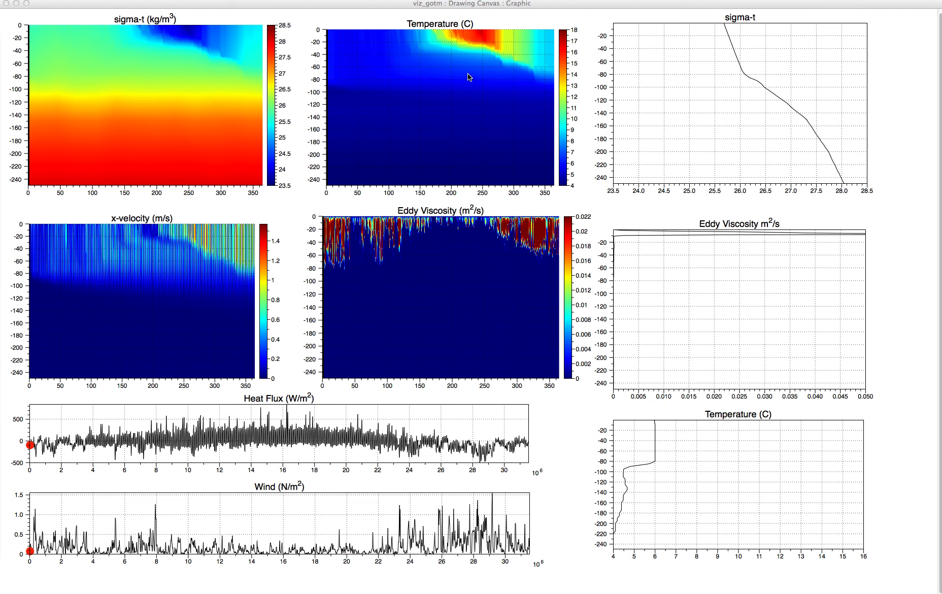
mouse_move(439, 225)
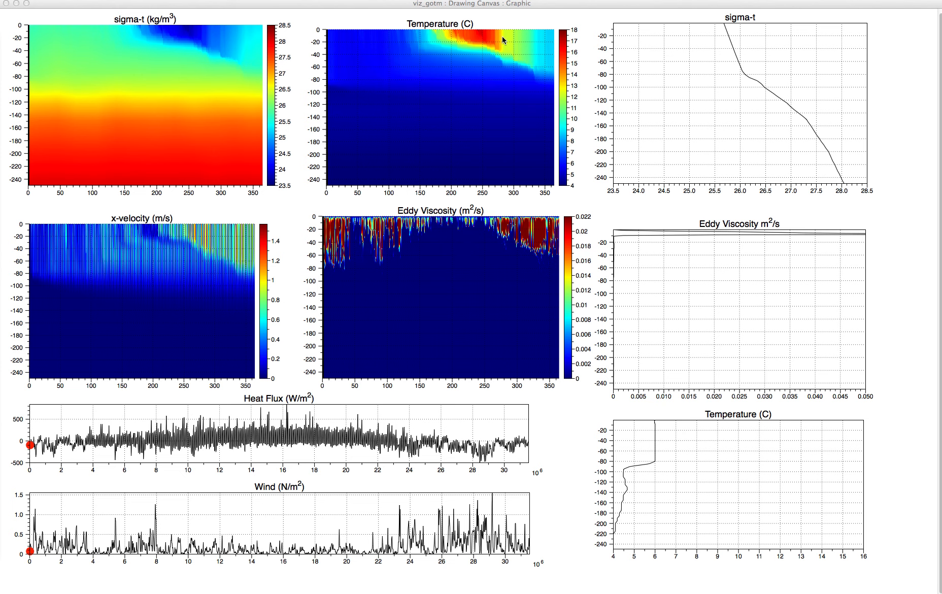
mouse_move(509, 34)
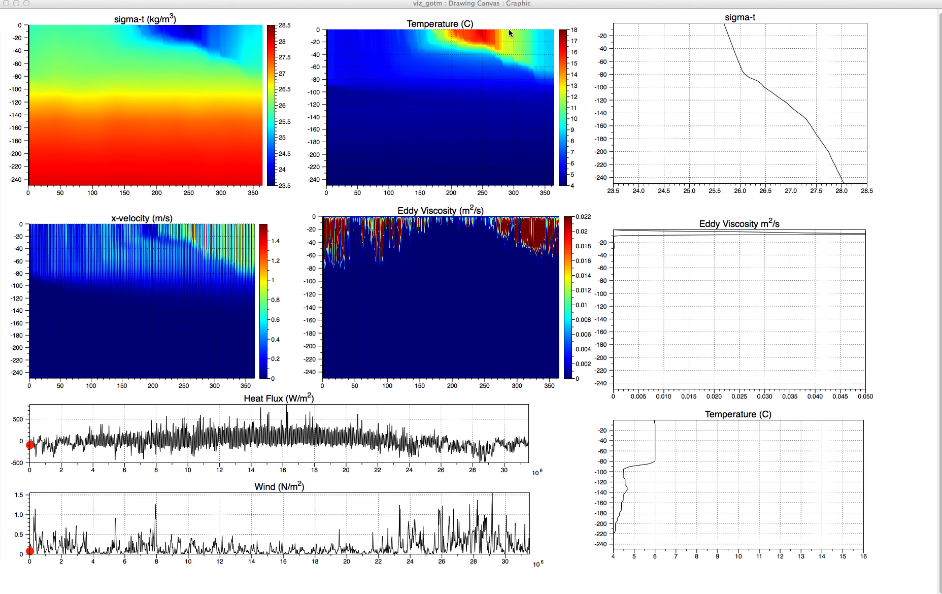
mouse_move(509, 39)
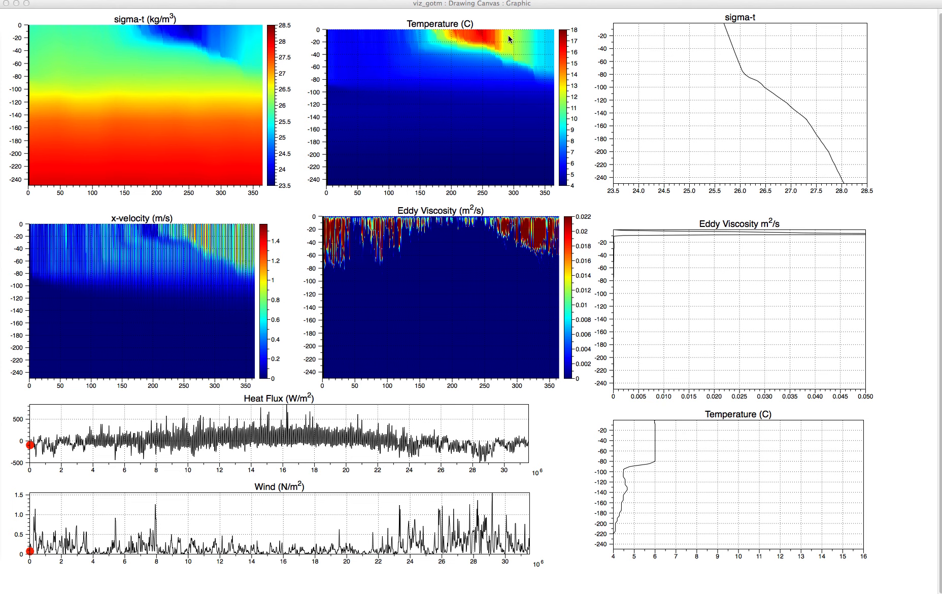
mouse_move(507, 45)
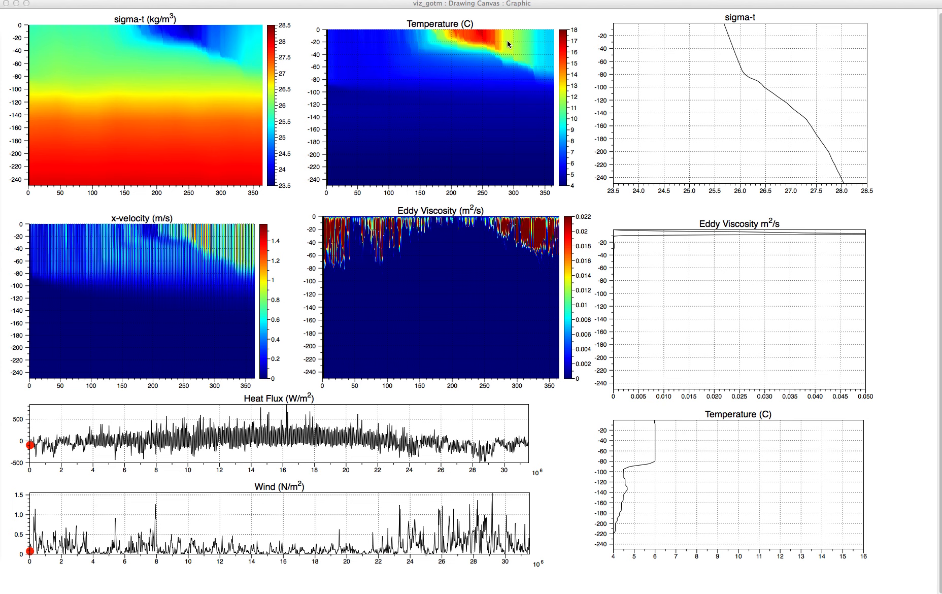
mouse_move(525, 243)
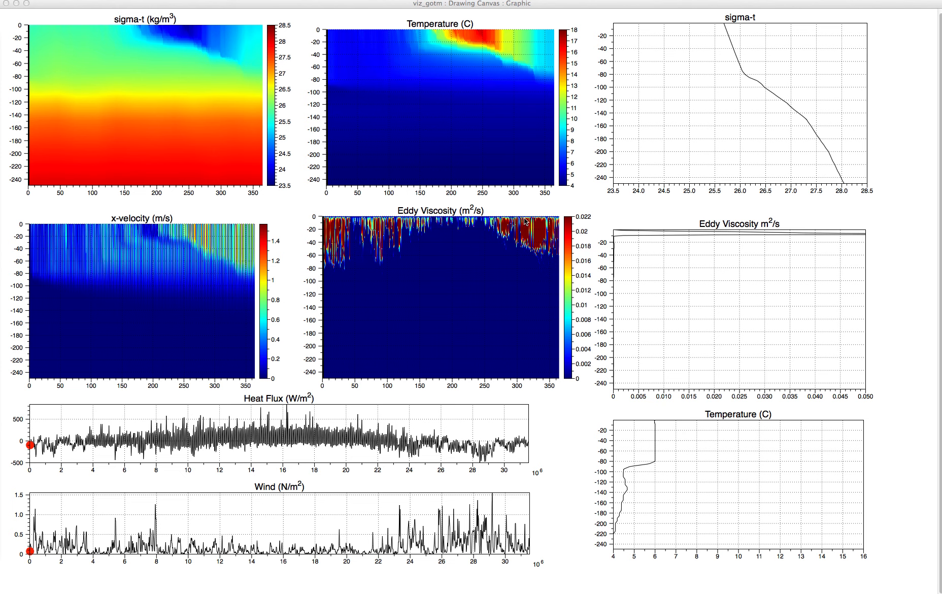
mouse_move(543, 77)
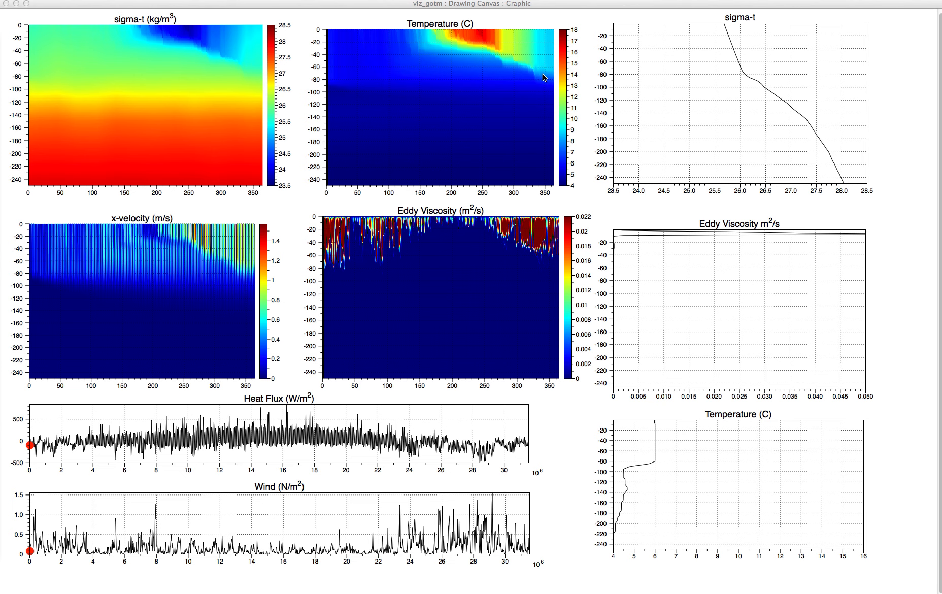
mouse_move(340, 104)
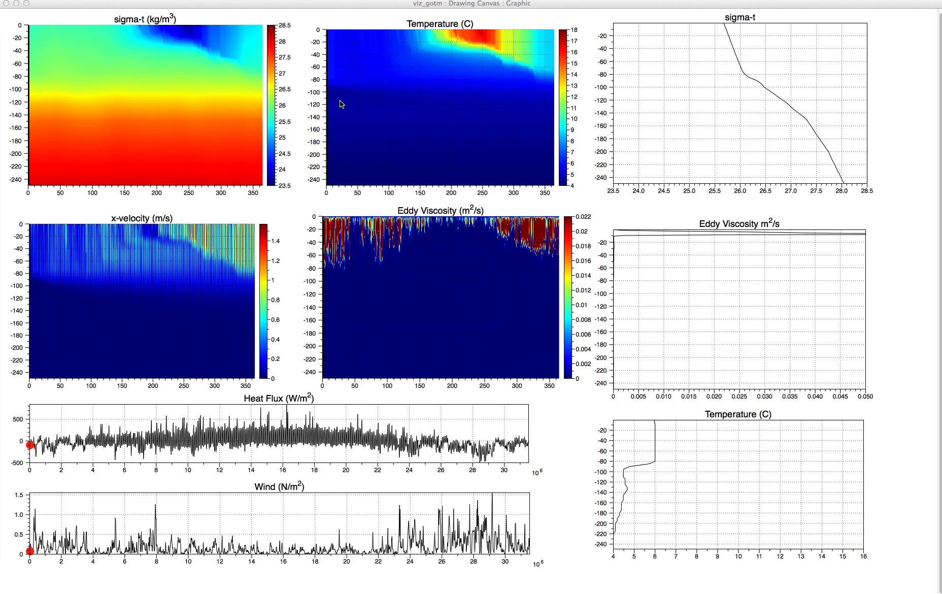
mouse_move(335, 69)
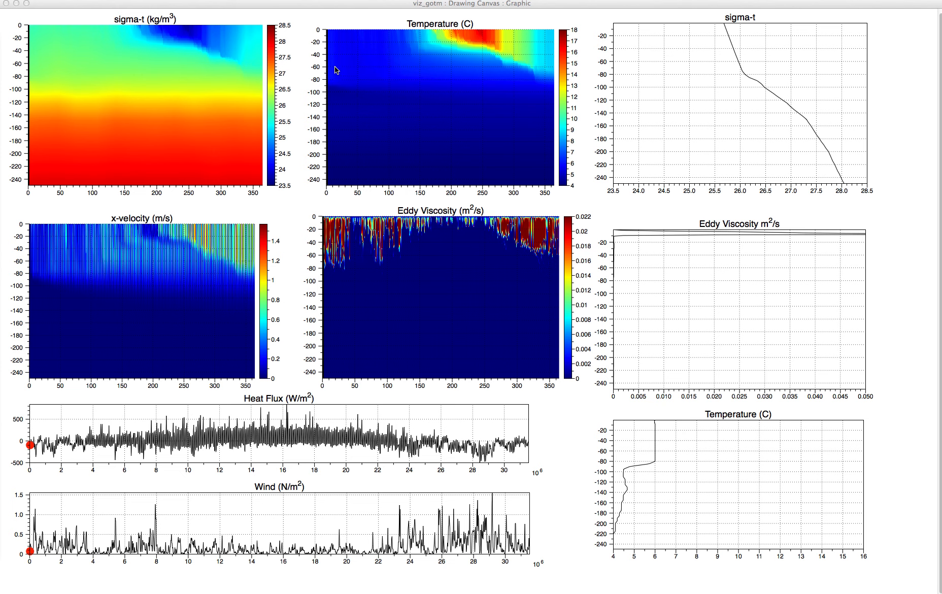
mouse_move(485, 50)
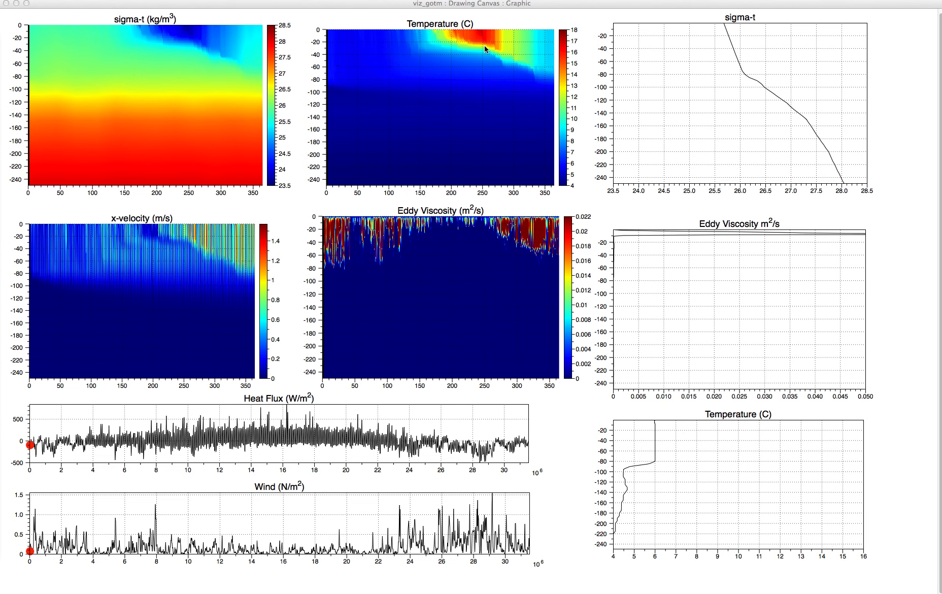
mouse_move(344, 35)
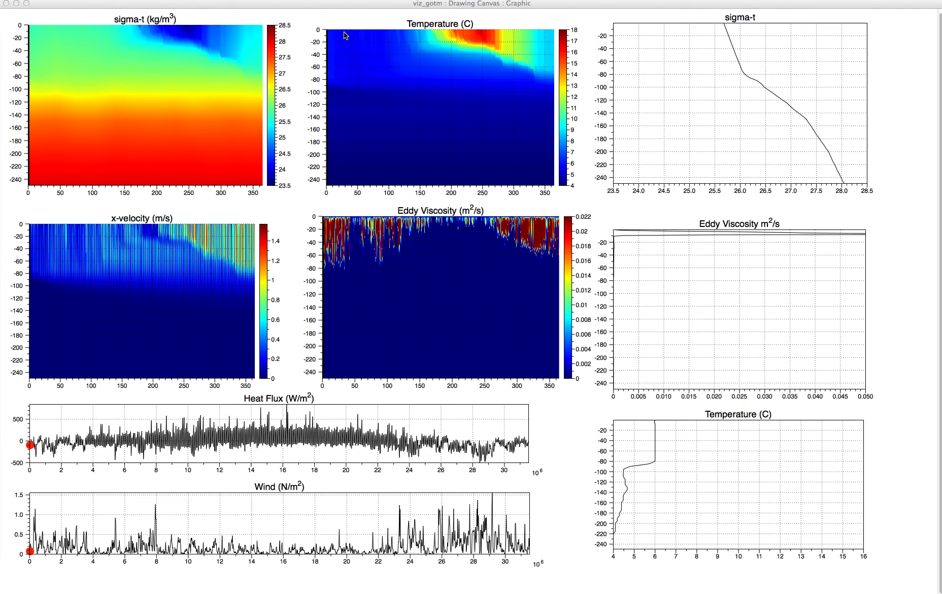
mouse_move(365, 78)
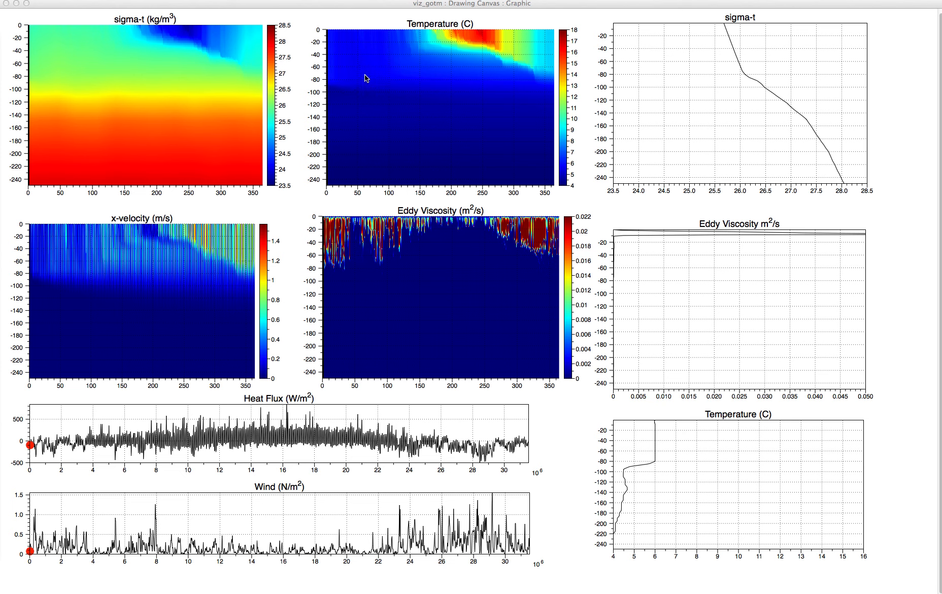
mouse_move(471, 61)
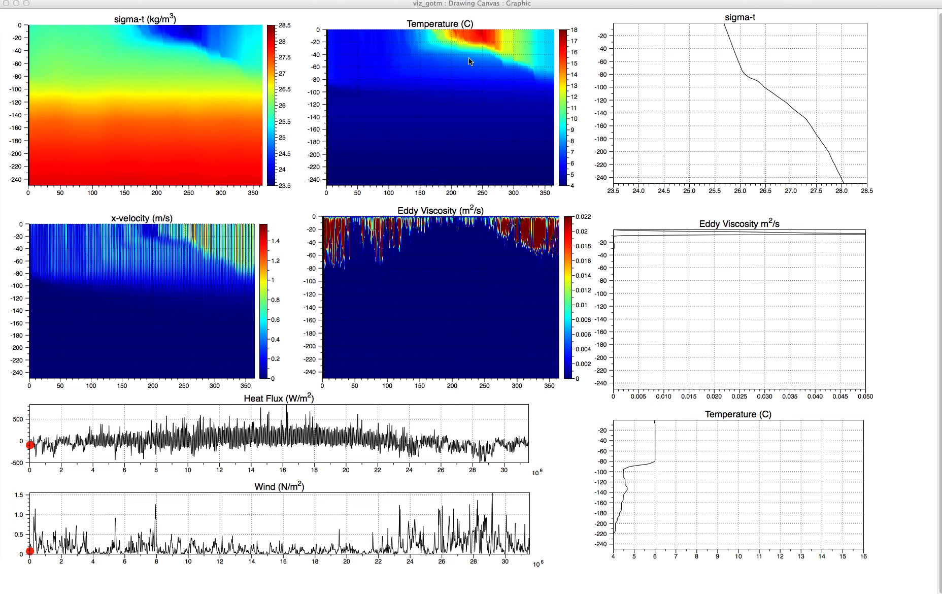
mouse_move(540, 92)
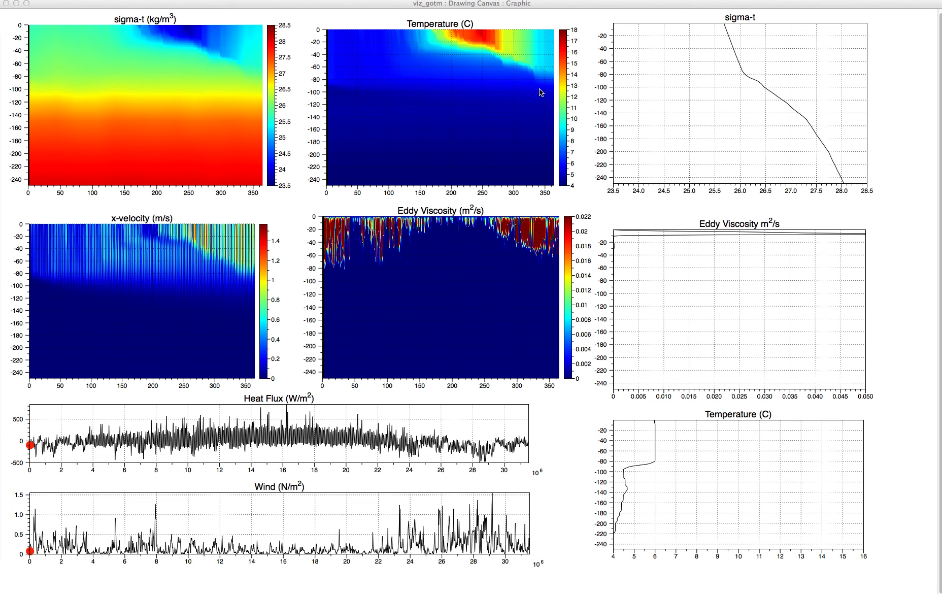
mouse_move(392, 95)
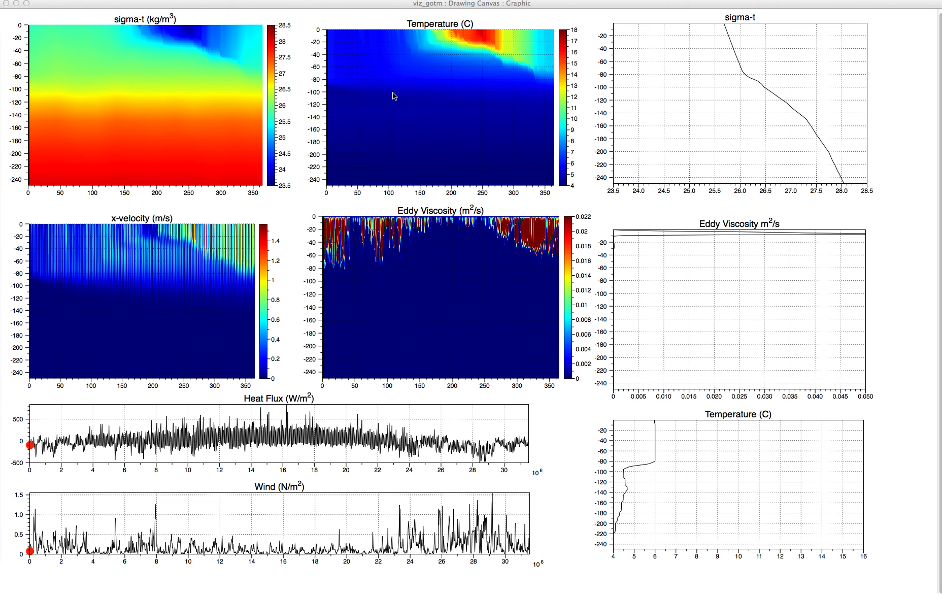
mouse_move(451, 101)
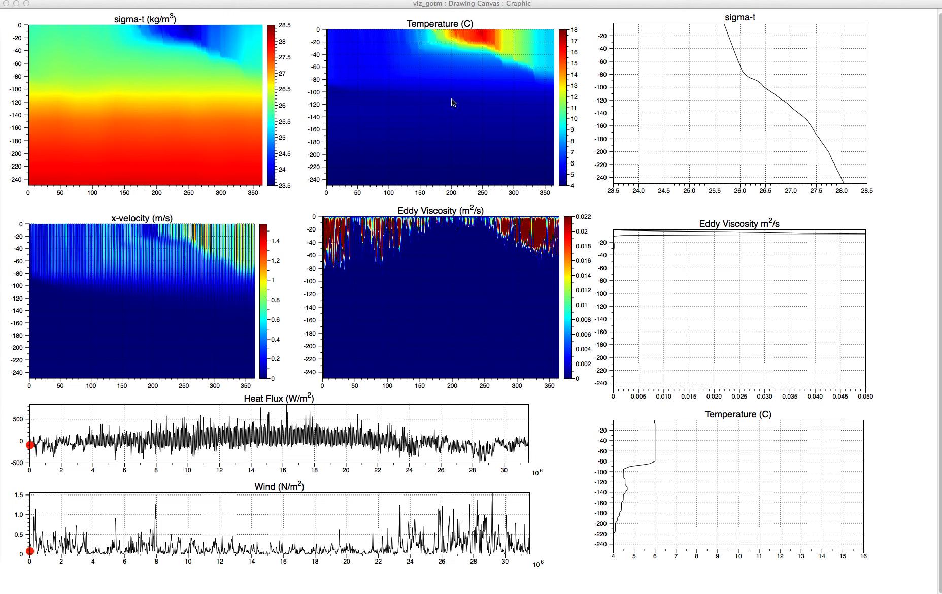
mouse_move(426, 98)
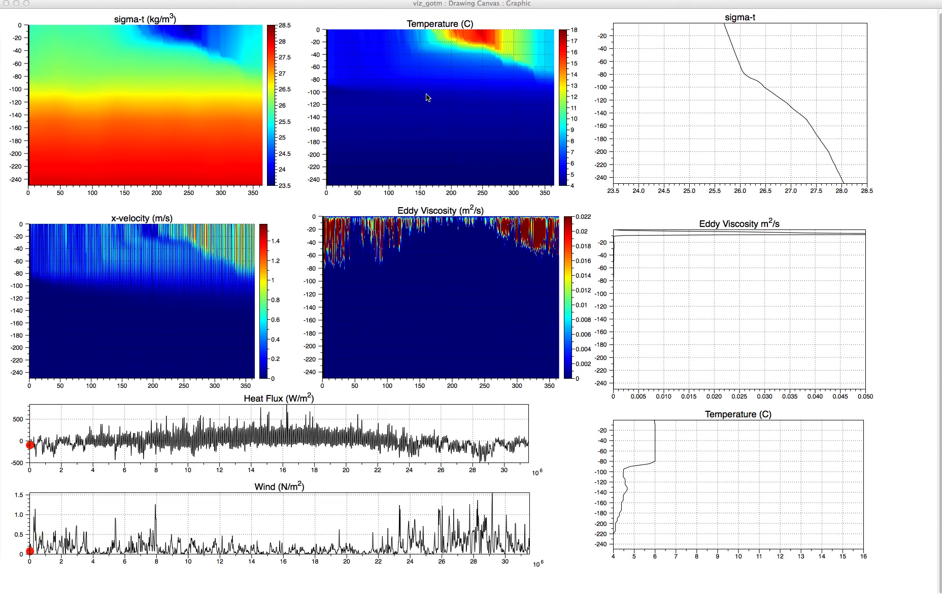
mouse_move(186, 122)
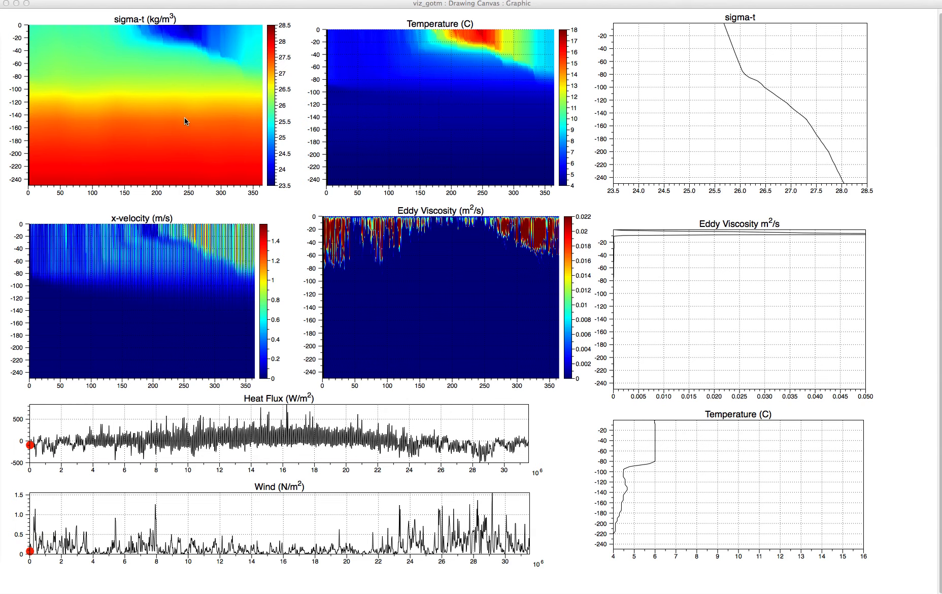
mouse_move(723, 102)
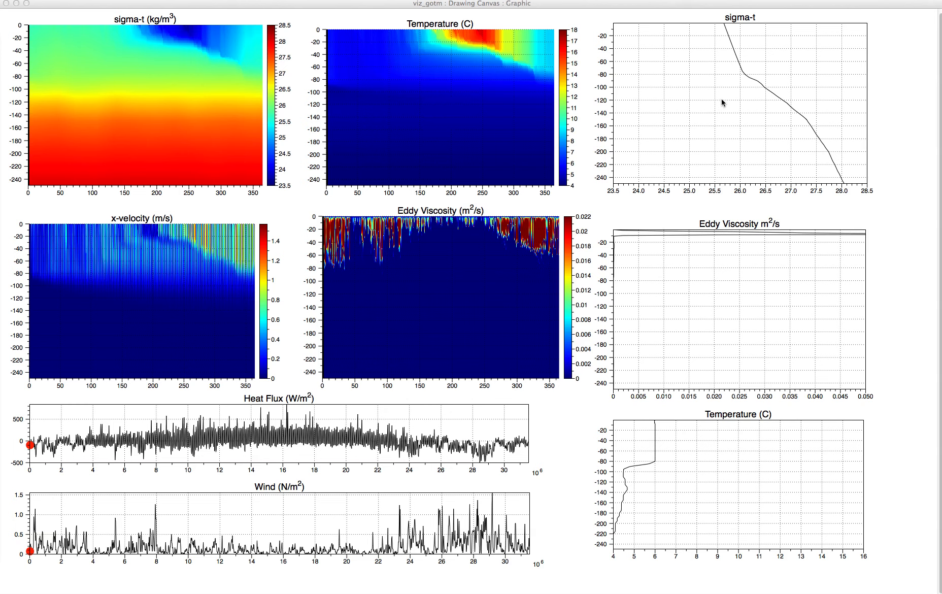
mouse_move(405, 93)
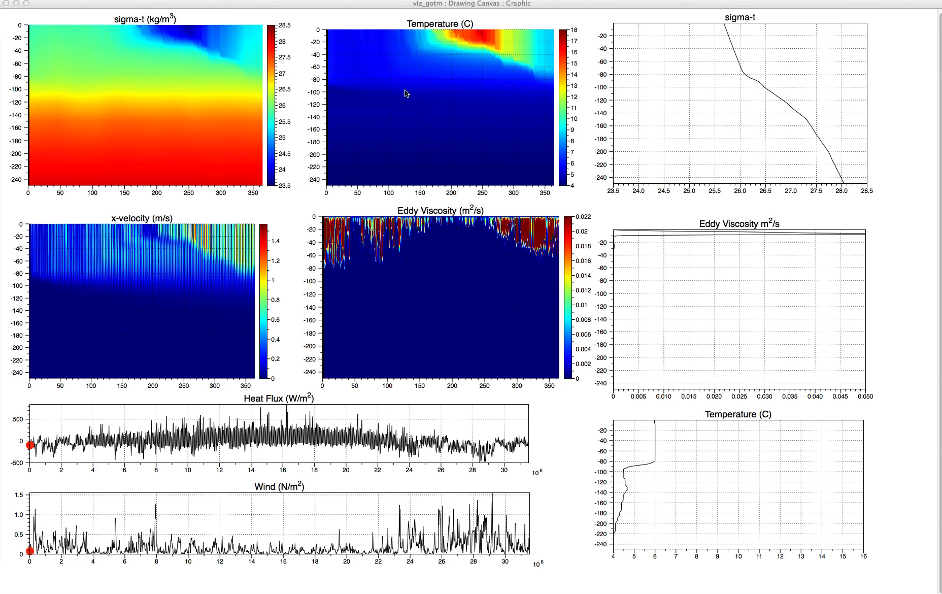
mouse_move(32, 82)
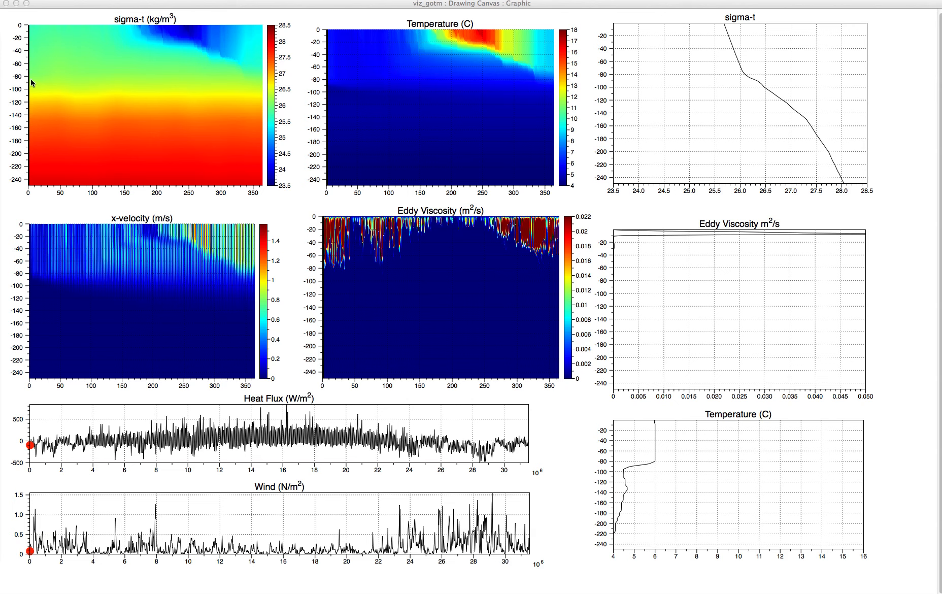
mouse_move(116, 309)
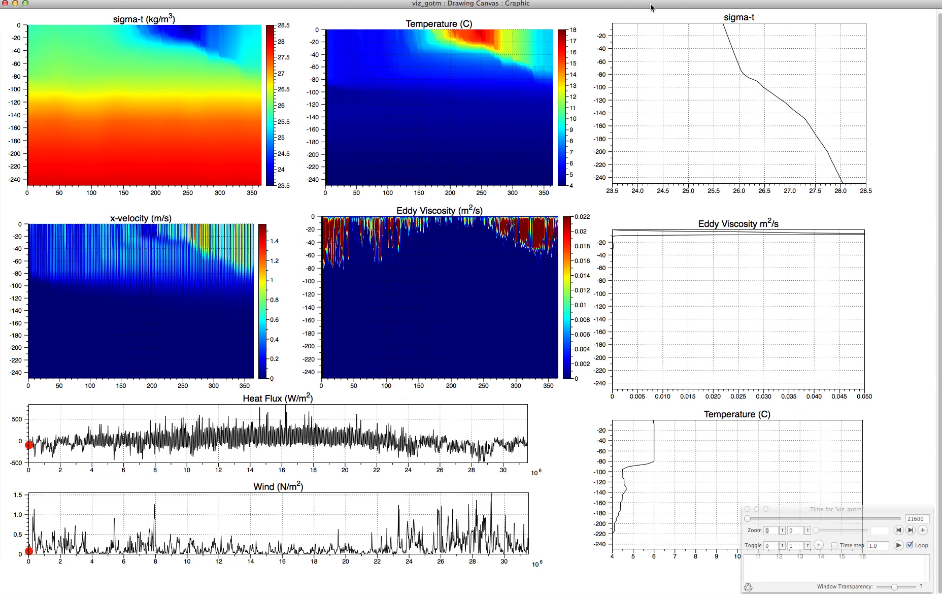
mouse_move(790, 113)
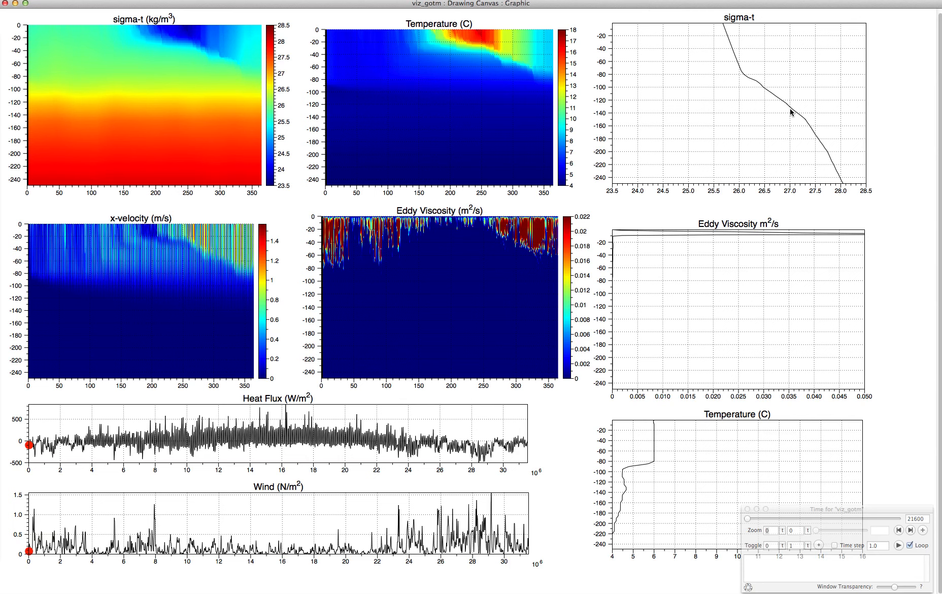
mouse_move(727, 53)
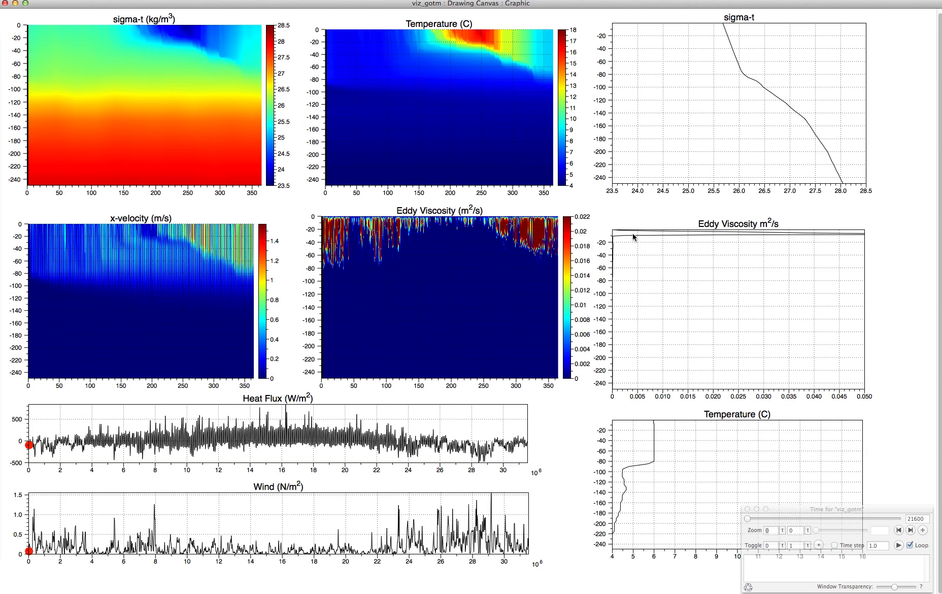
mouse_move(638, 245)
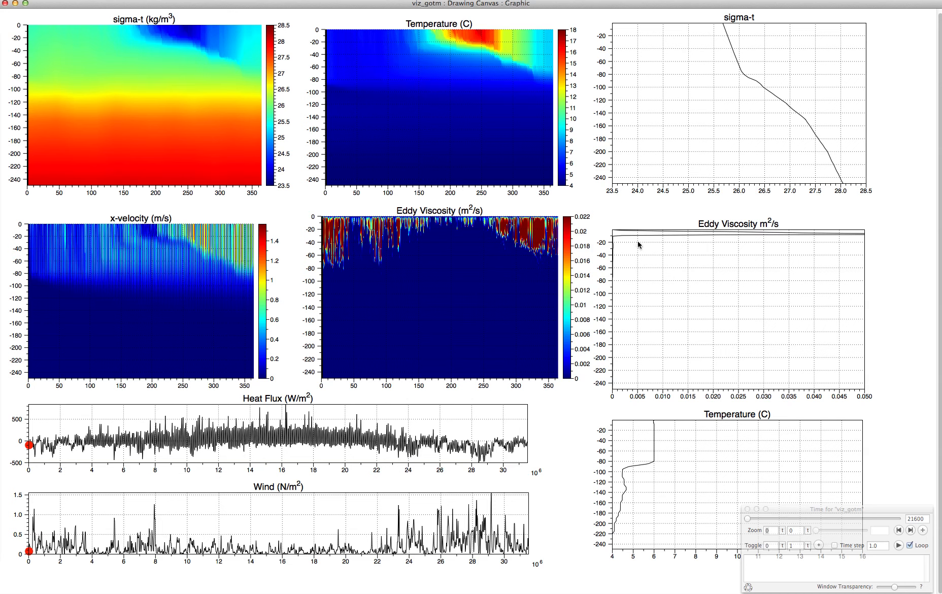
mouse_move(870, 238)
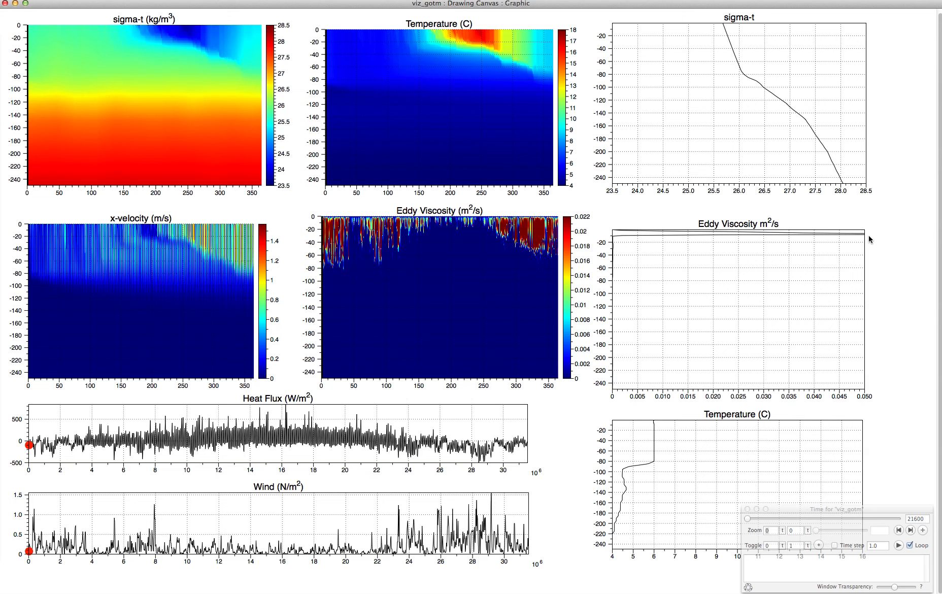
mouse_move(638, 440)
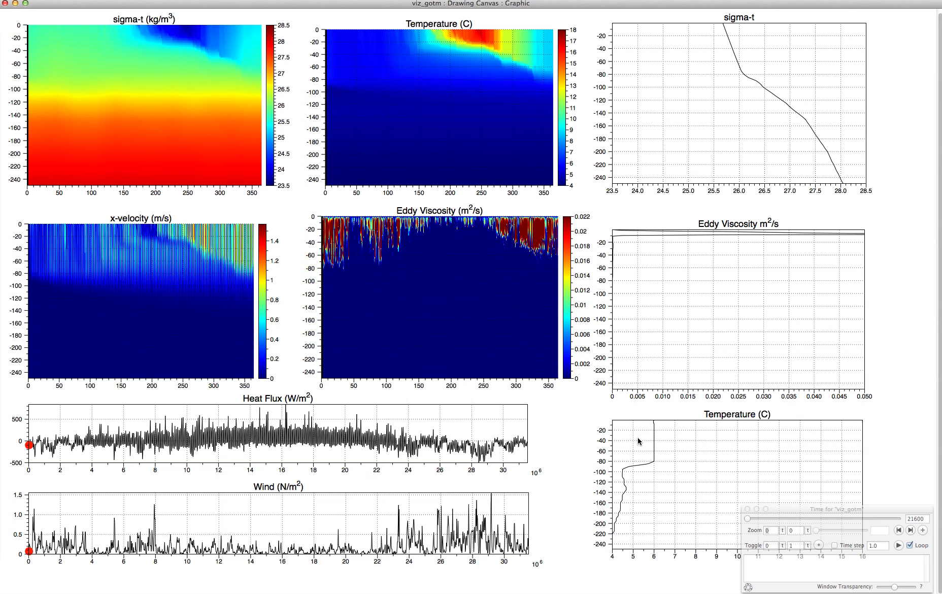
mouse_move(631, 486)
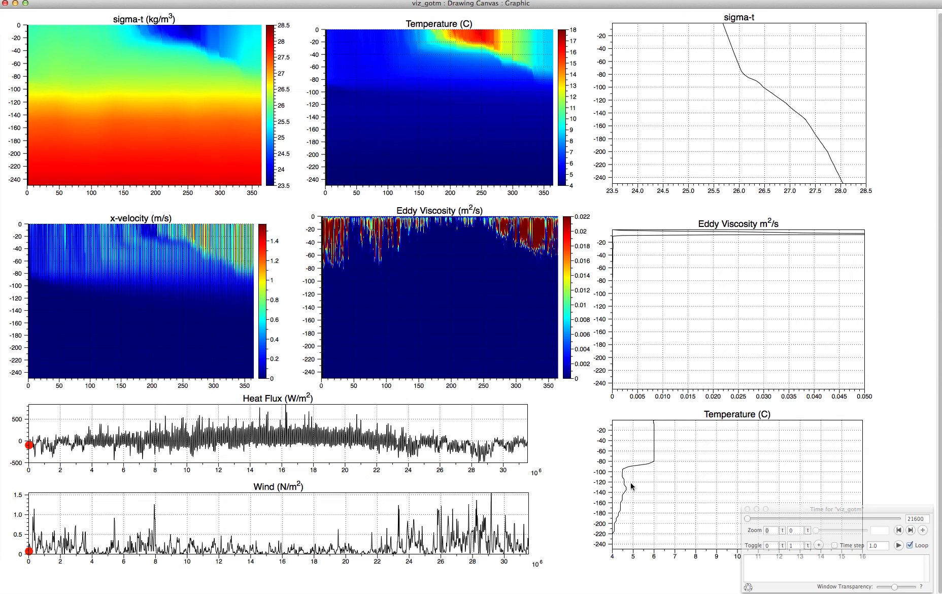
mouse_move(653, 447)
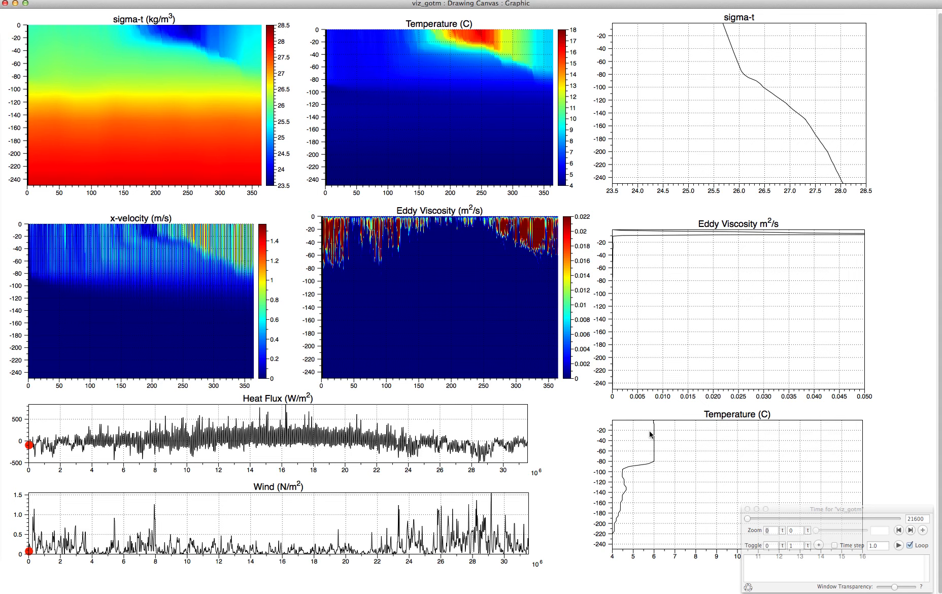
mouse_move(653, 459)
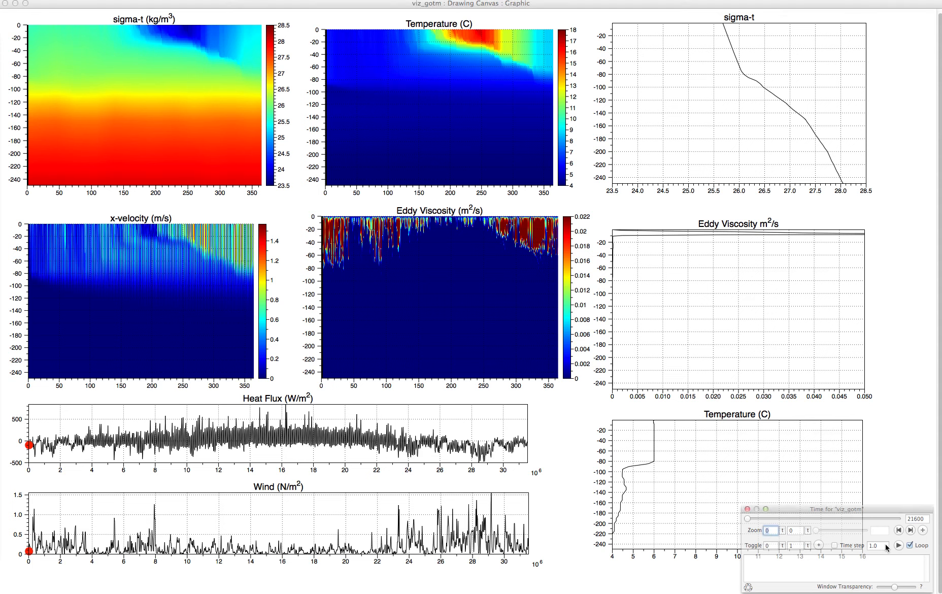
- Play the looping animation so the time bar, forcing dots and depth profiles advance through the year
click(897, 545)
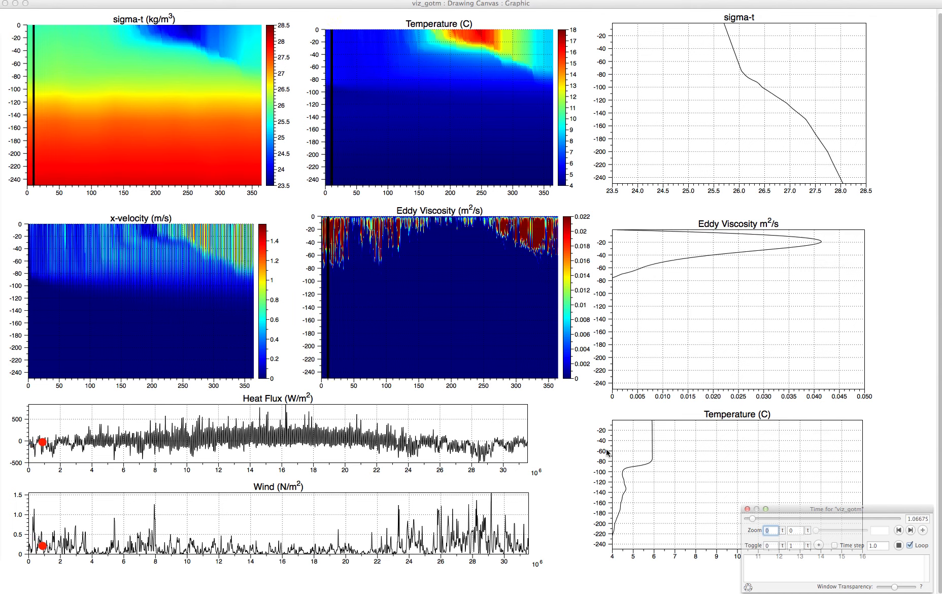
click(909, 529)
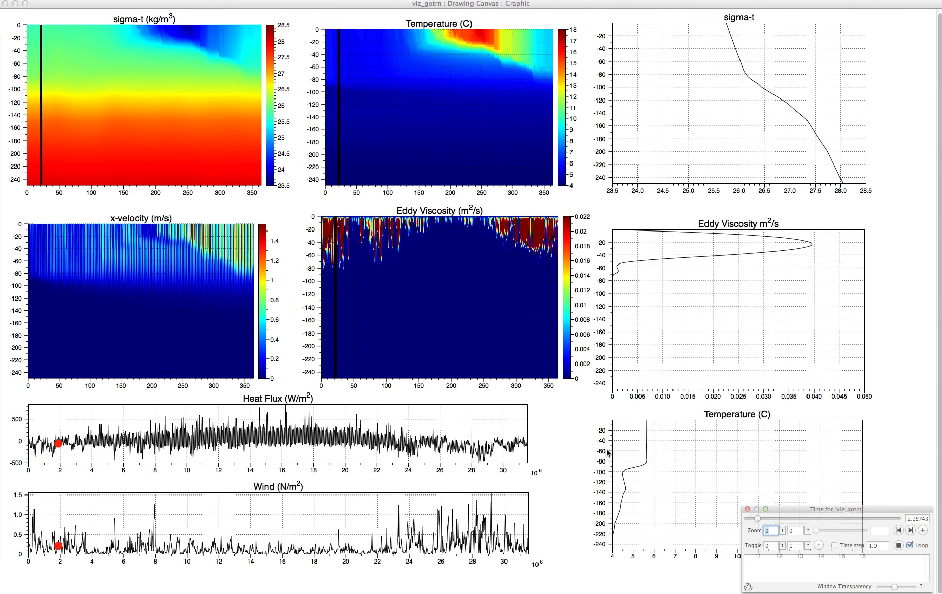
click(910, 529)
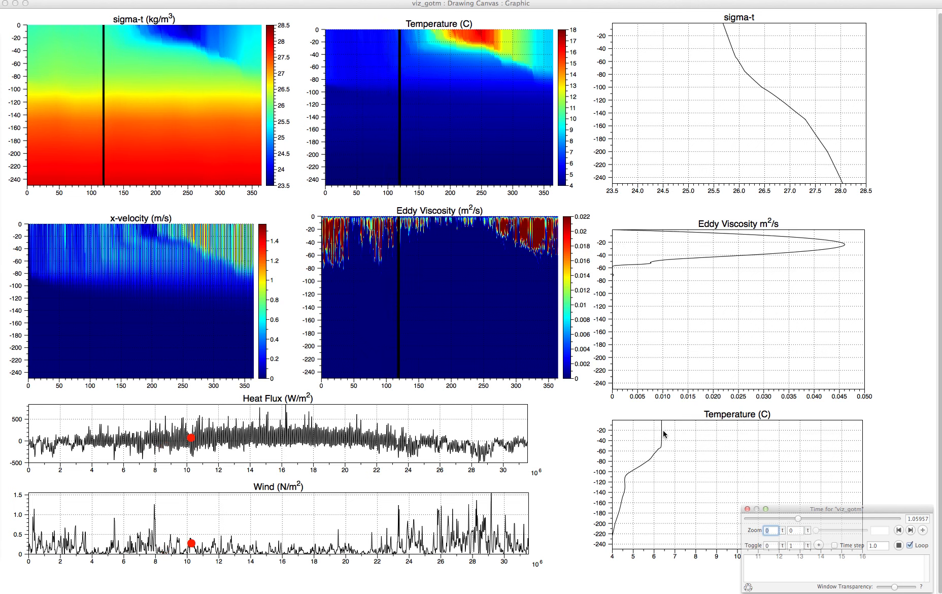
click(910, 530)
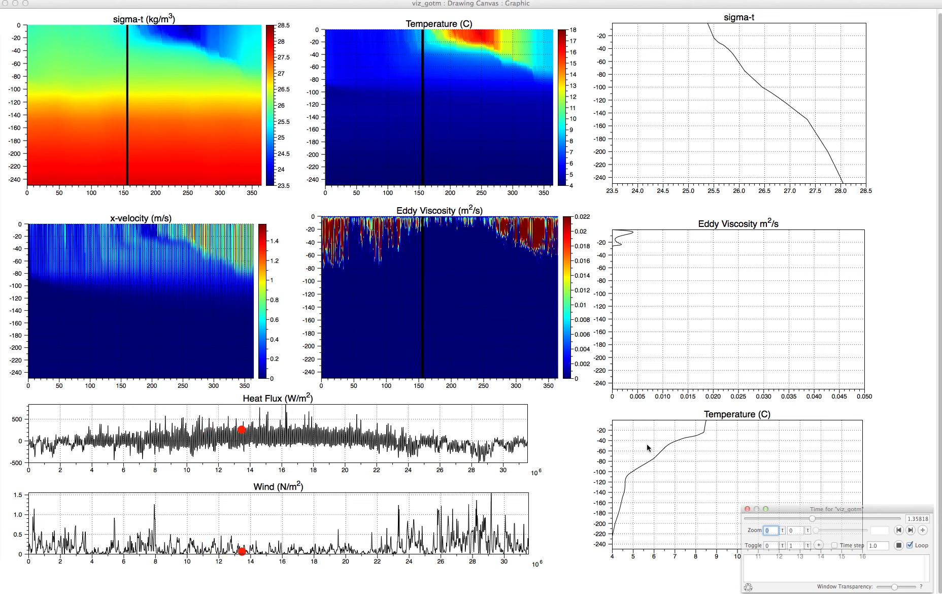
click(910, 530)
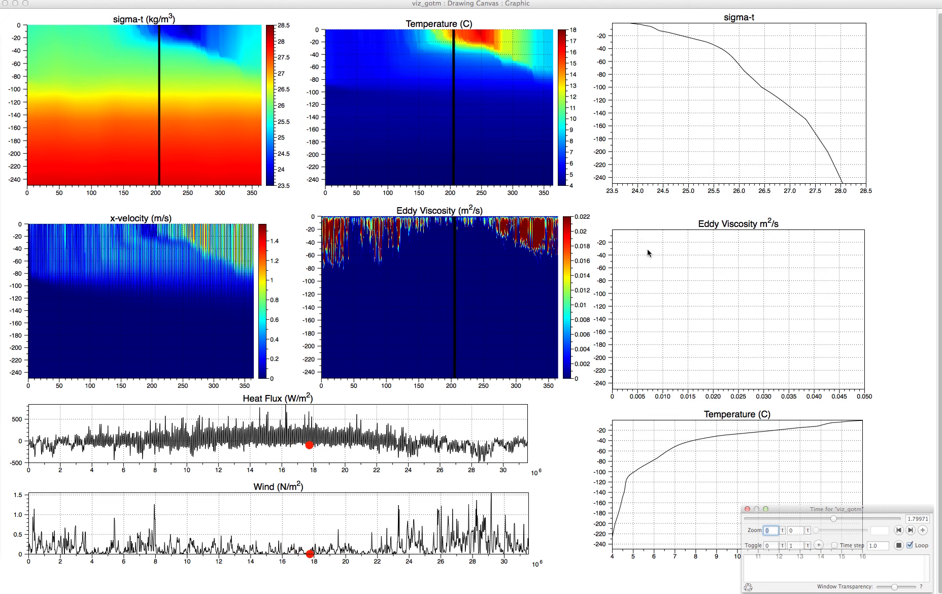
click(909, 530)
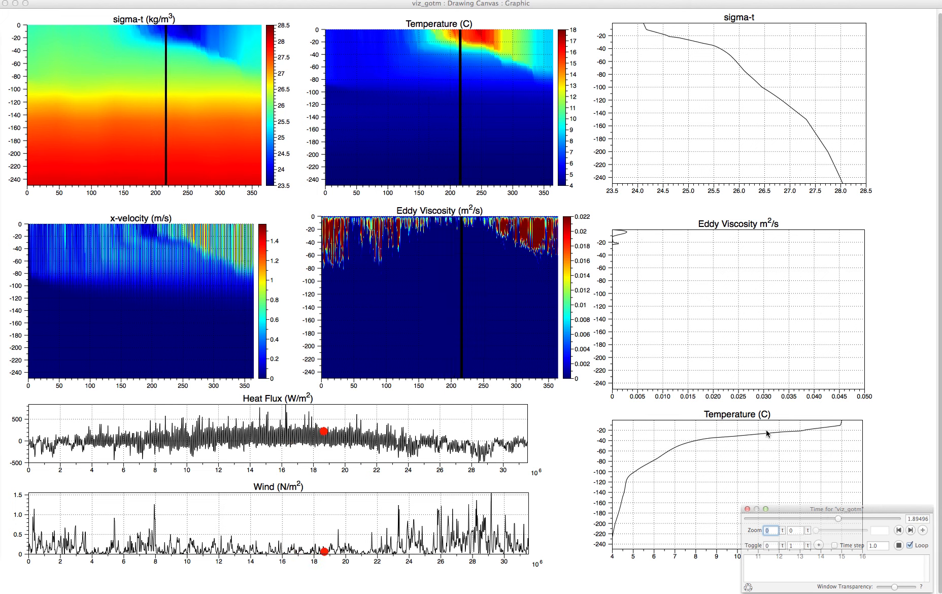
click(912, 529)
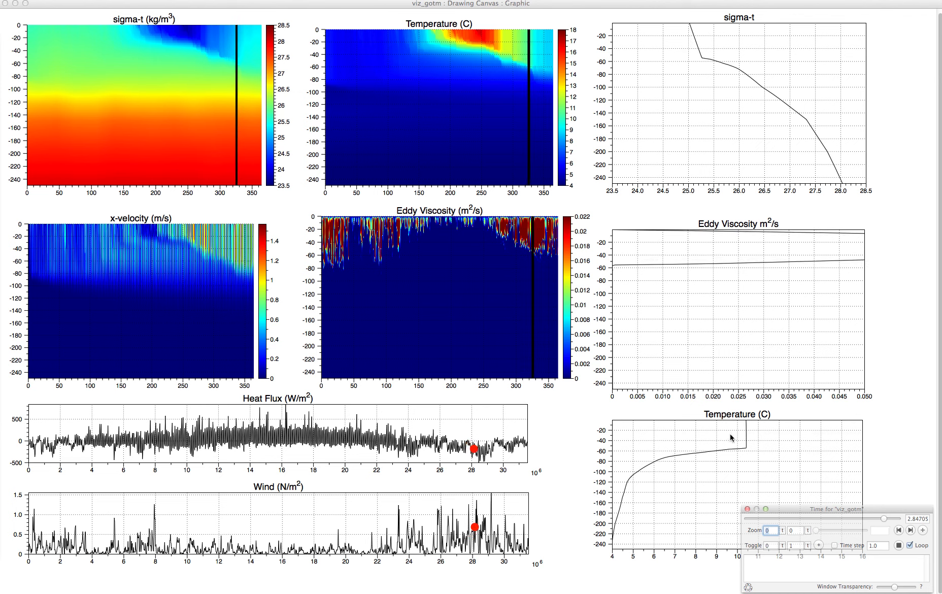
click(911, 530)
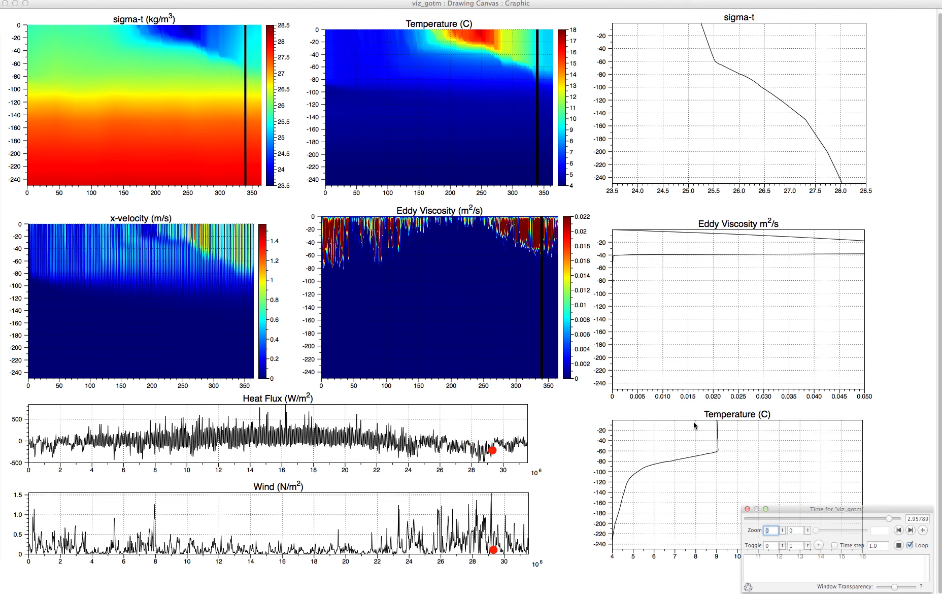
click(911, 530)
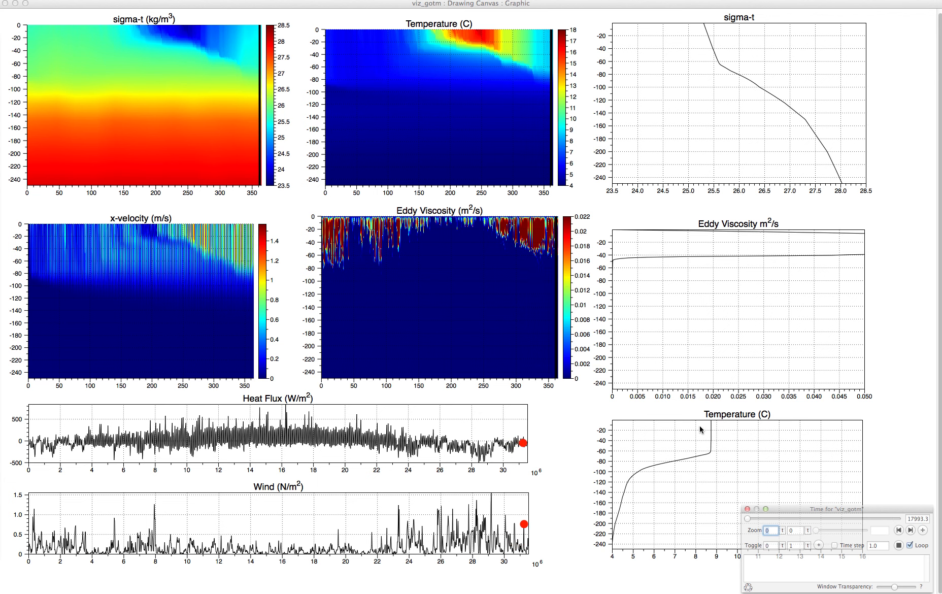
click(899, 529)
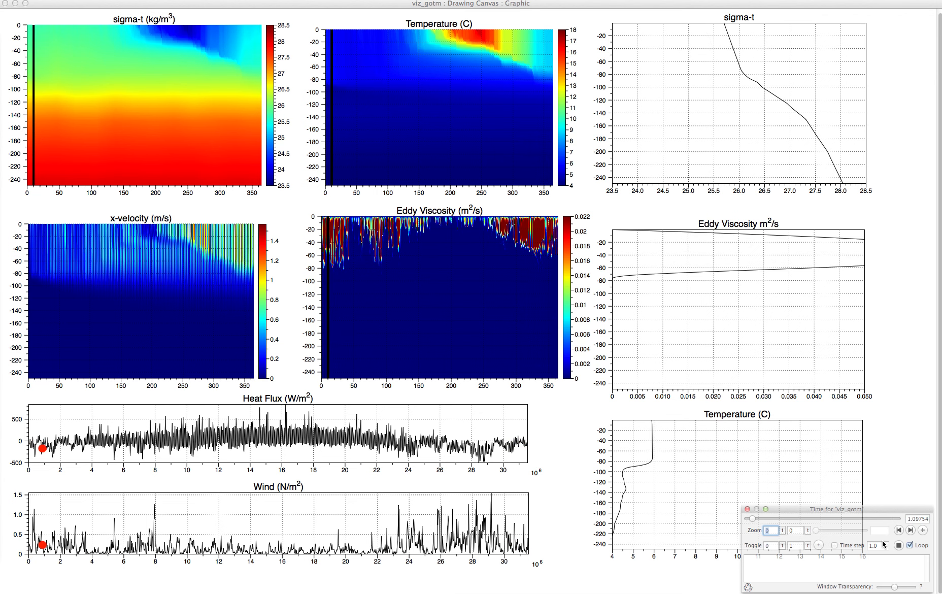
- Pause the animation with the time bar held near day 20 of the new cycle
click(898, 529)
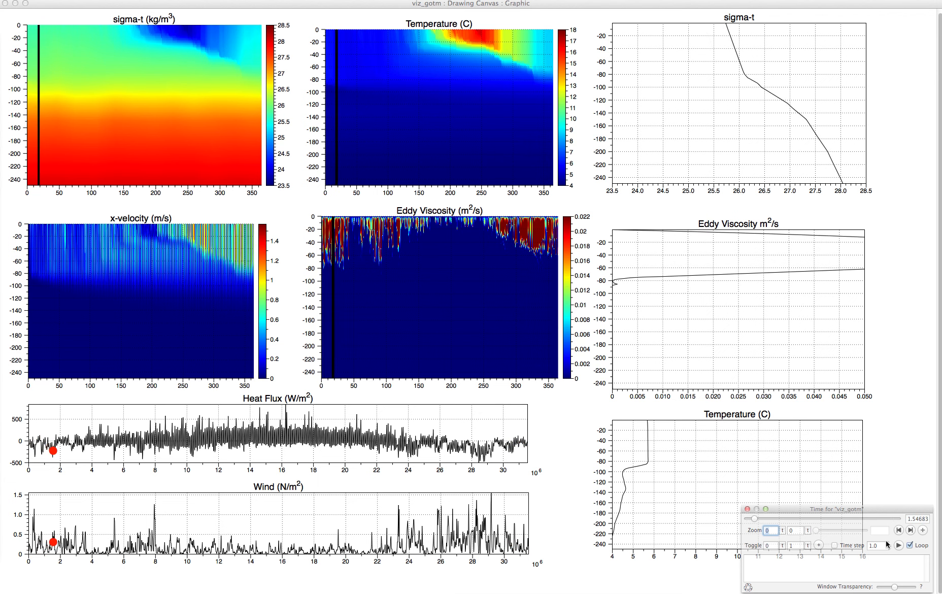
mouse_move(472, 257)
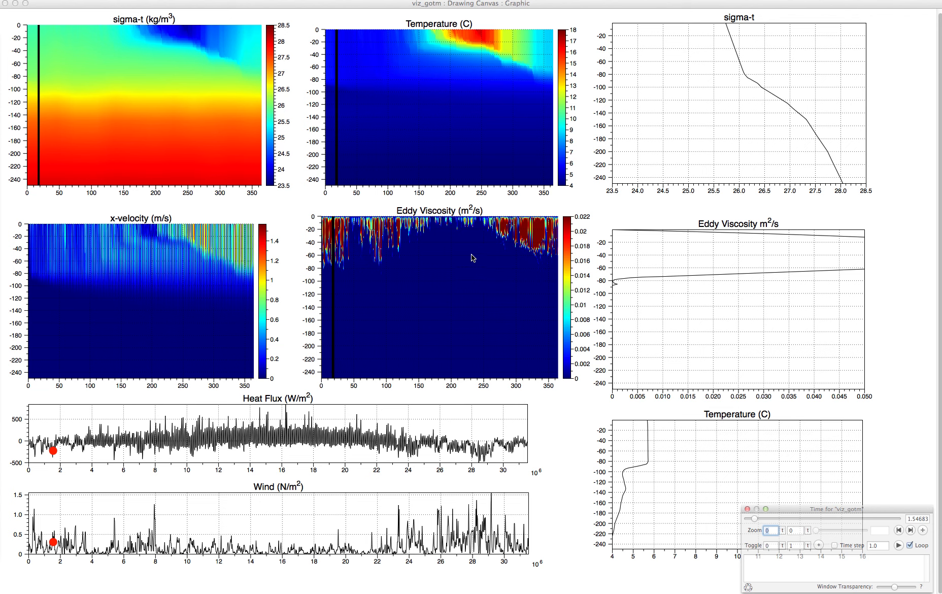
mouse_move(419, 258)
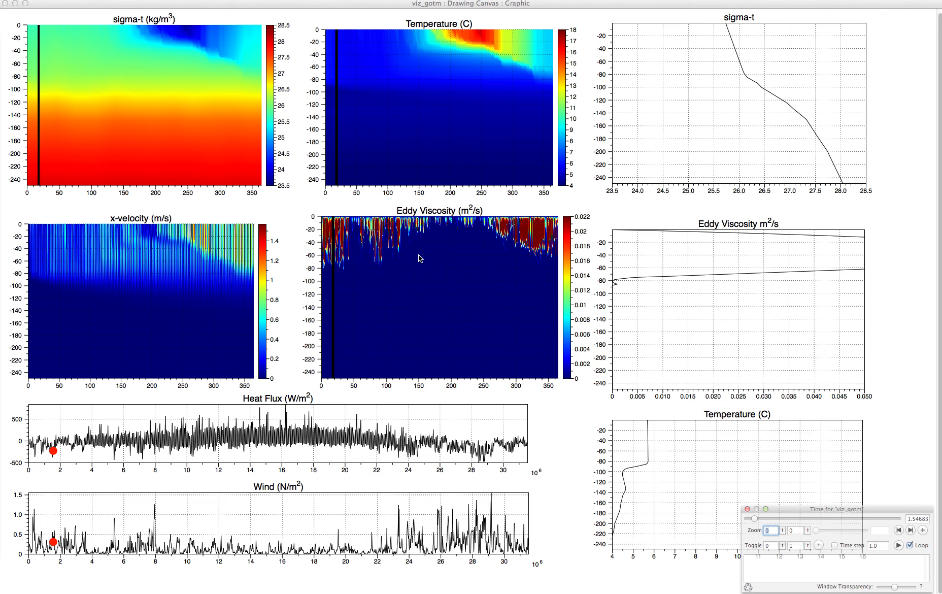
mouse_move(537, 13)
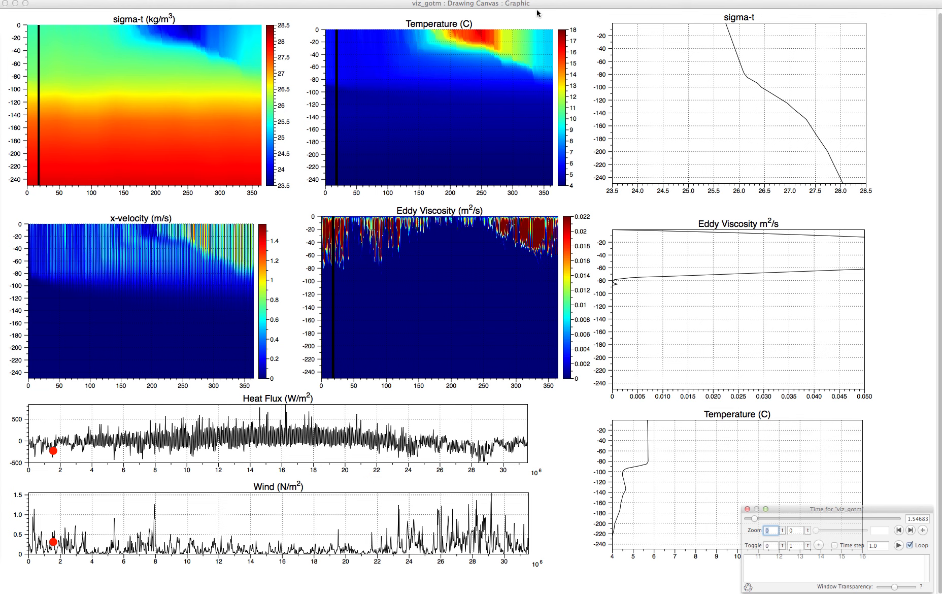
mouse_move(536, 9)
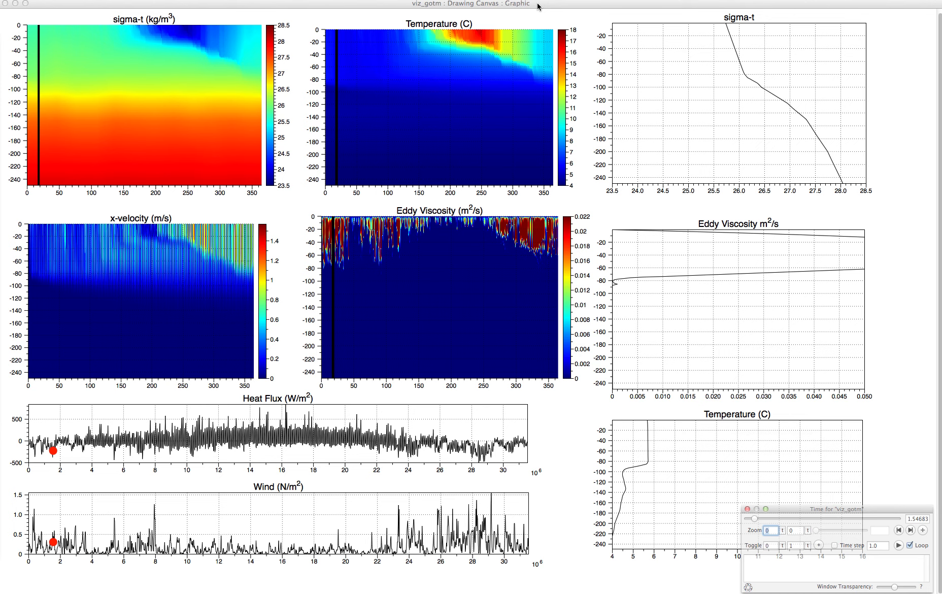
mouse_move(548, 2)
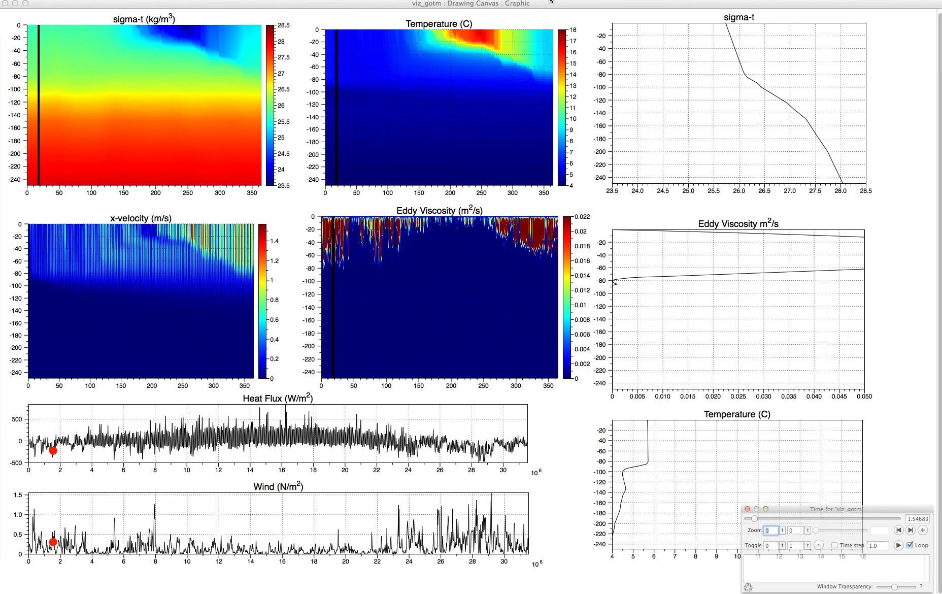